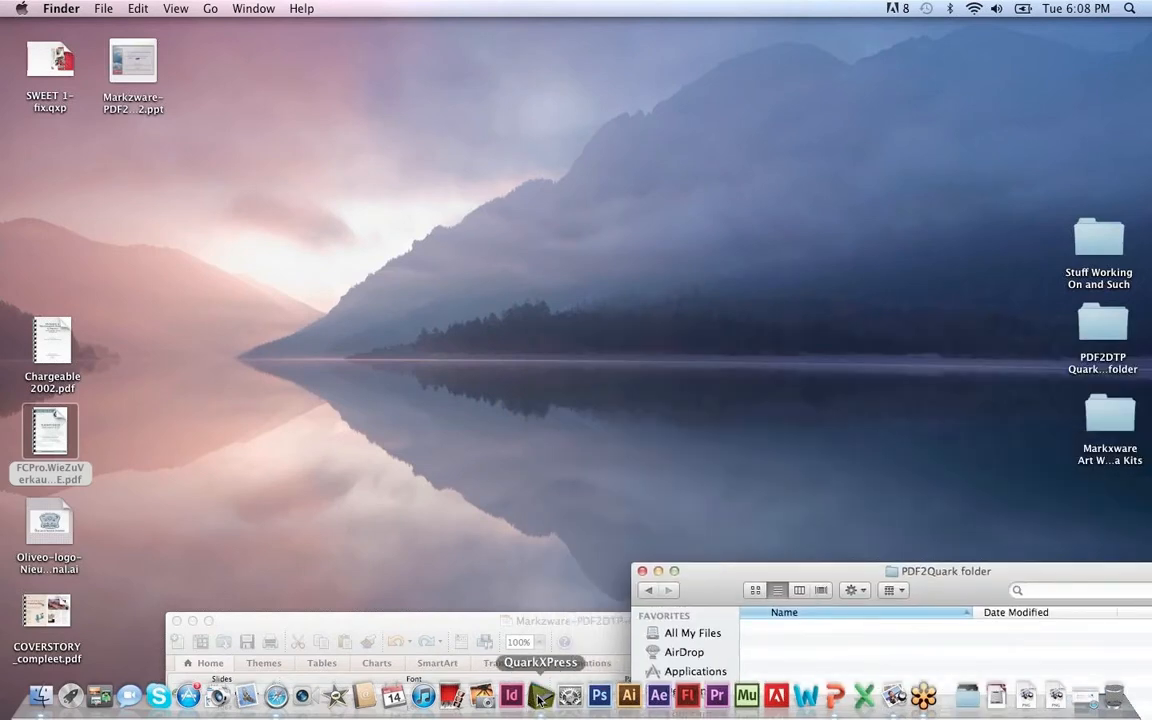
# Launch QuarkXPress from the Dock and browse the Markzware PDF2DTP and ID2Q commands
pyautogui.click(540, 696)
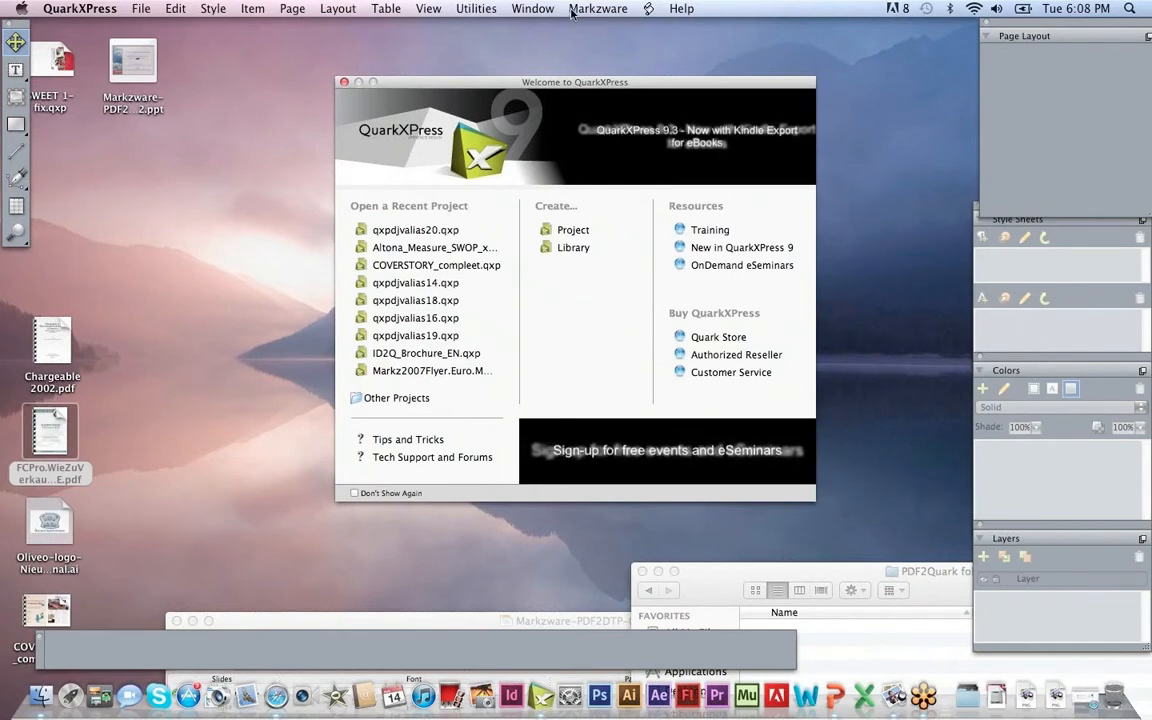
pyautogui.click(598, 8)
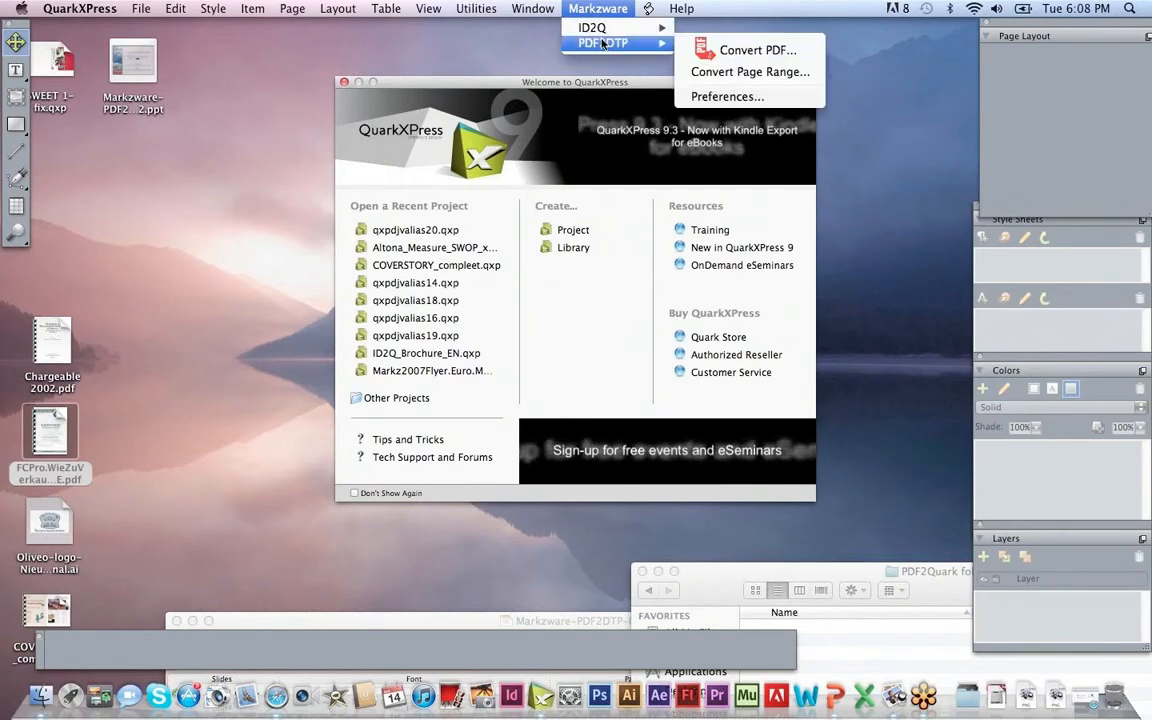
pyautogui.moveTo(592, 28)
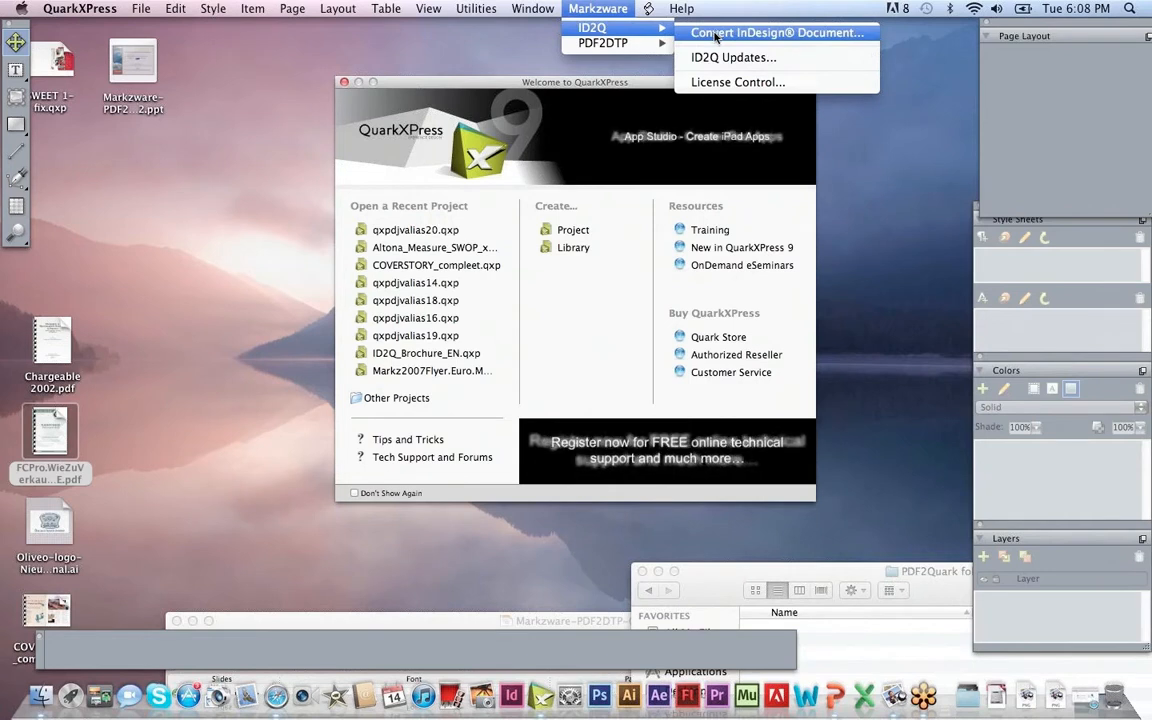
pyautogui.moveTo(558, 32)
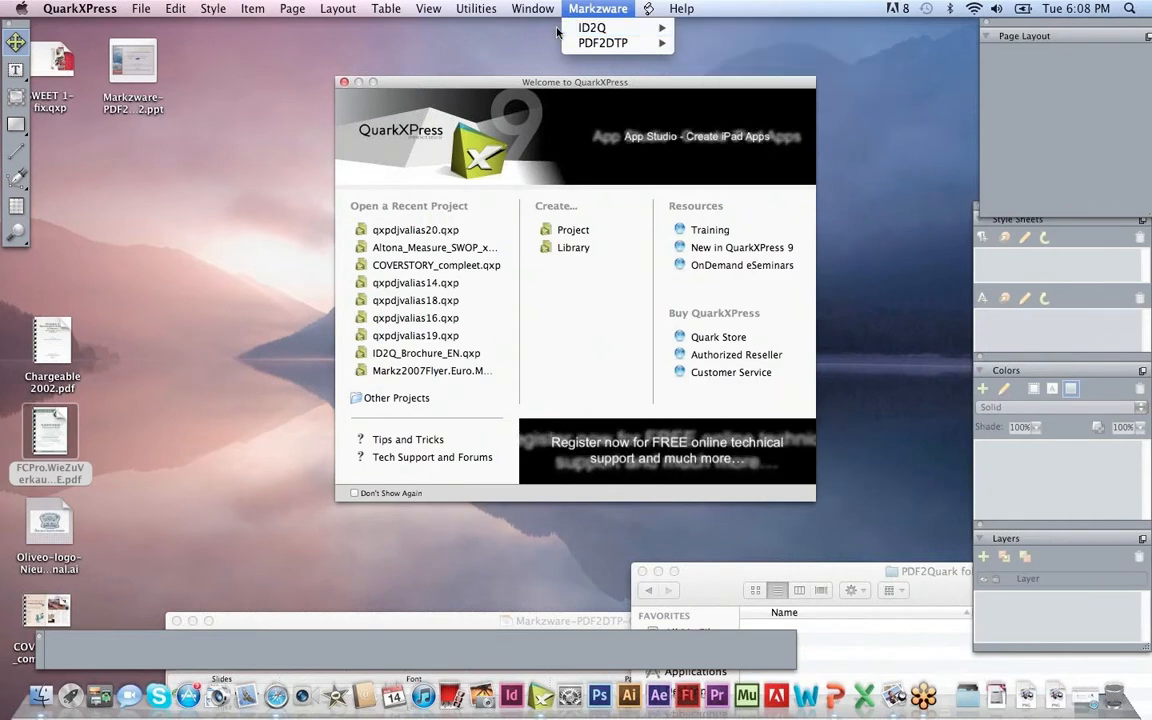
pyautogui.moveTo(604, 44)
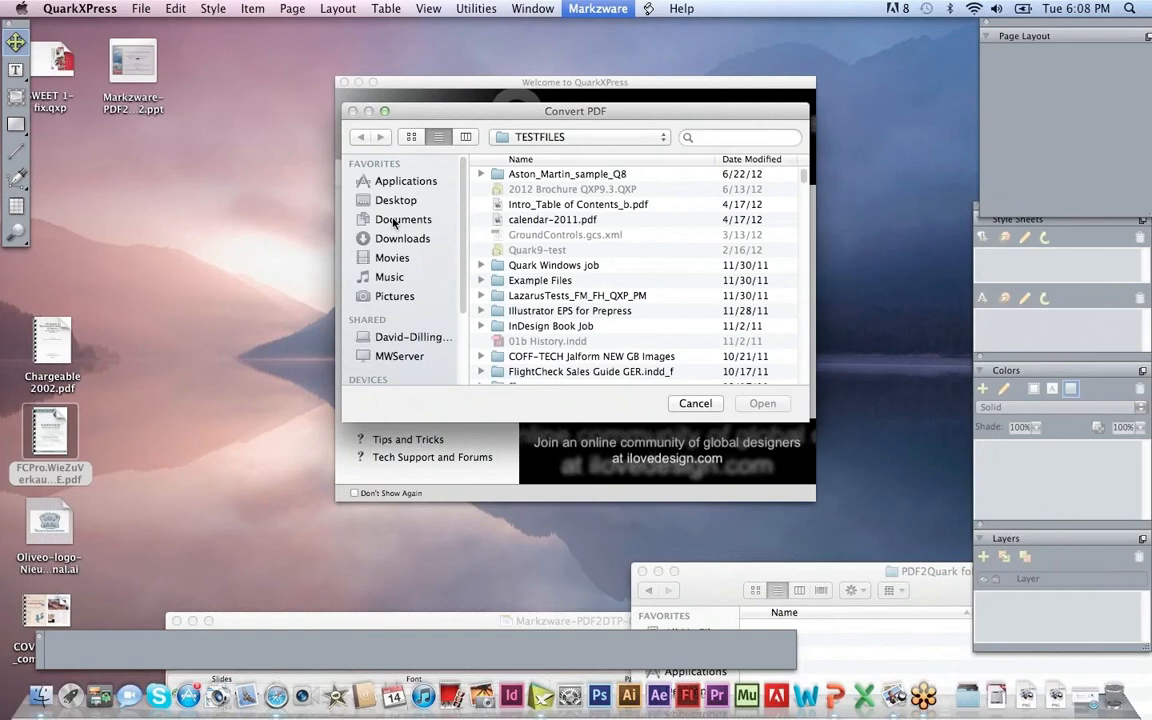
pyautogui.moveTo(332, 224)
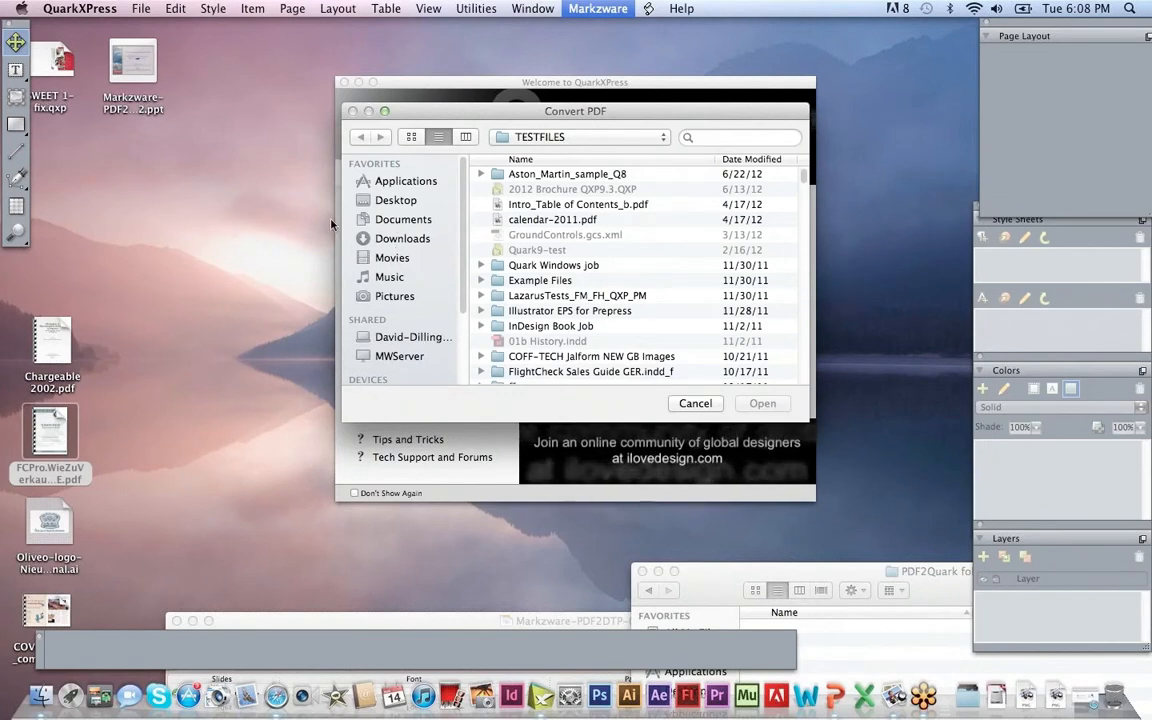
# Show the Desktop in the Convert PDF chooser and pick FCPro.WieZuVerkaufen.DE.pdf
pyautogui.click(396, 200)
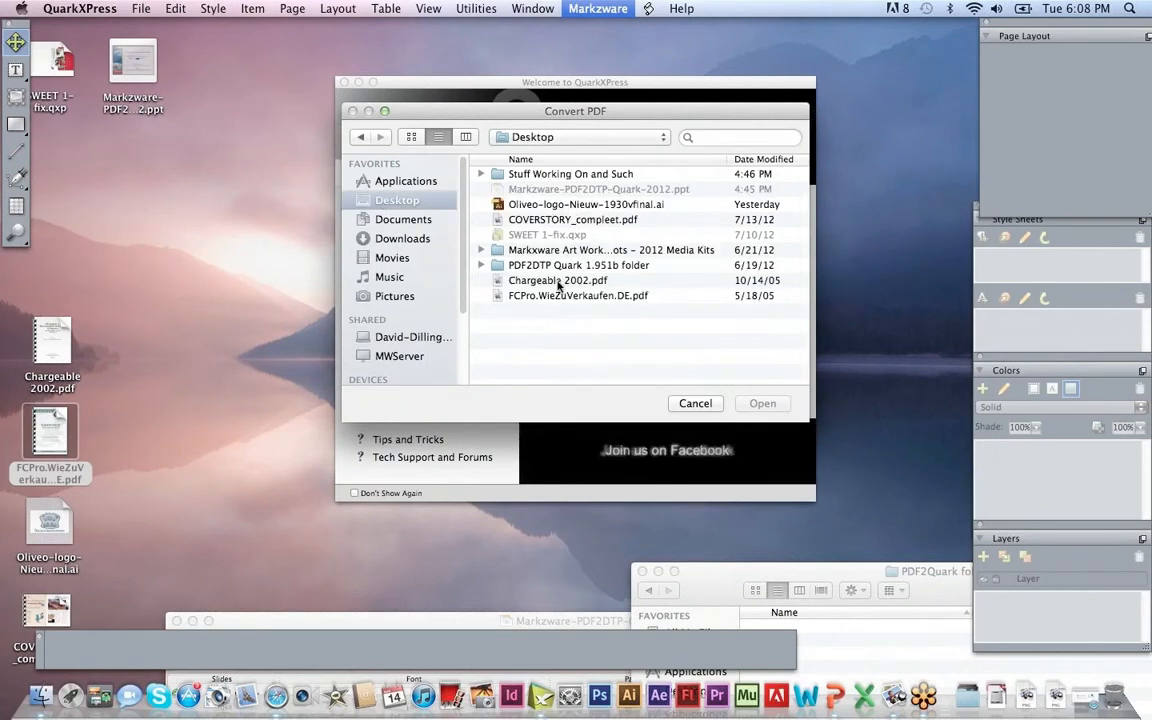
pyautogui.click(578, 296)
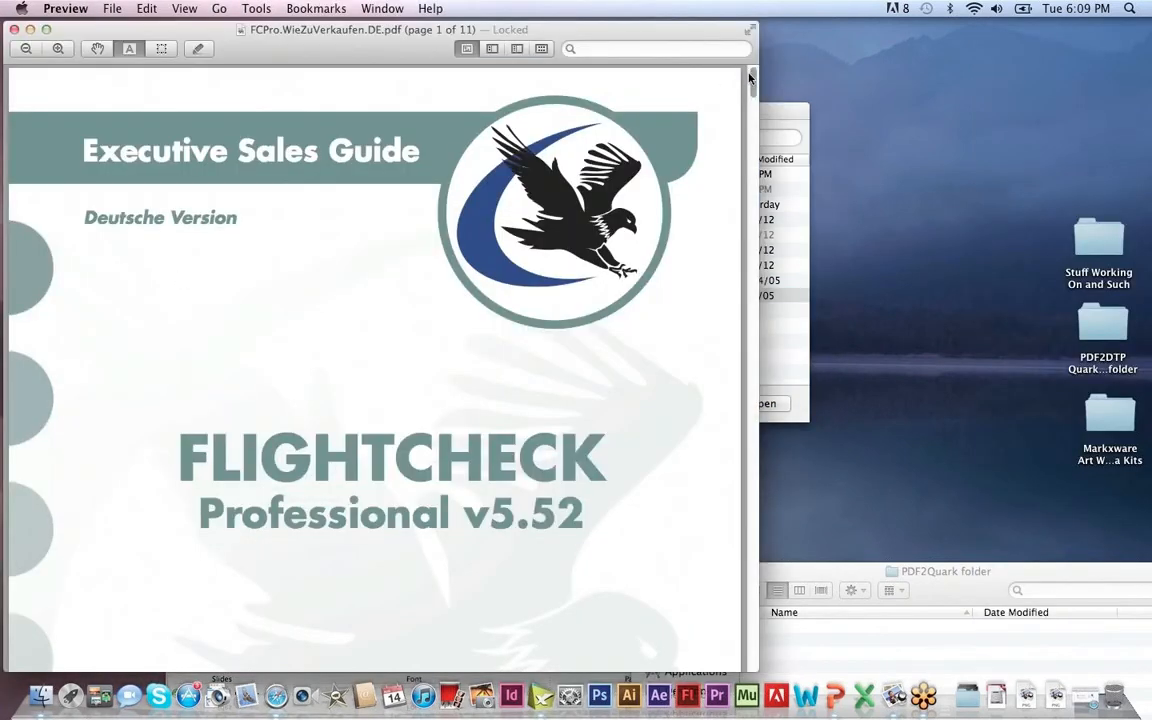
# Scroll through the pages of FCPro.WieZuVerkaufen.DE.pdf in Preview before converting
pyautogui.scroll(-3)
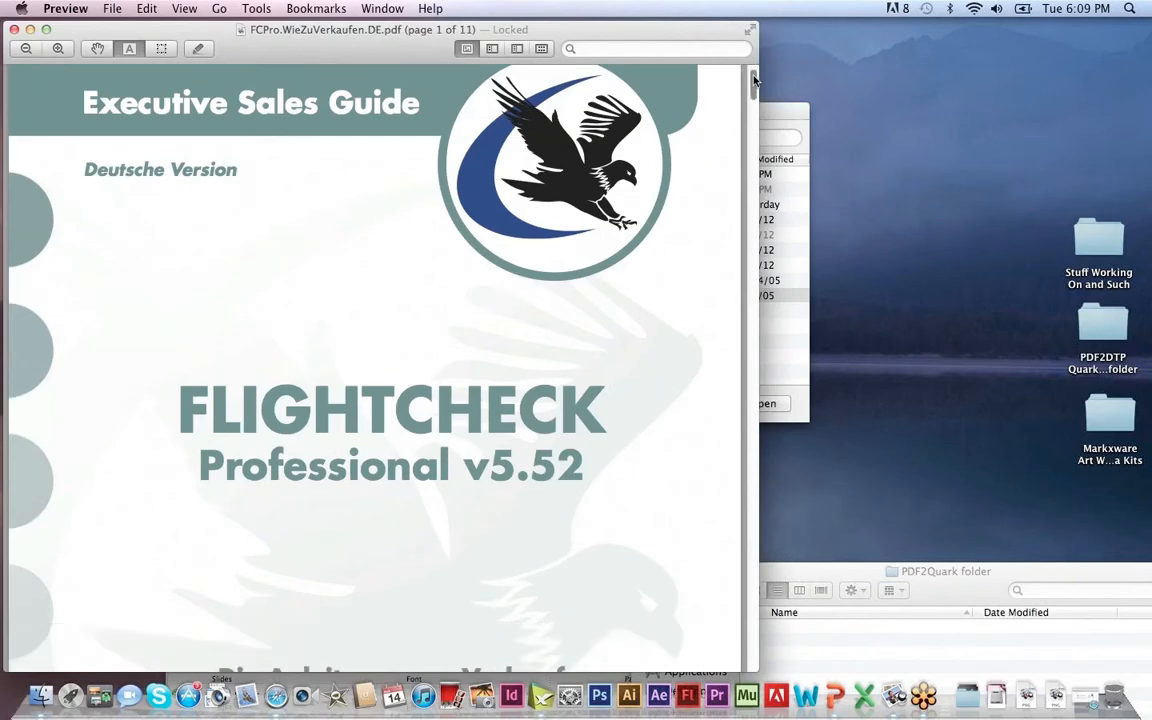
pyautogui.scroll(-3)
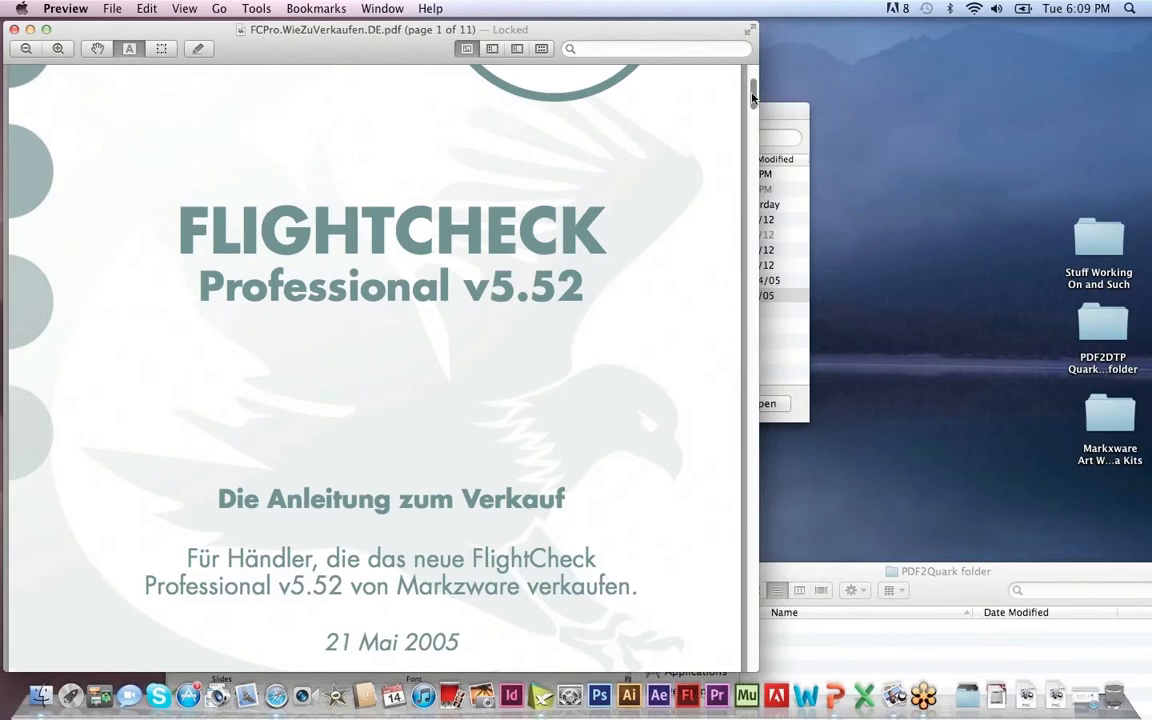
pyautogui.scroll(-3)
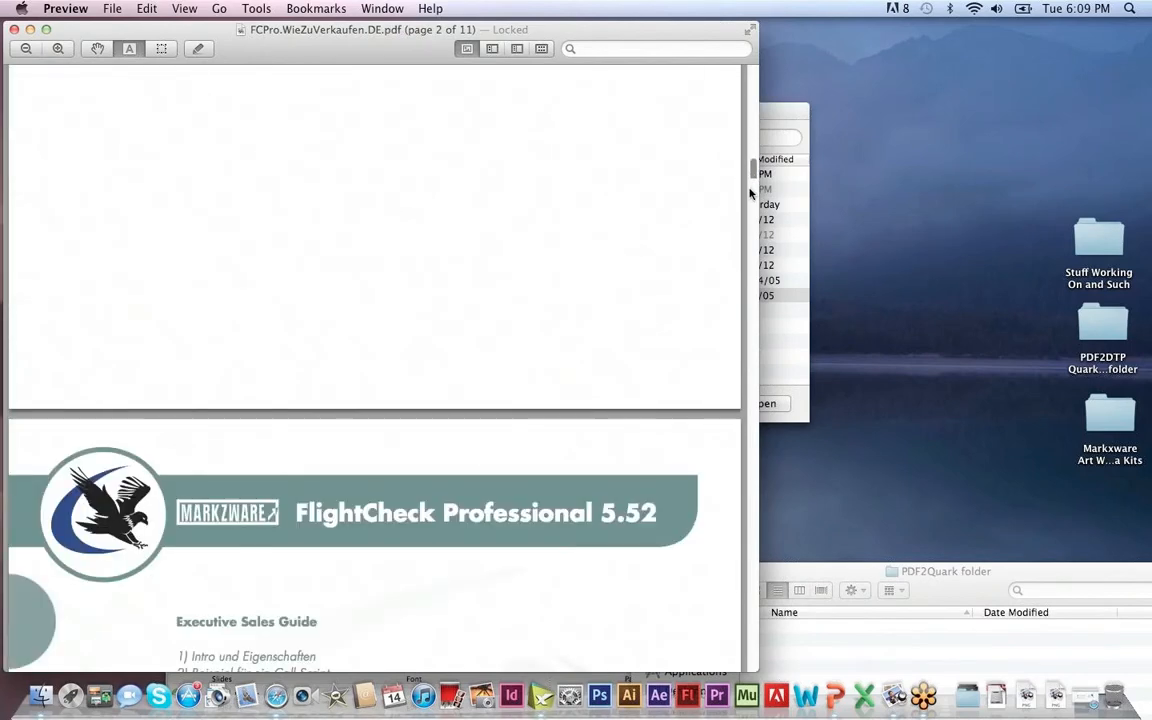
pyautogui.scroll(-3)
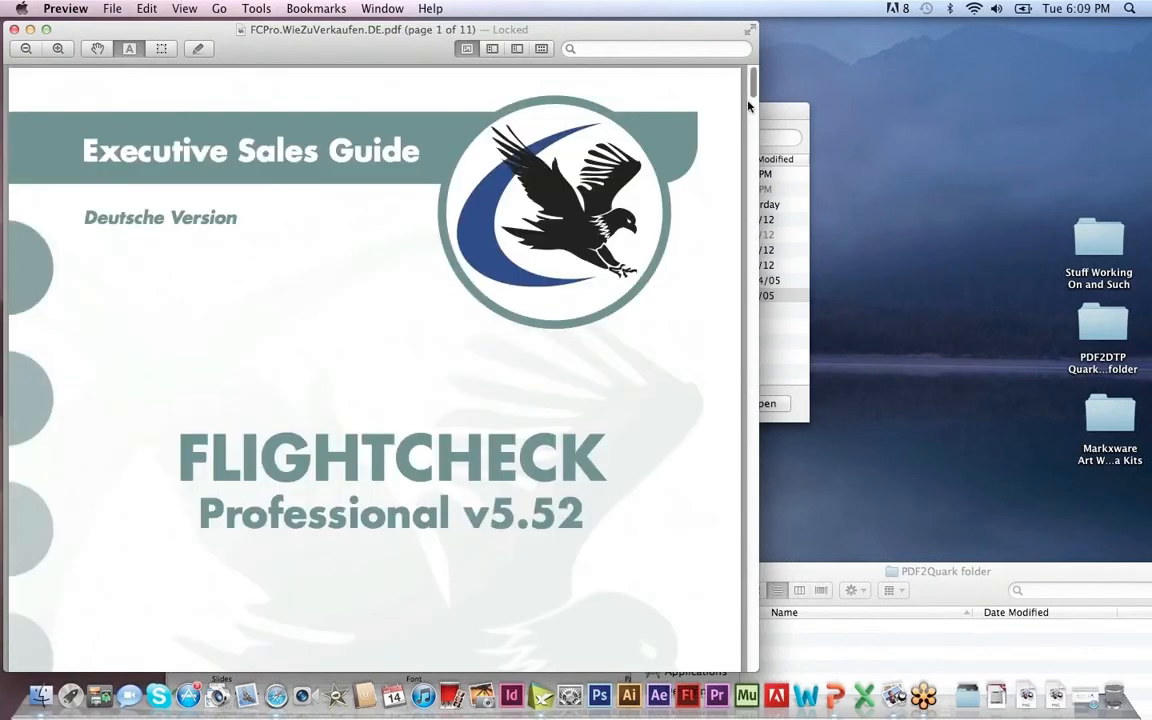
pyautogui.scroll(-3)
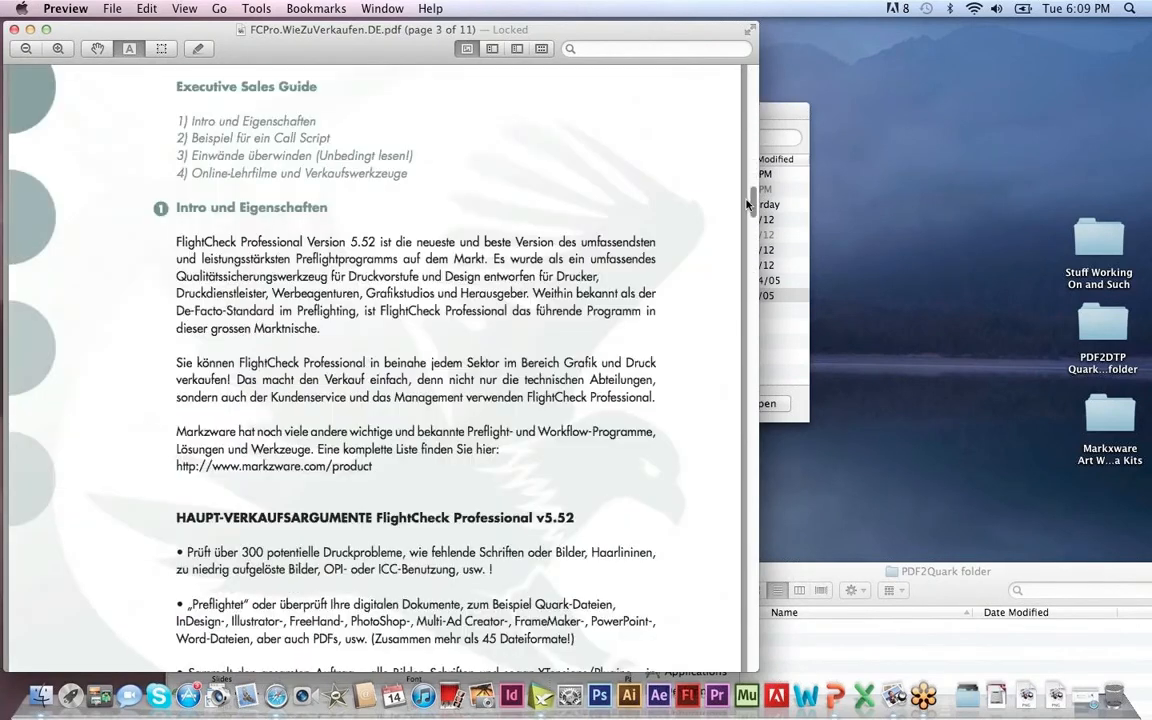
pyautogui.scroll(-3)
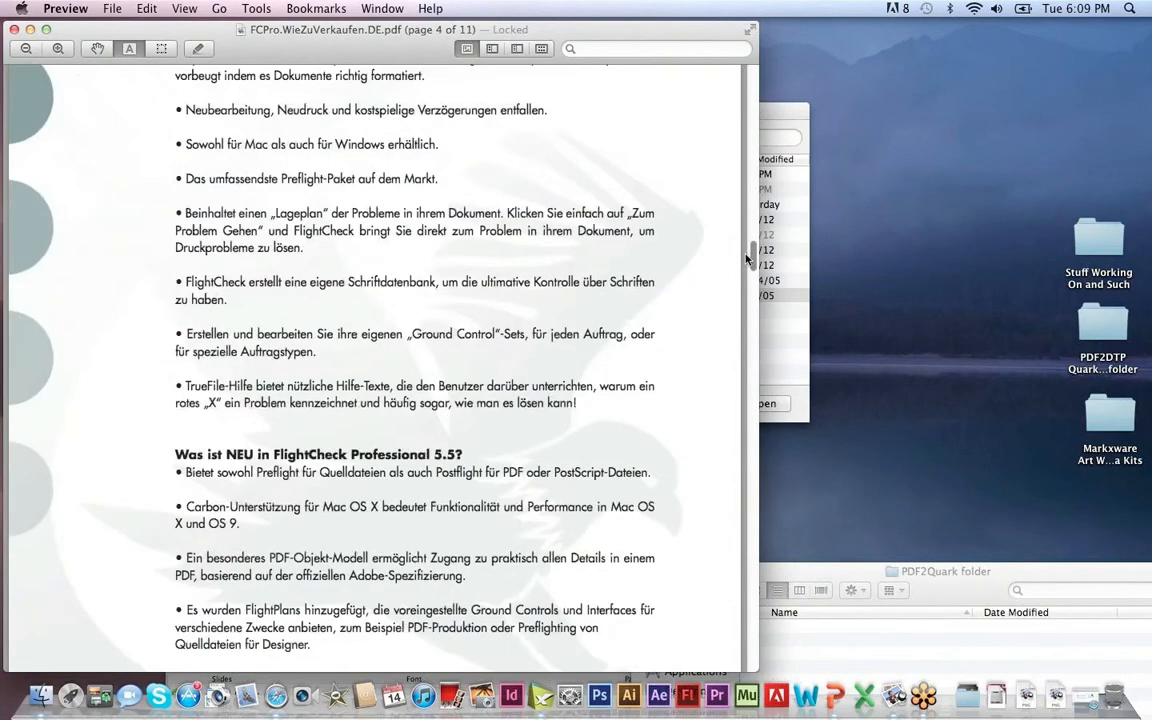
pyautogui.scroll(-3)
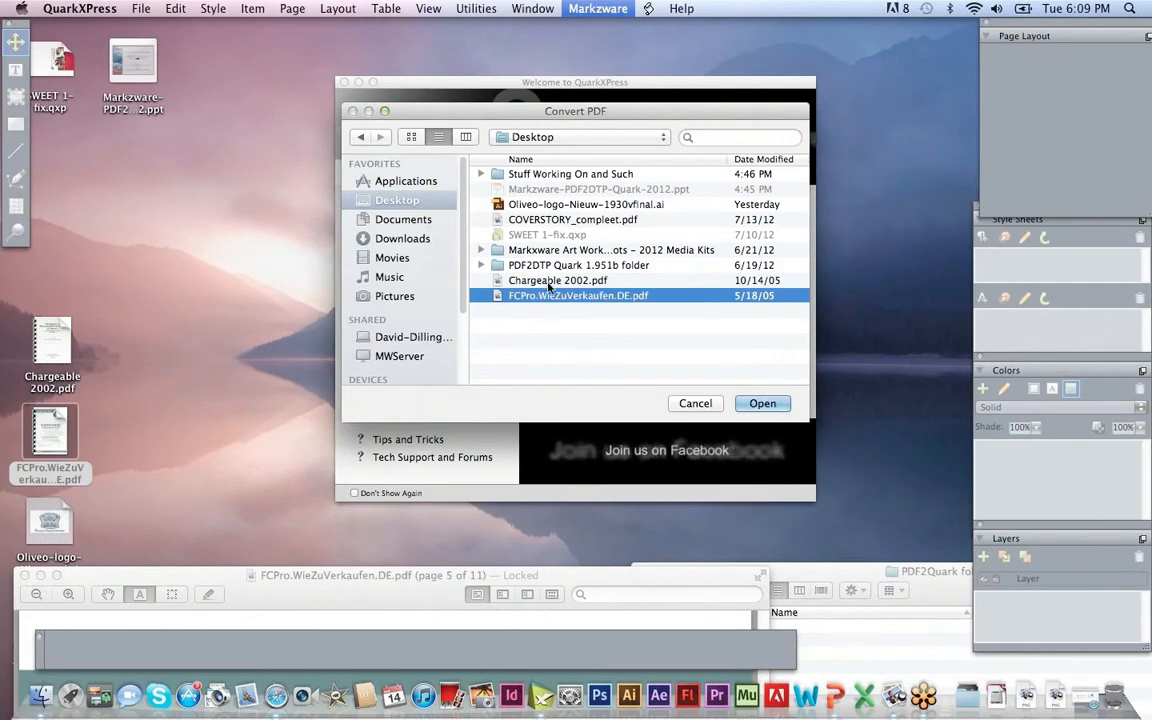
# Convert FCPro.WieZuVerkaufen.DE.pdf into a layout, continuing past the missing-fonts alert
pyautogui.click(762, 404)
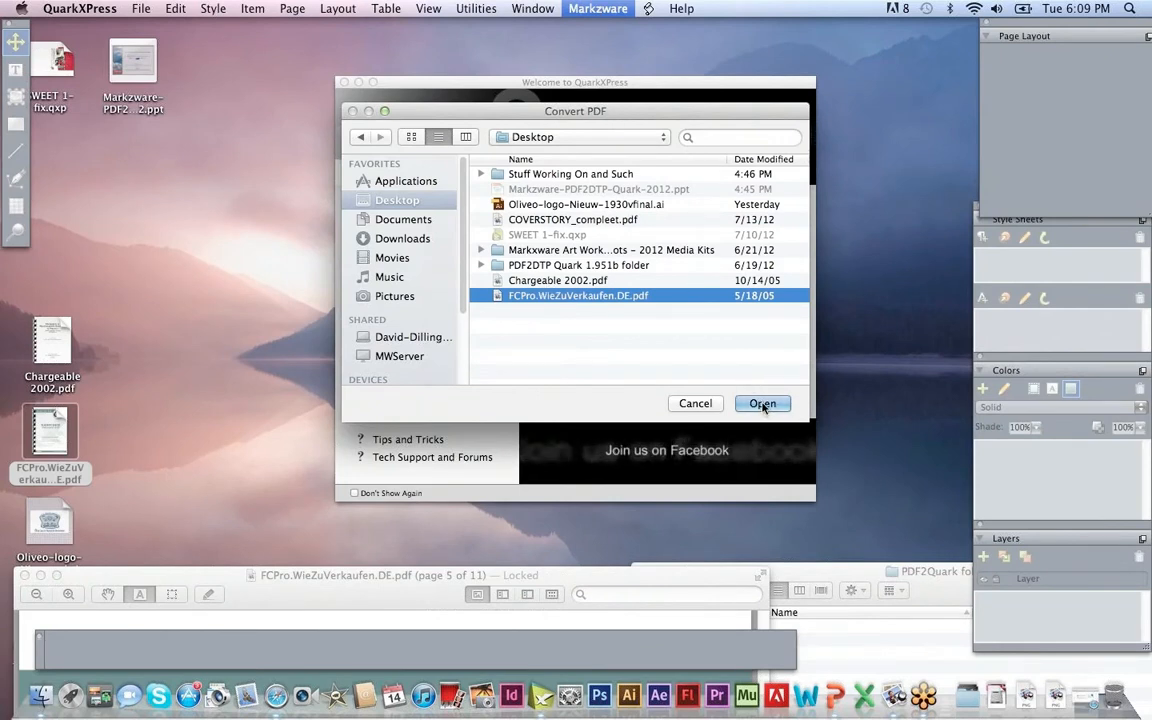
pyautogui.click(760, 404)
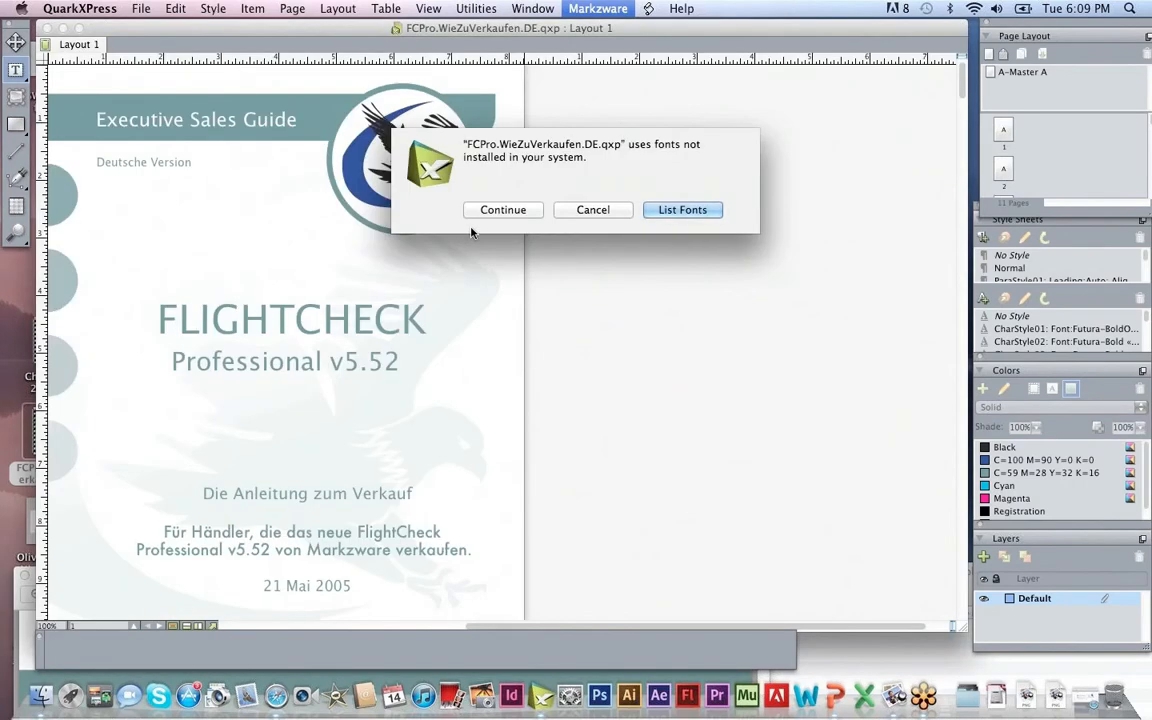
pyautogui.moveTo(484, 224)
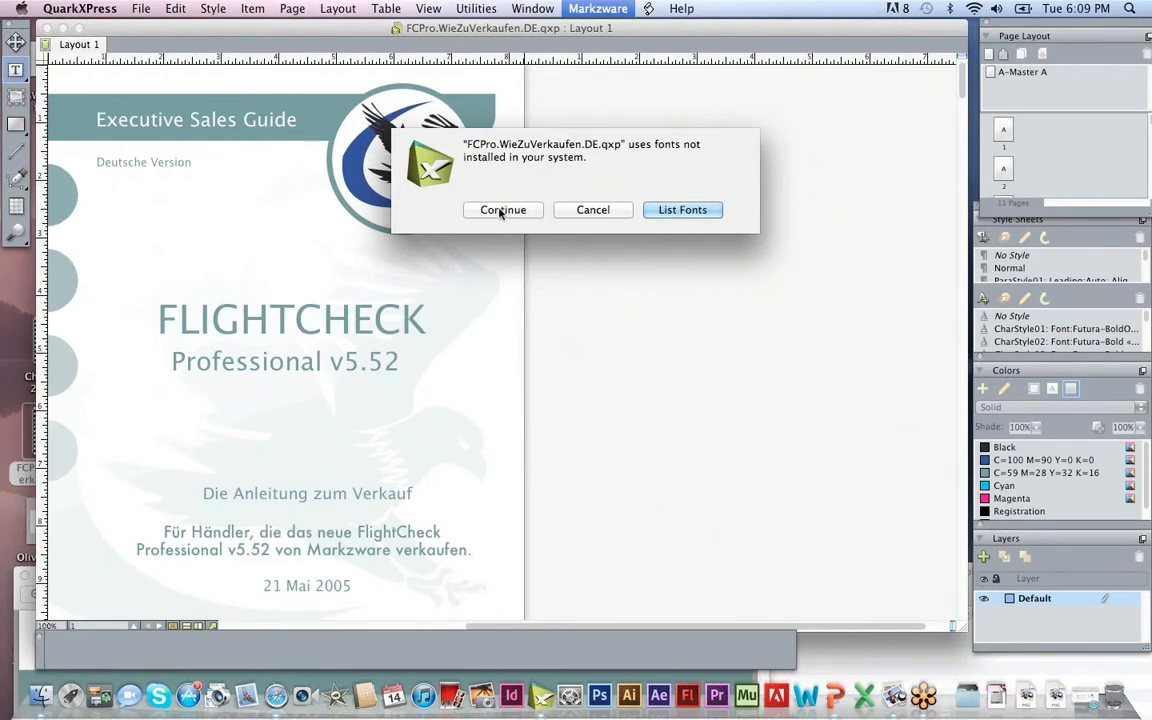
pyautogui.click(504, 210)
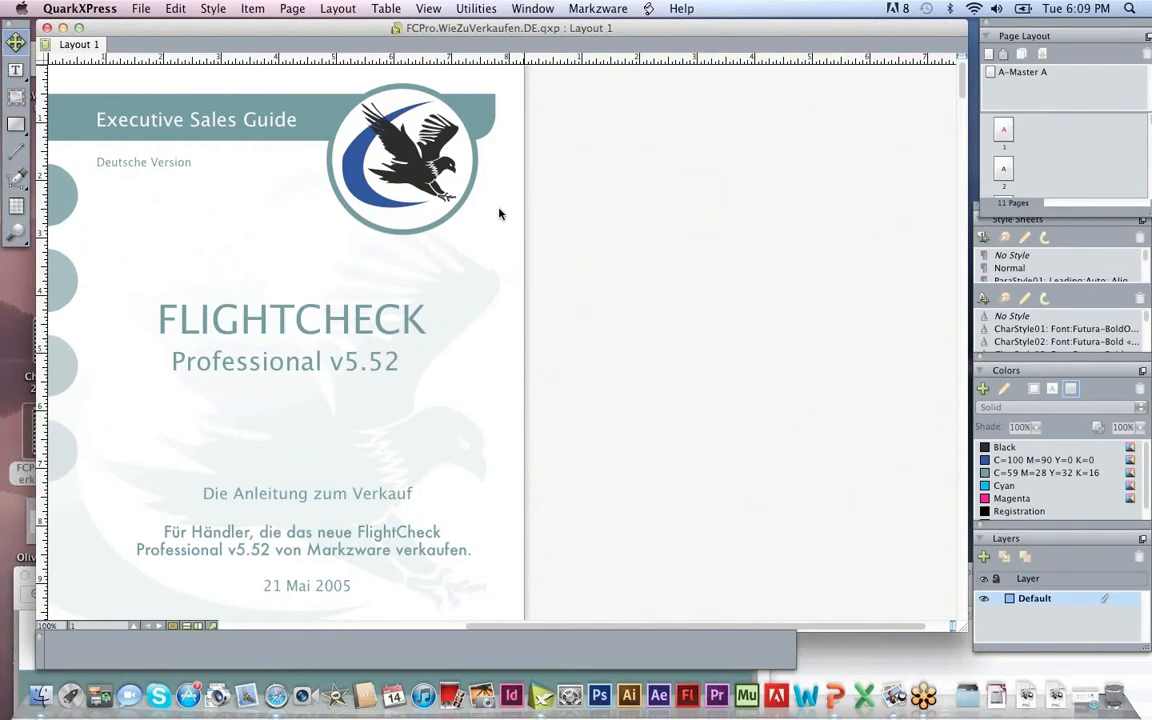
pyautogui.moveTo(894, 134)
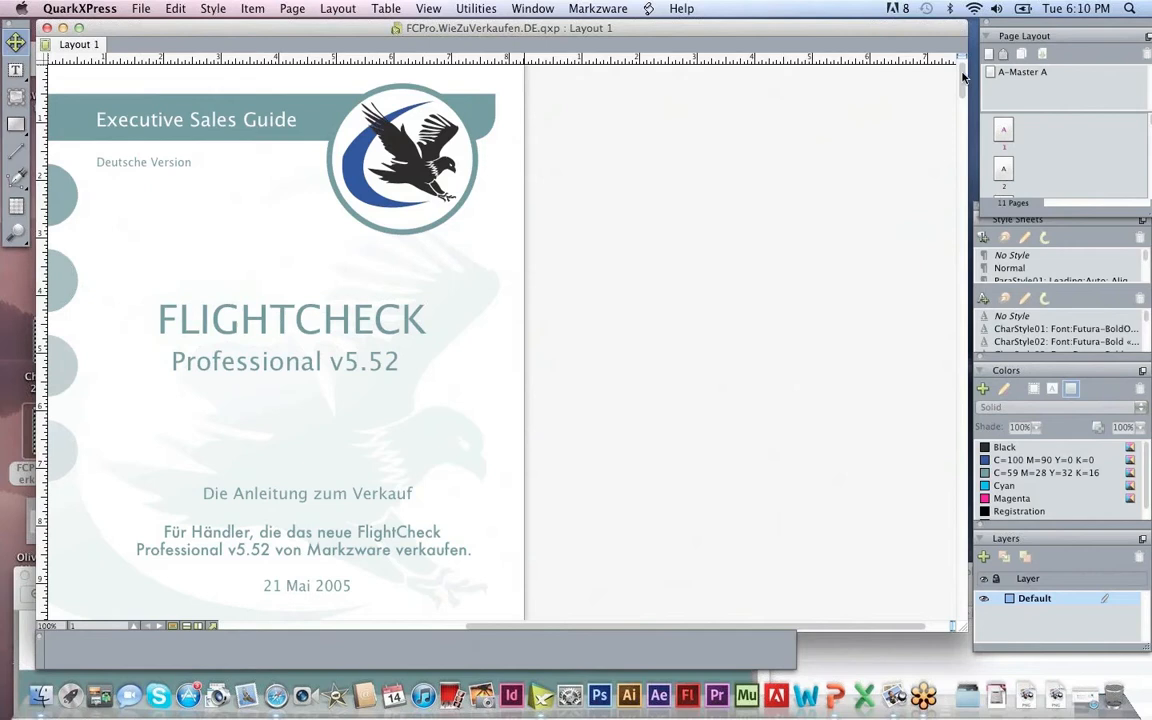
# Replace the cover title's version 5.52 with 6.80 and review the later pages
pyautogui.click(196, 120)
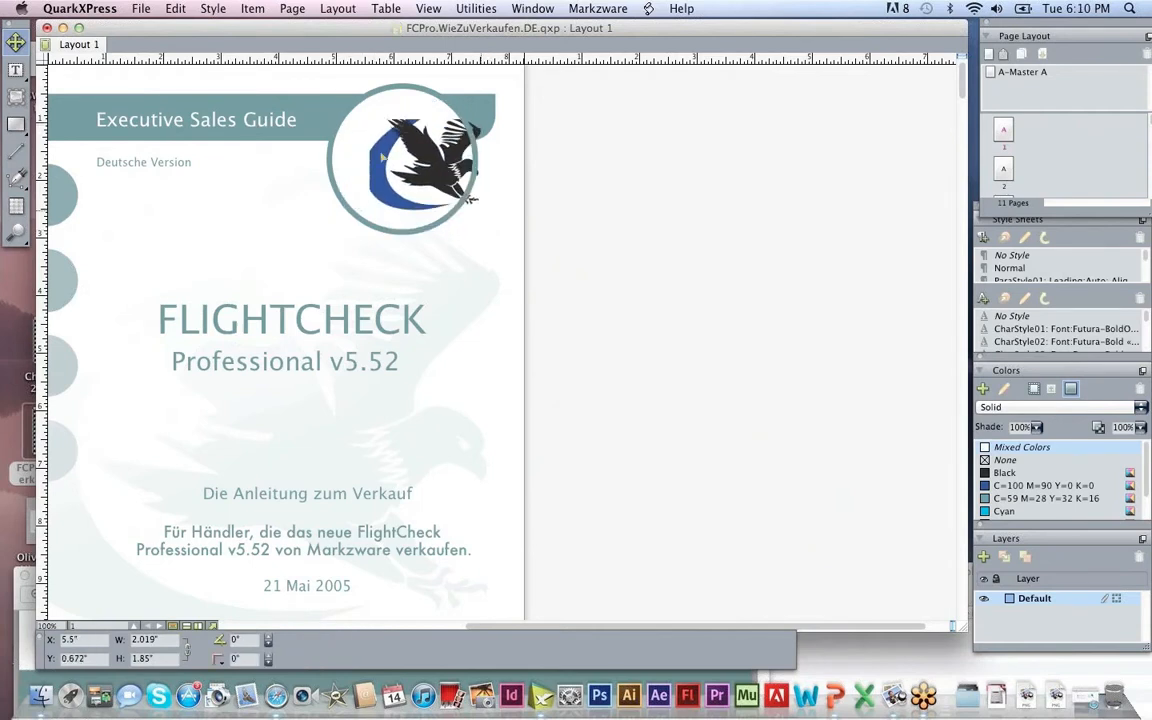
pyautogui.click(404, 160)
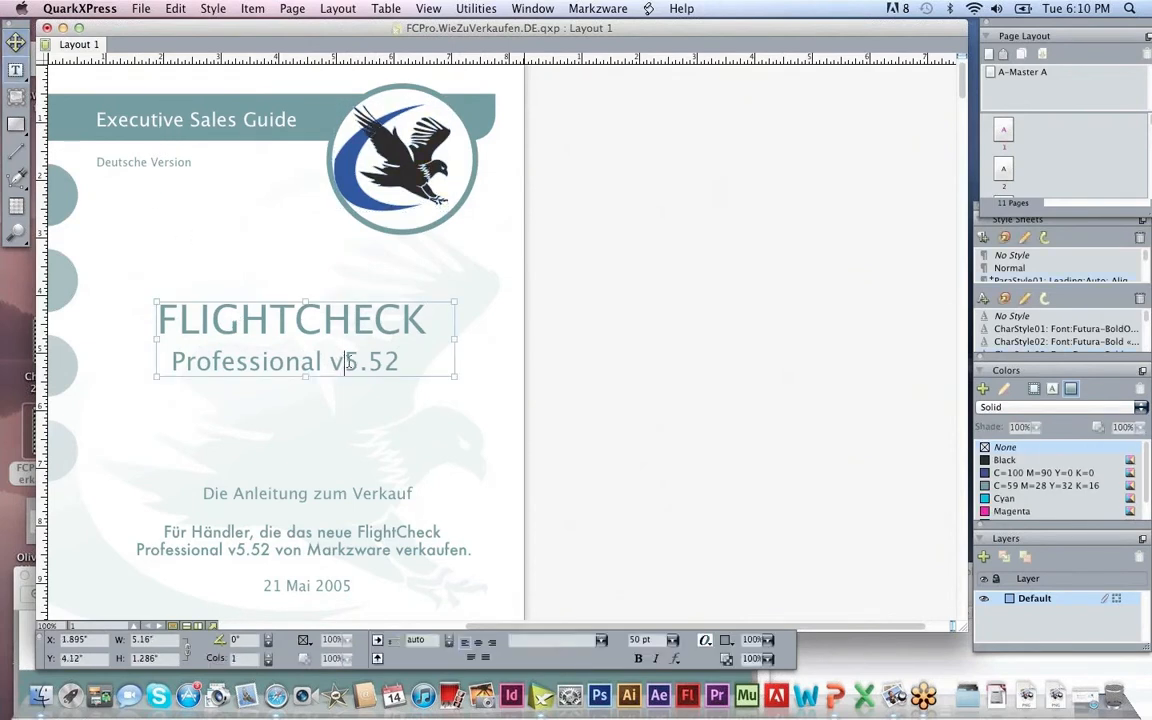
pyautogui.write('6.80')
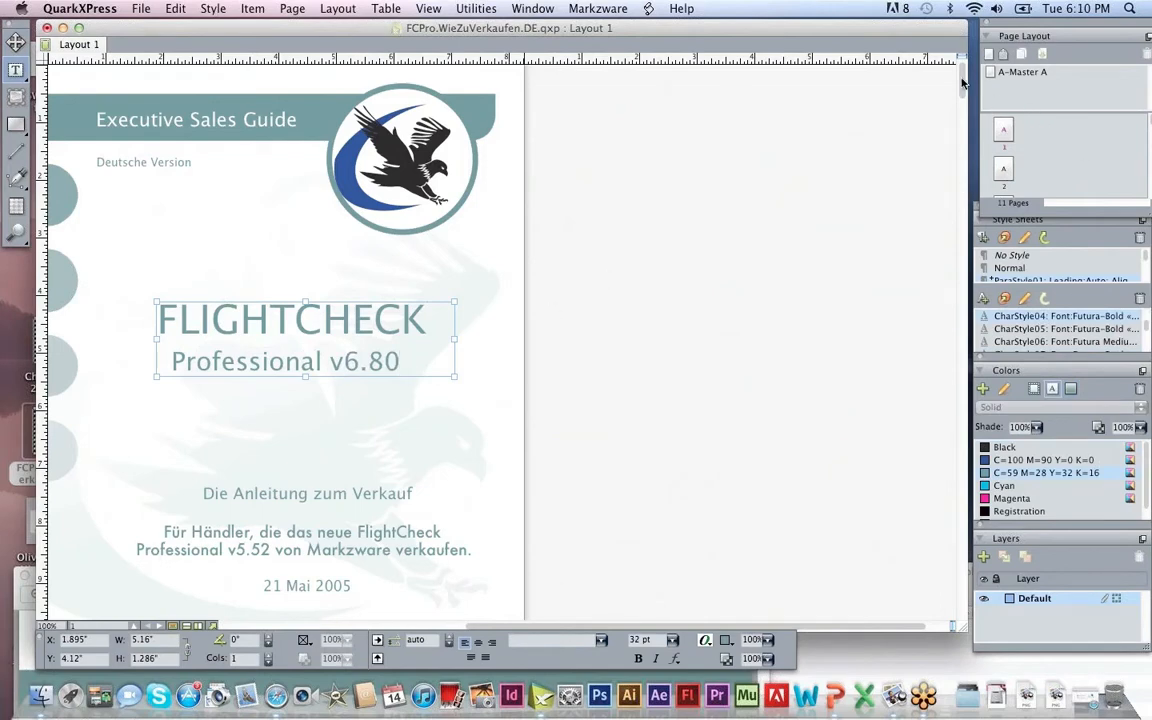
pyautogui.scroll(-3)
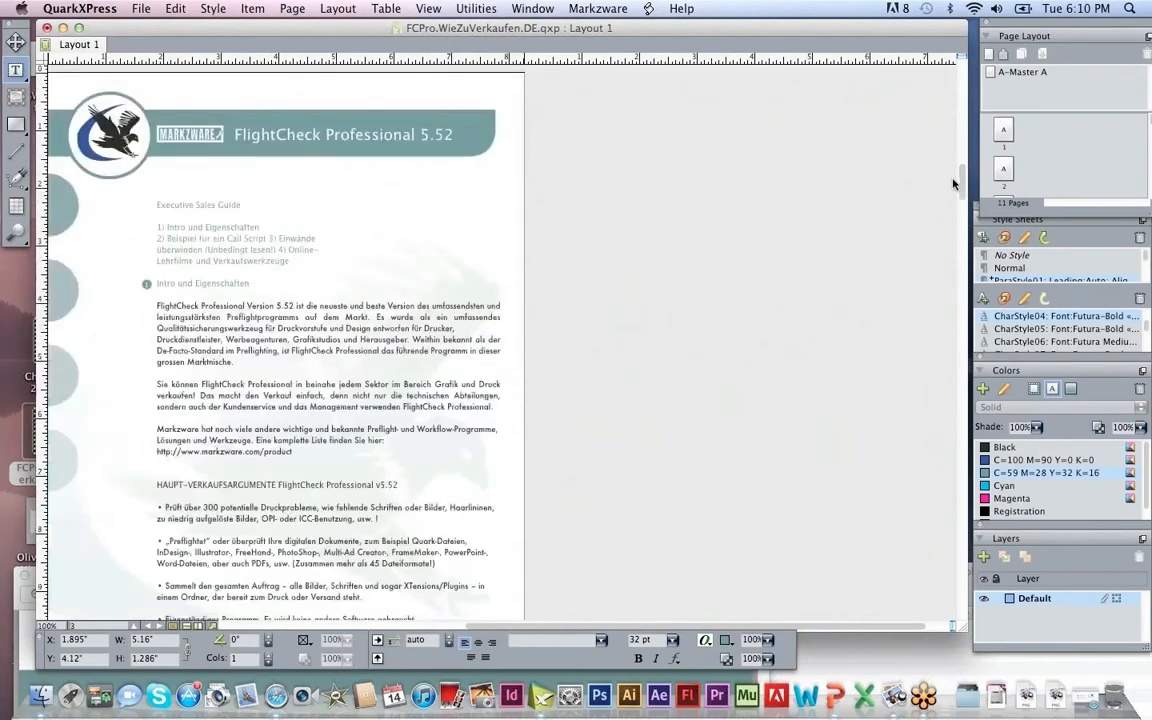
pyautogui.scroll(-3)
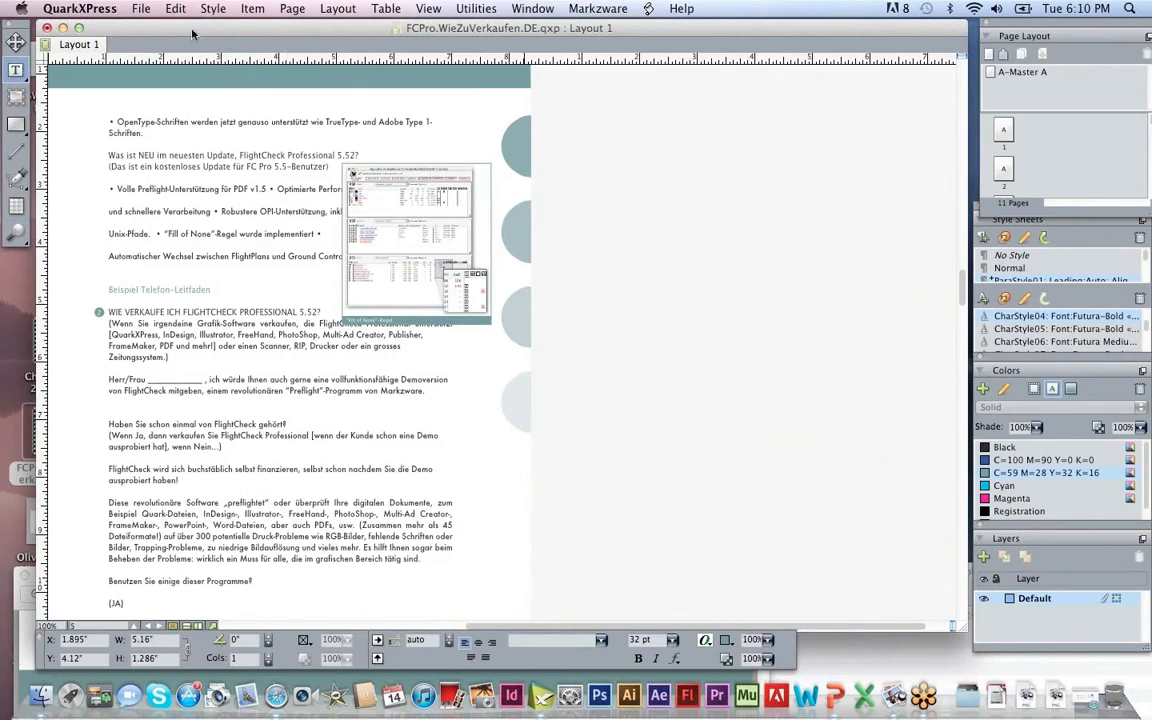
pyautogui.moveTo(192, 32)
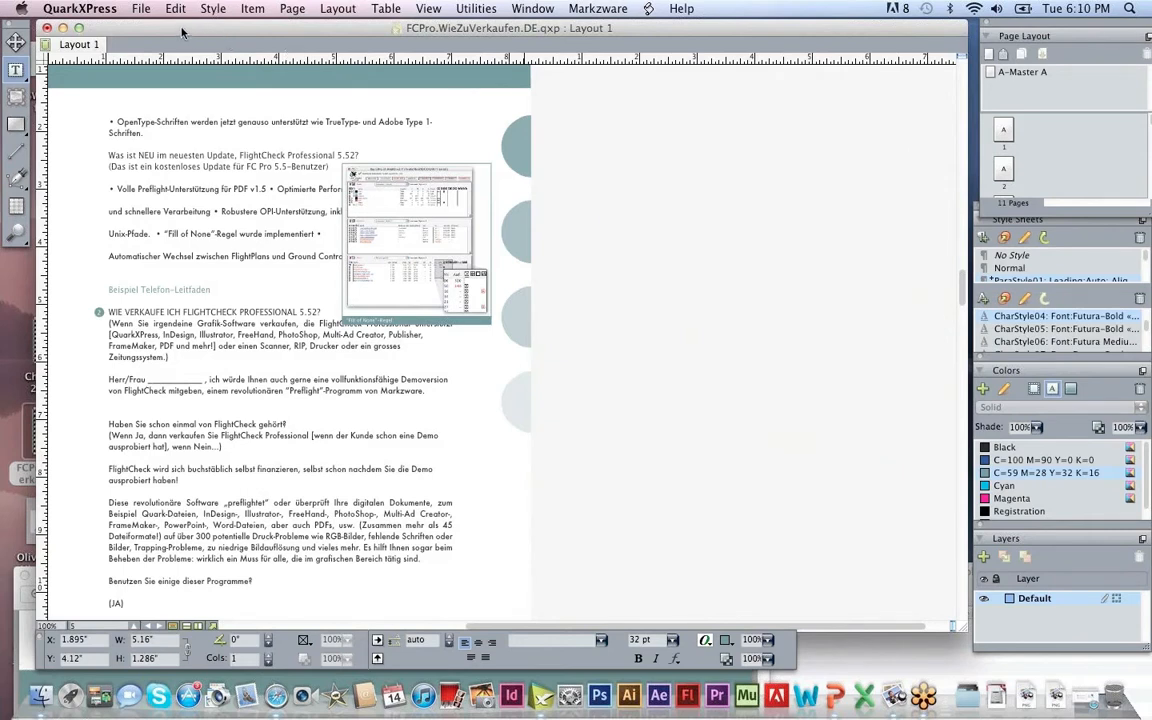
pyautogui.moveTo(184, 32)
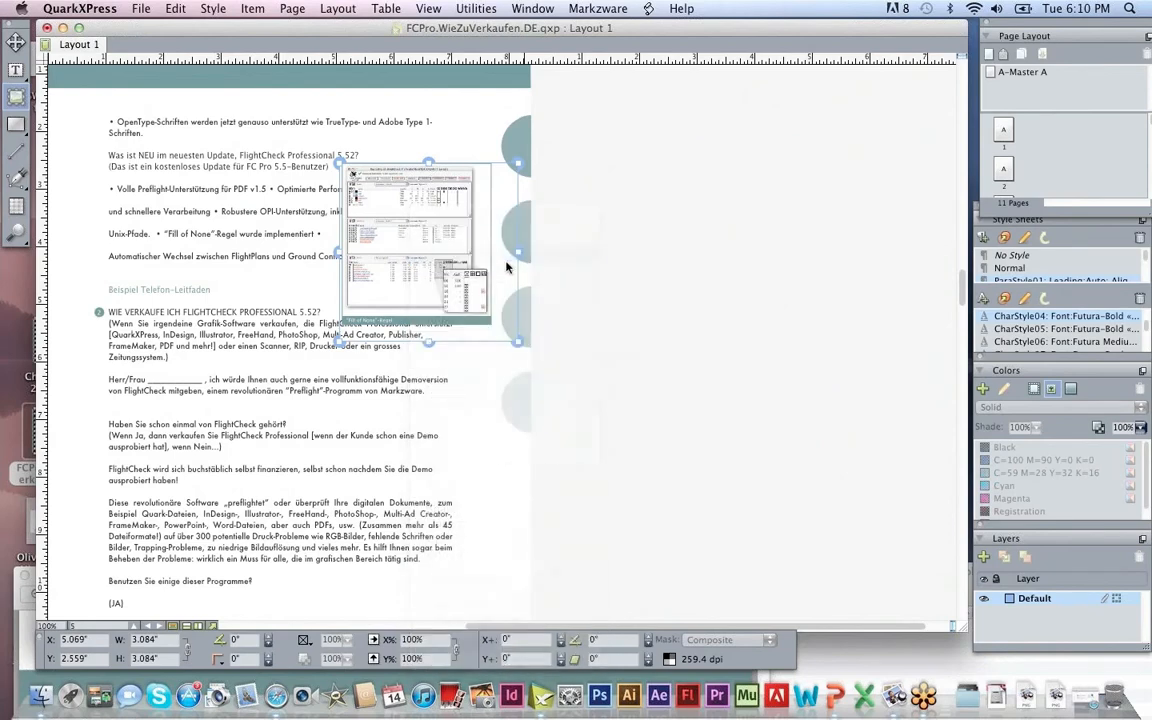
pyautogui.click(650, 218)
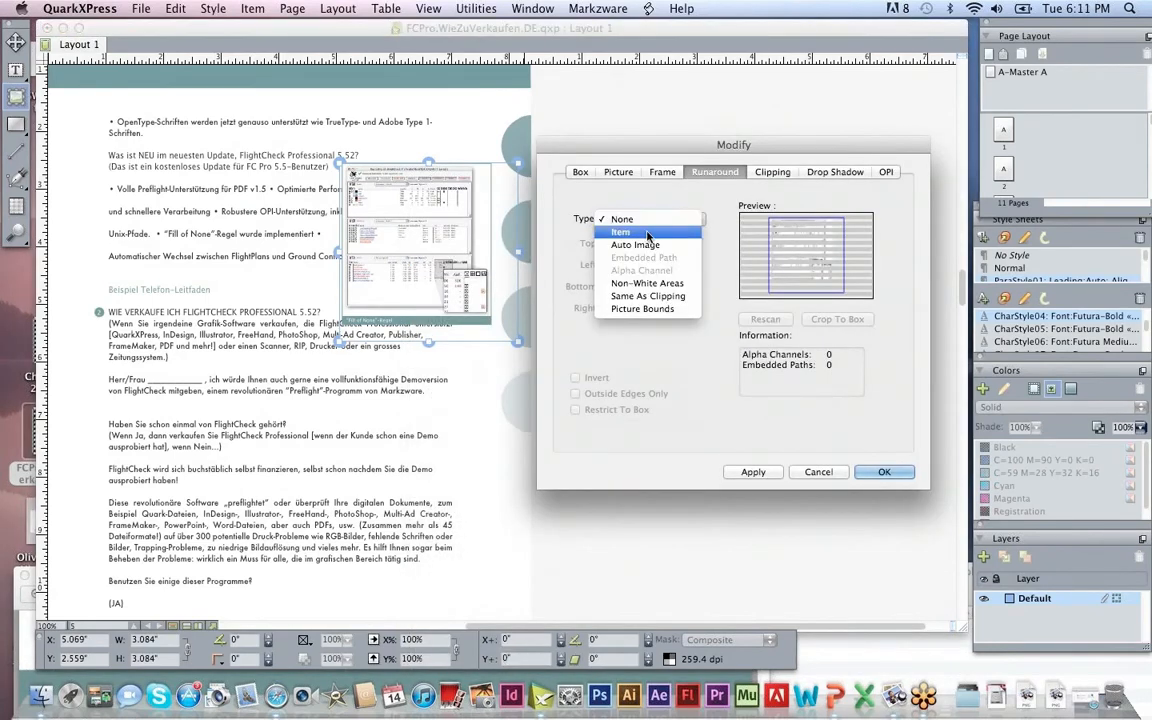
pyautogui.click(620, 232)
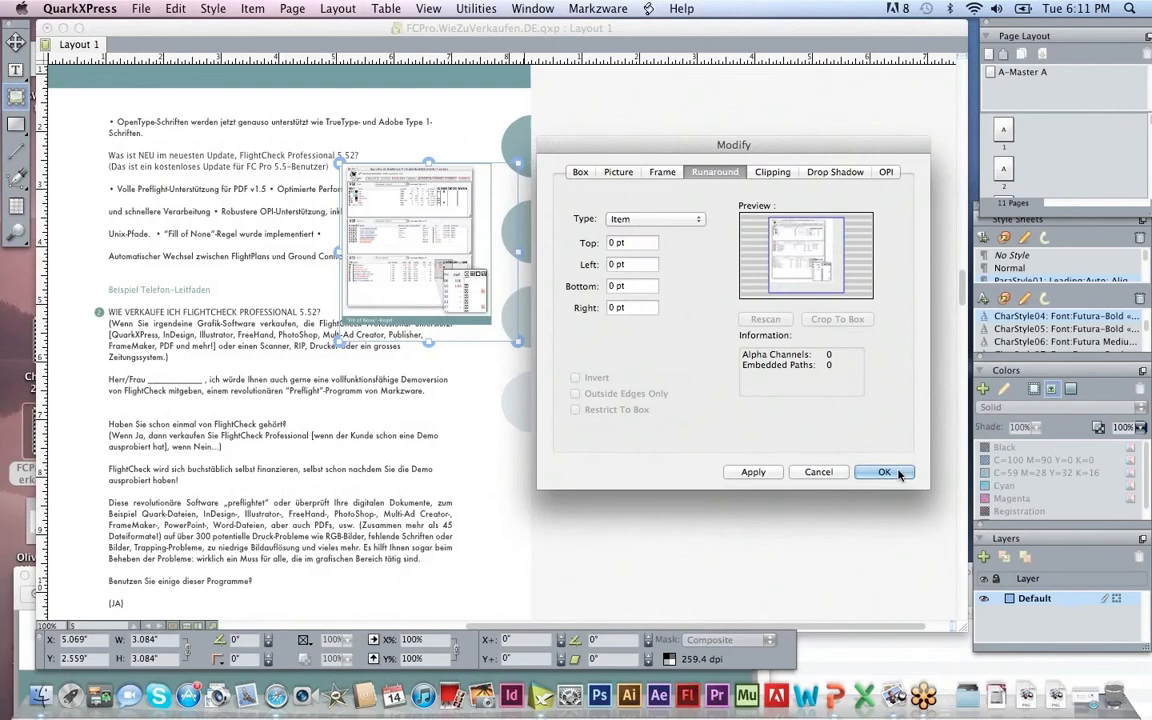
pyautogui.click(884, 472)
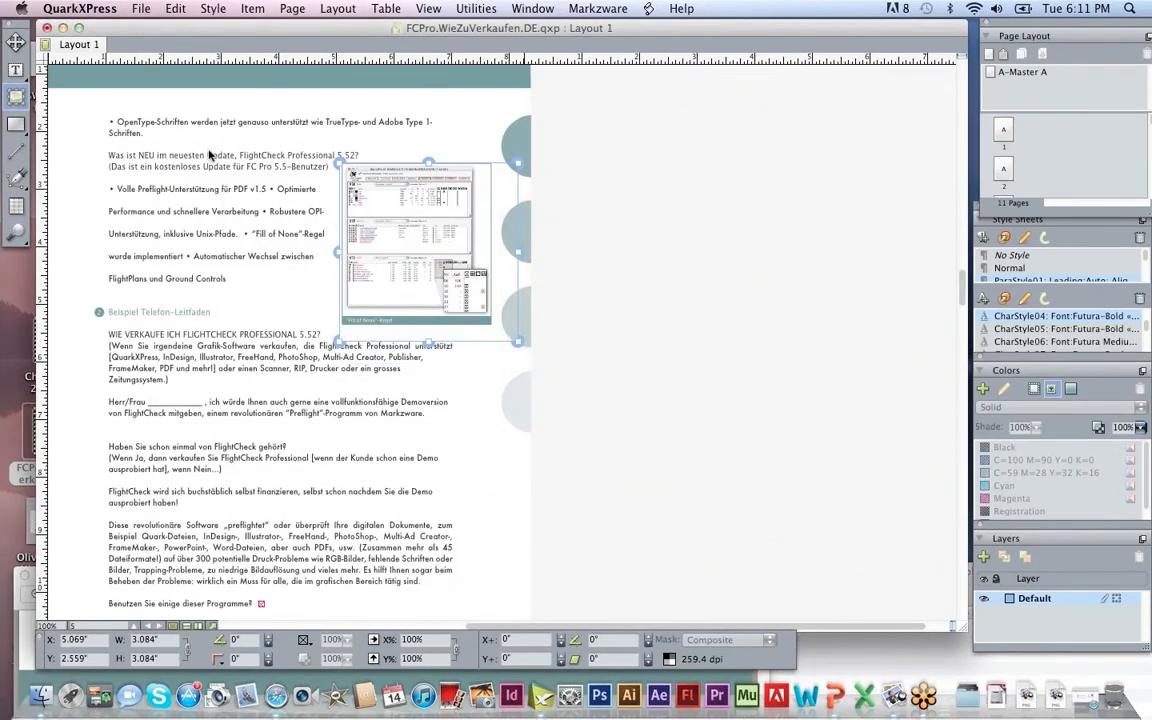
pyautogui.moveTo(264, 240)
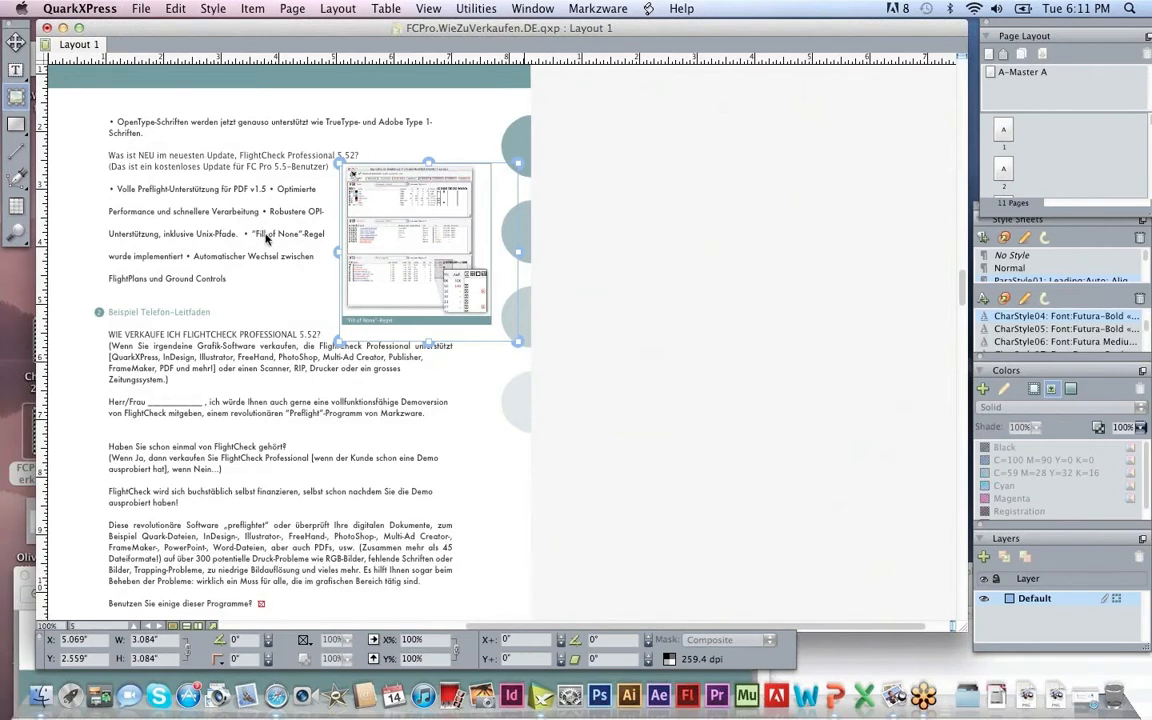
pyautogui.moveTo(186, 248)
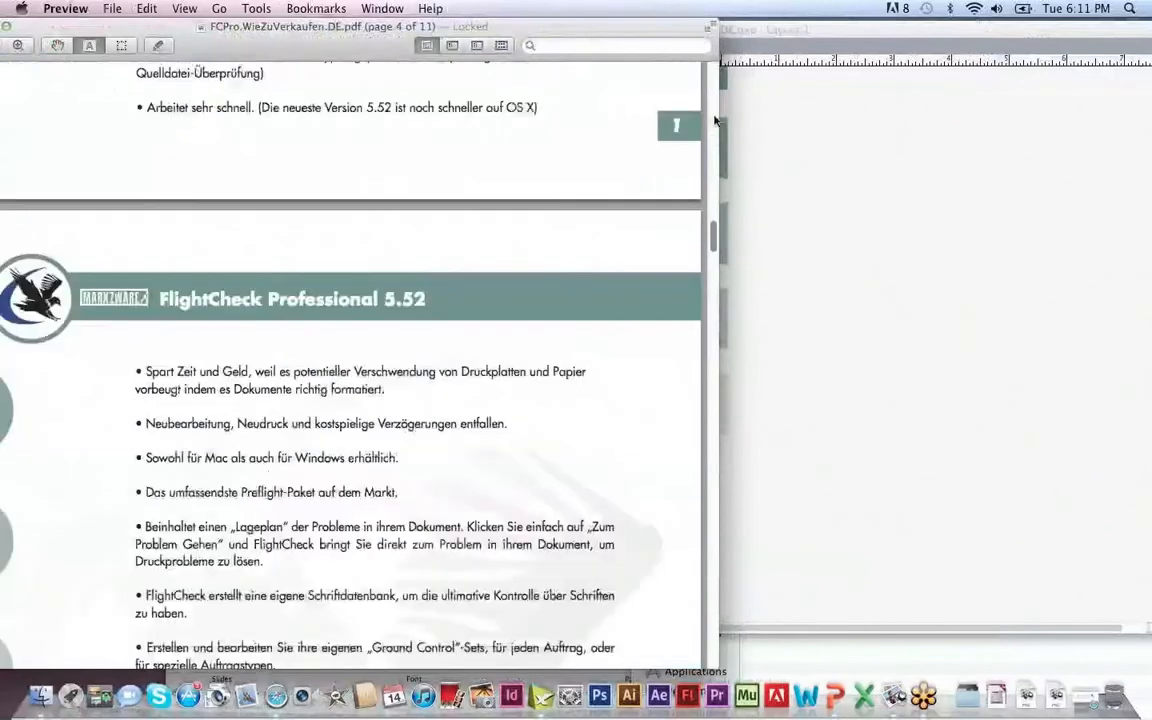
# Scroll the original sales guide PDF in Preview to compare it with the converted layout
pyautogui.scroll(3)
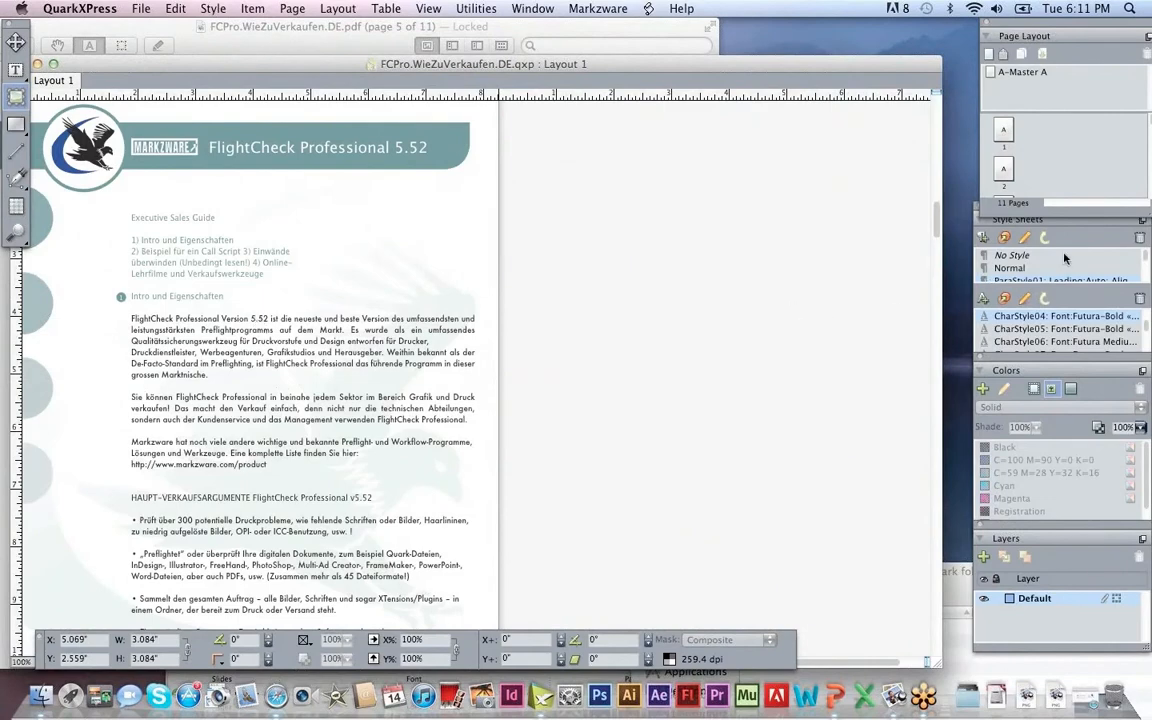
pyautogui.moveTo(592, 132)
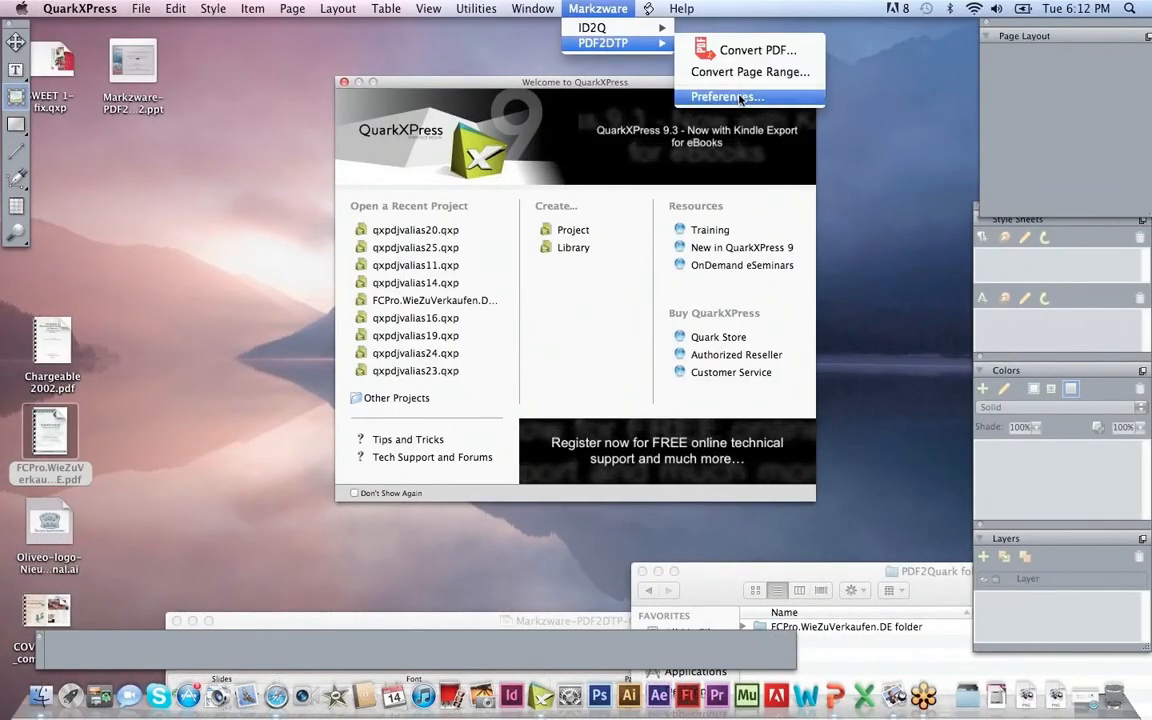
# Bring up the Markzware PDF2DTP Preferences dialog
pyautogui.click(728, 96)
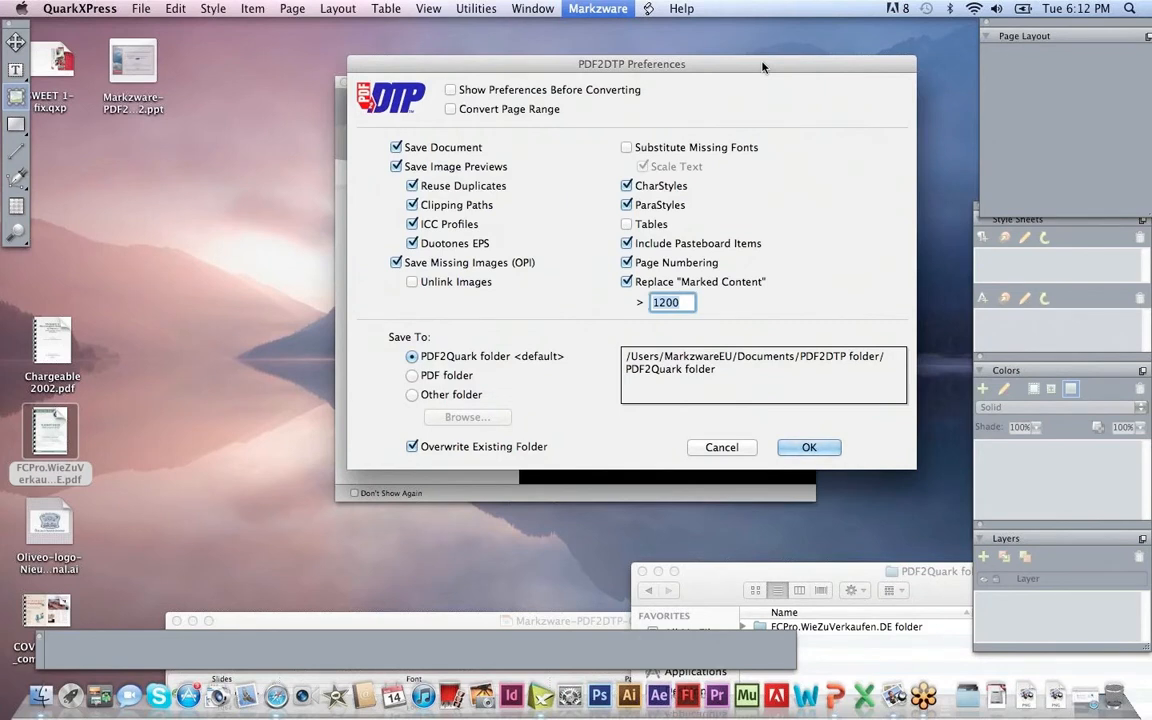
pyautogui.moveTo(706, 284)
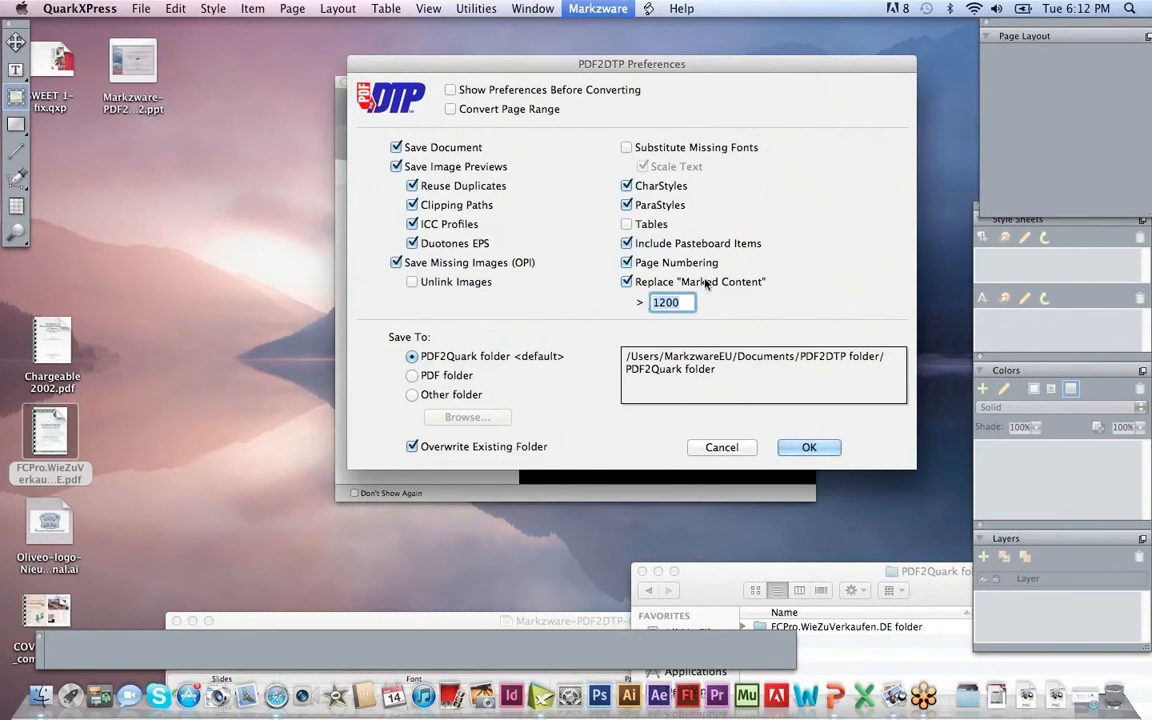
pyautogui.moveTo(500, 198)
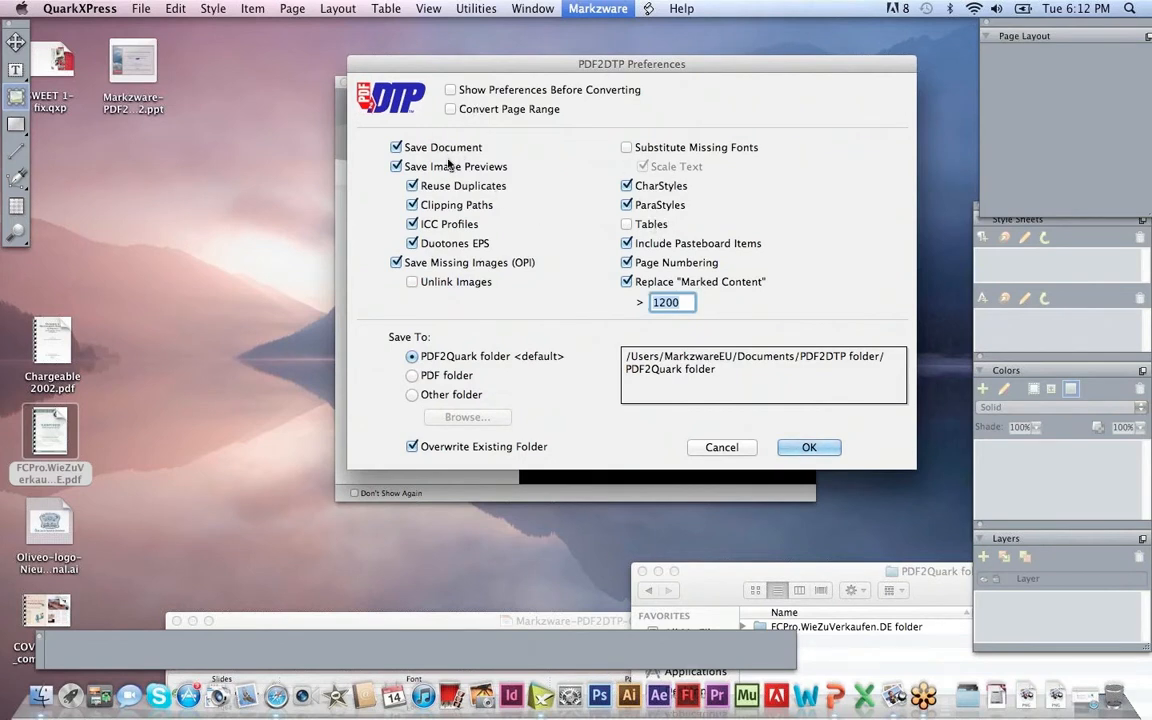
pyautogui.moveTo(512, 232)
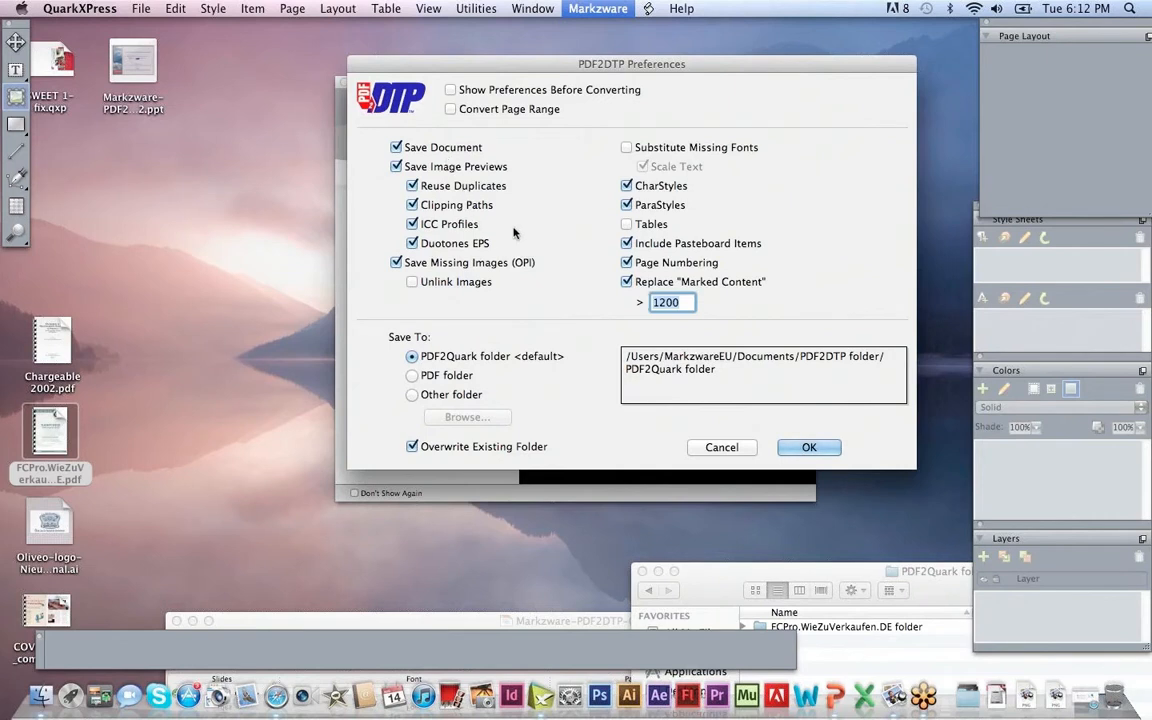
# Toggle Substitute Missing Fonts on and off, leaving it turned off
pyautogui.click(628, 148)
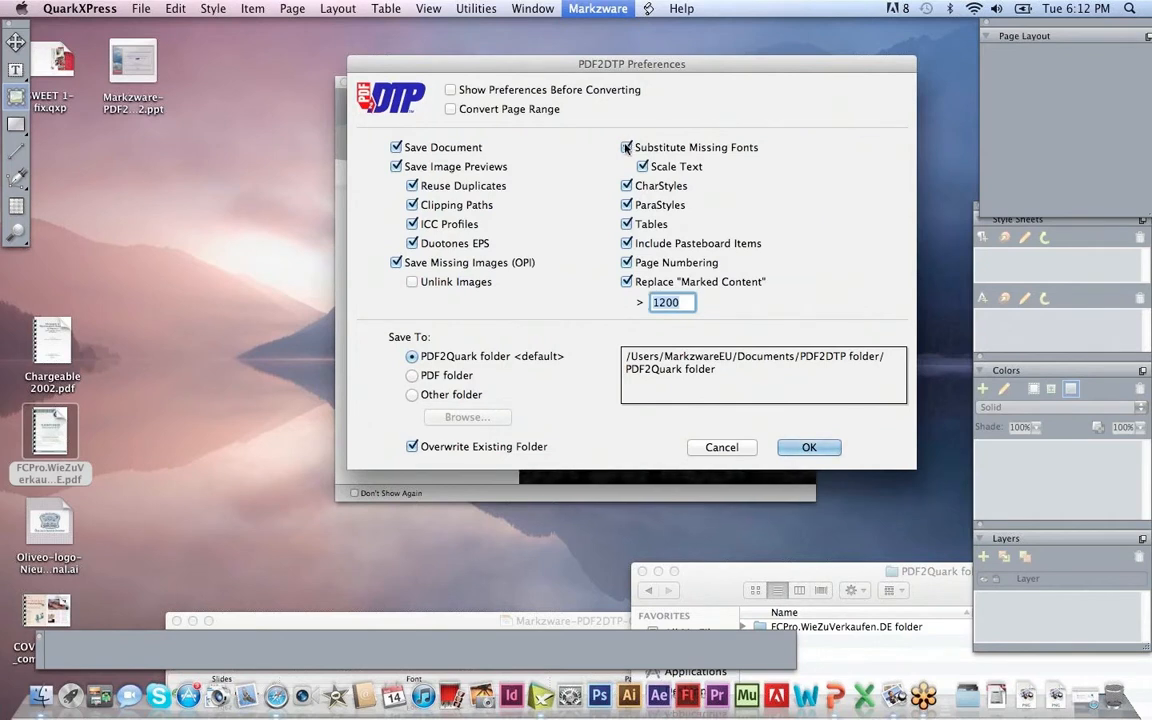
pyautogui.click(628, 148)
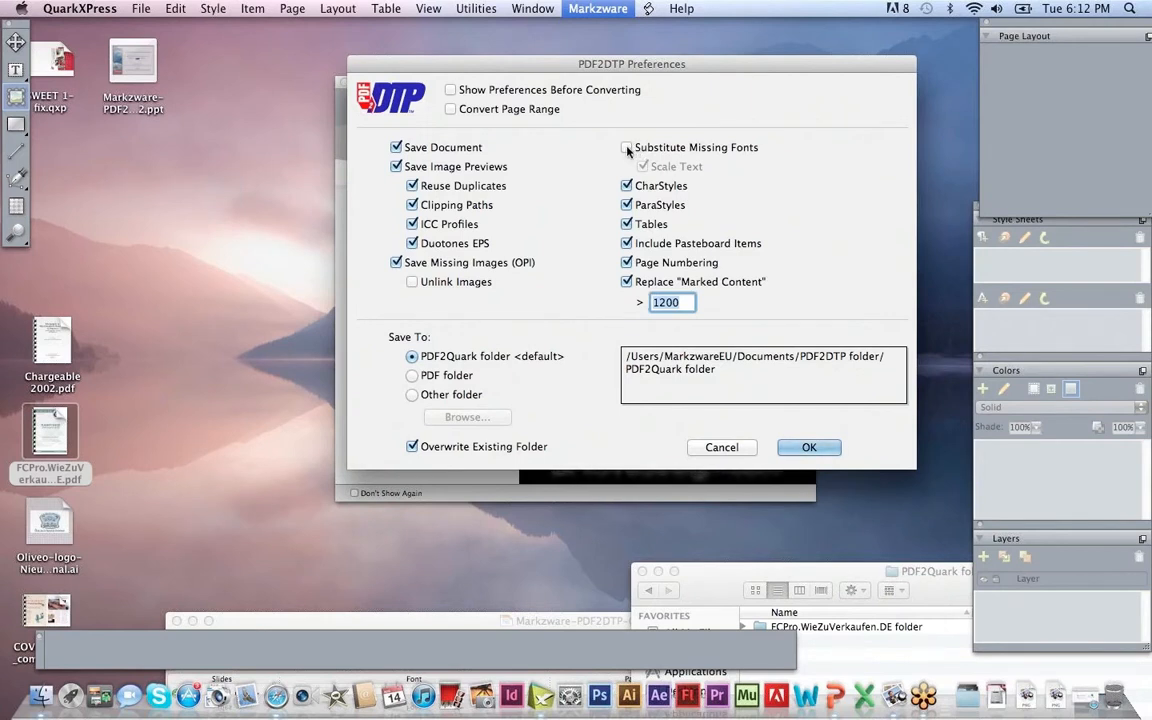
pyautogui.click(626, 148)
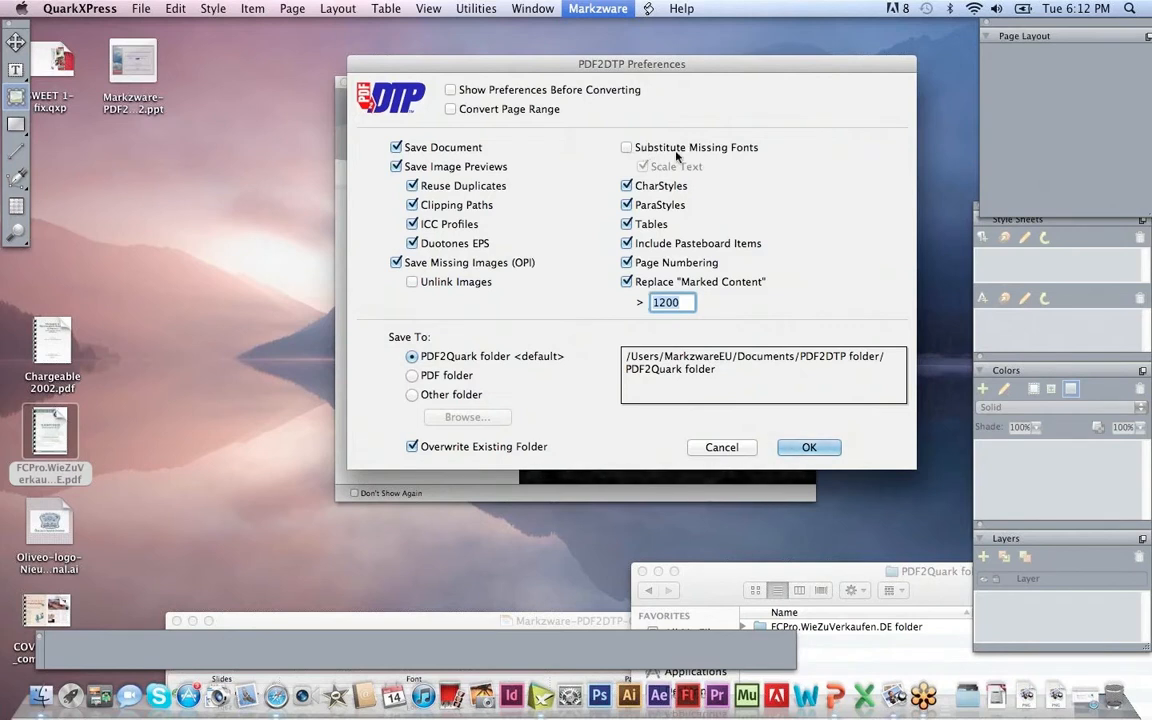
pyautogui.moveTo(672, 158)
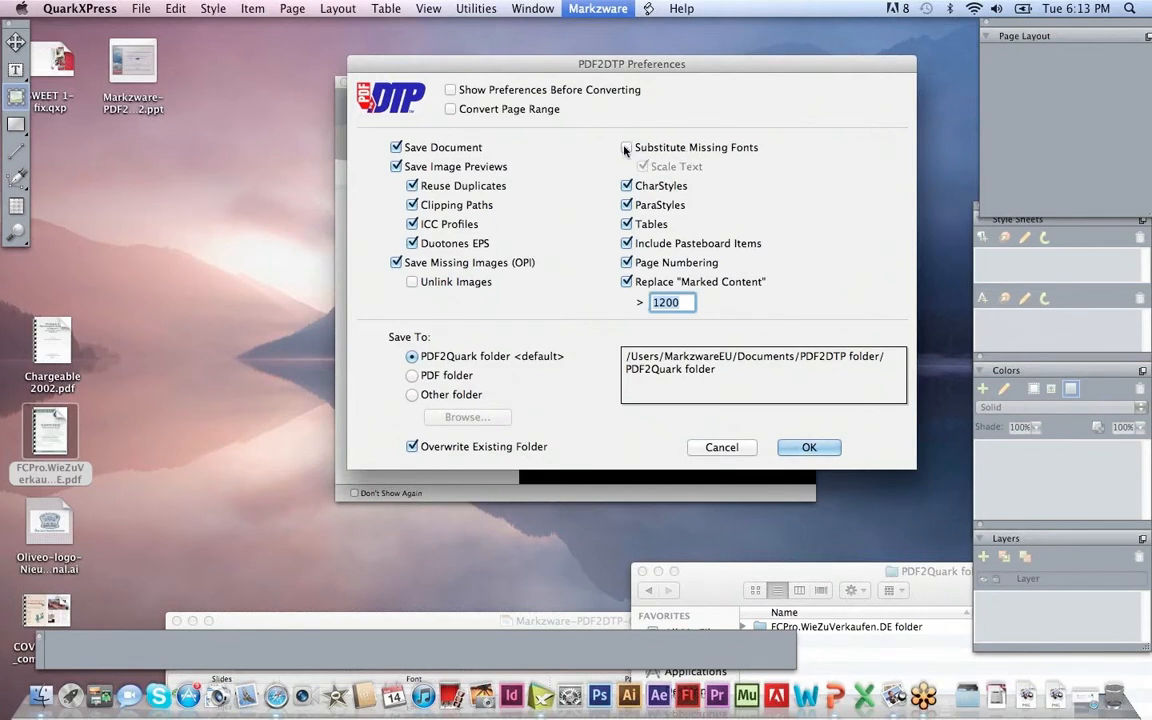
pyautogui.click(628, 148)
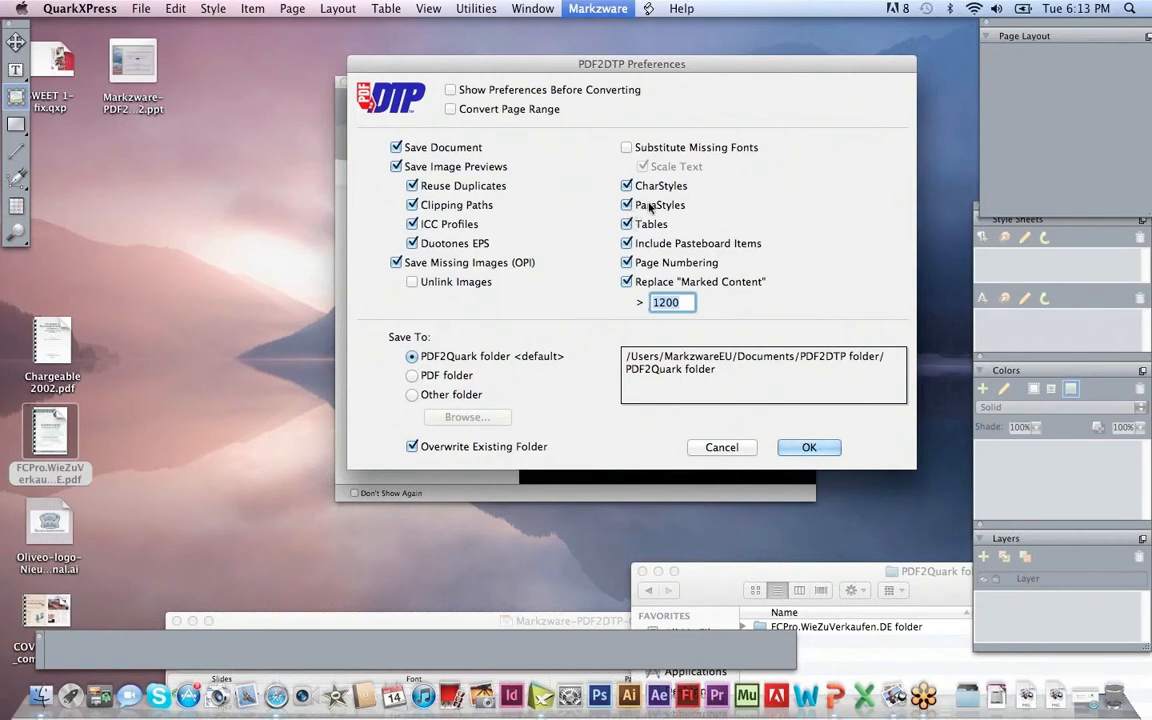
pyautogui.moveTo(752, 198)
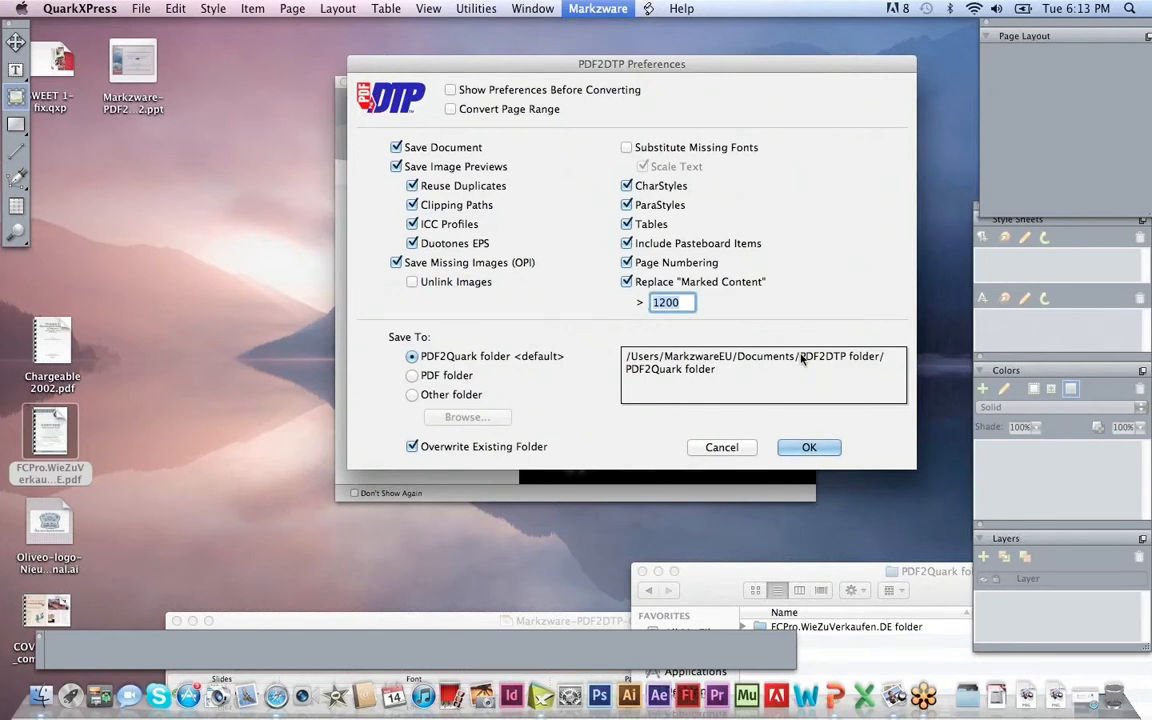
pyautogui.moveTo(532, 412)
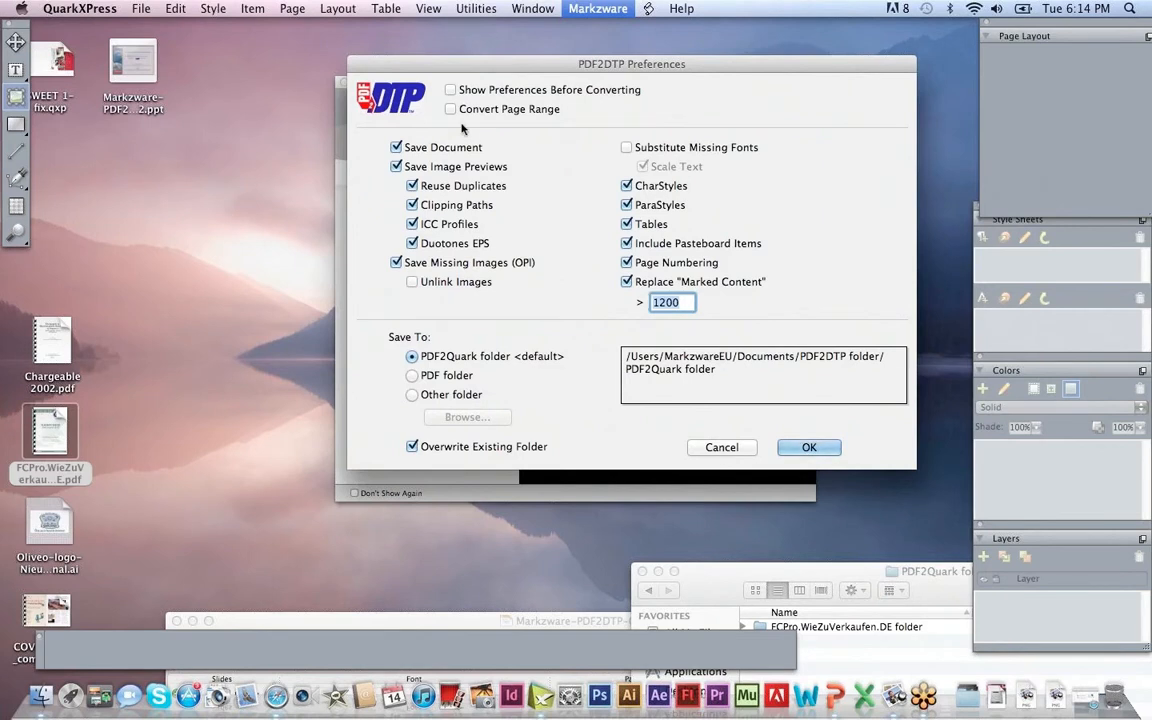
# Enable Convert Page Range so conversions ask which pages, and save the preferences with OK
pyautogui.click(450, 108)
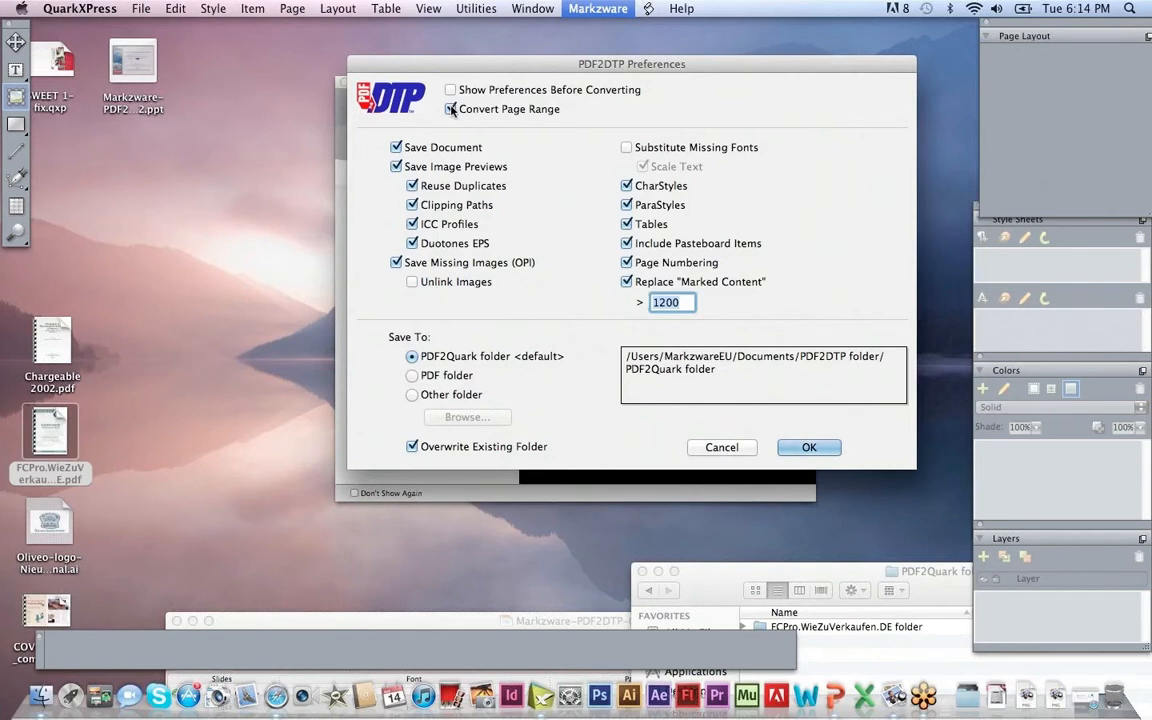
pyautogui.click(452, 108)
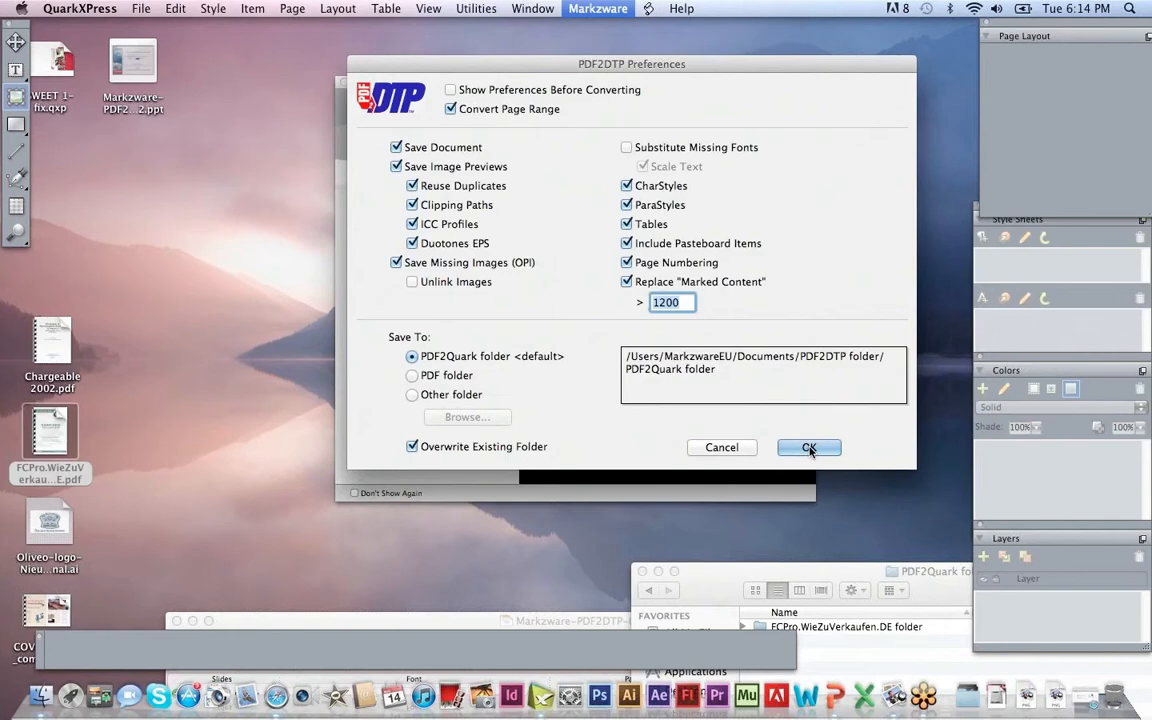
pyautogui.click(808, 448)
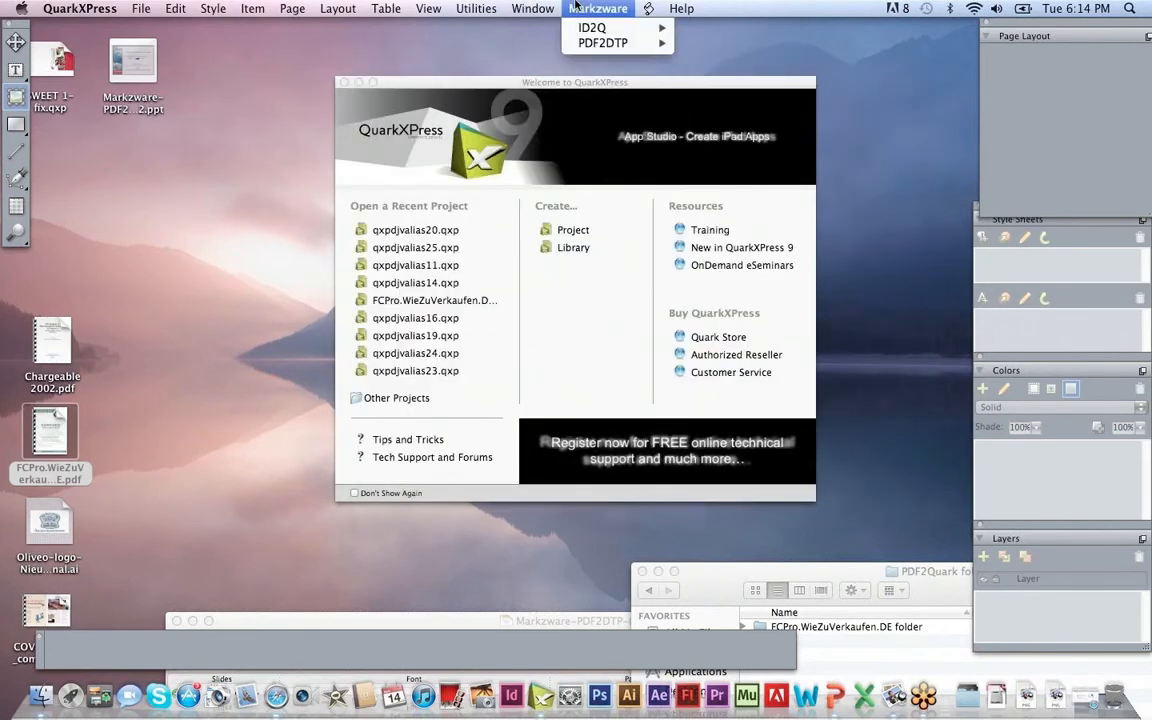
# Convert all pages of Chargeable 2002.pdf into a new layout via Convert PDF
pyautogui.click(712, 52)
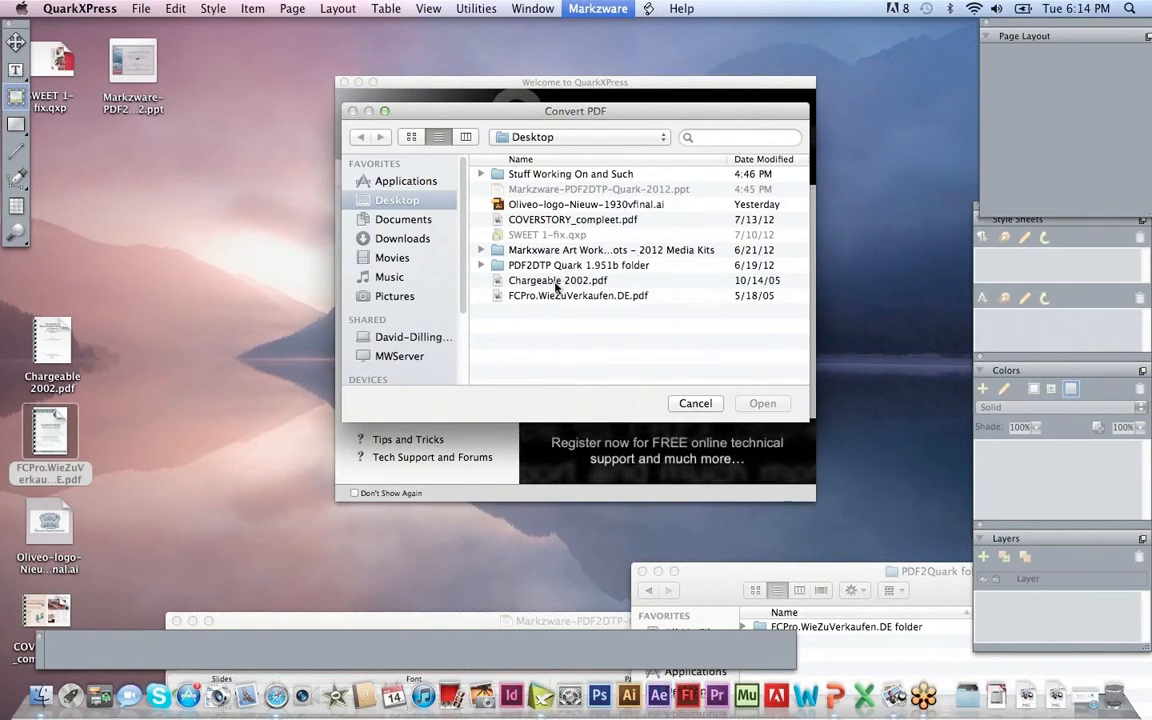
pyautogui.click(556, 280)
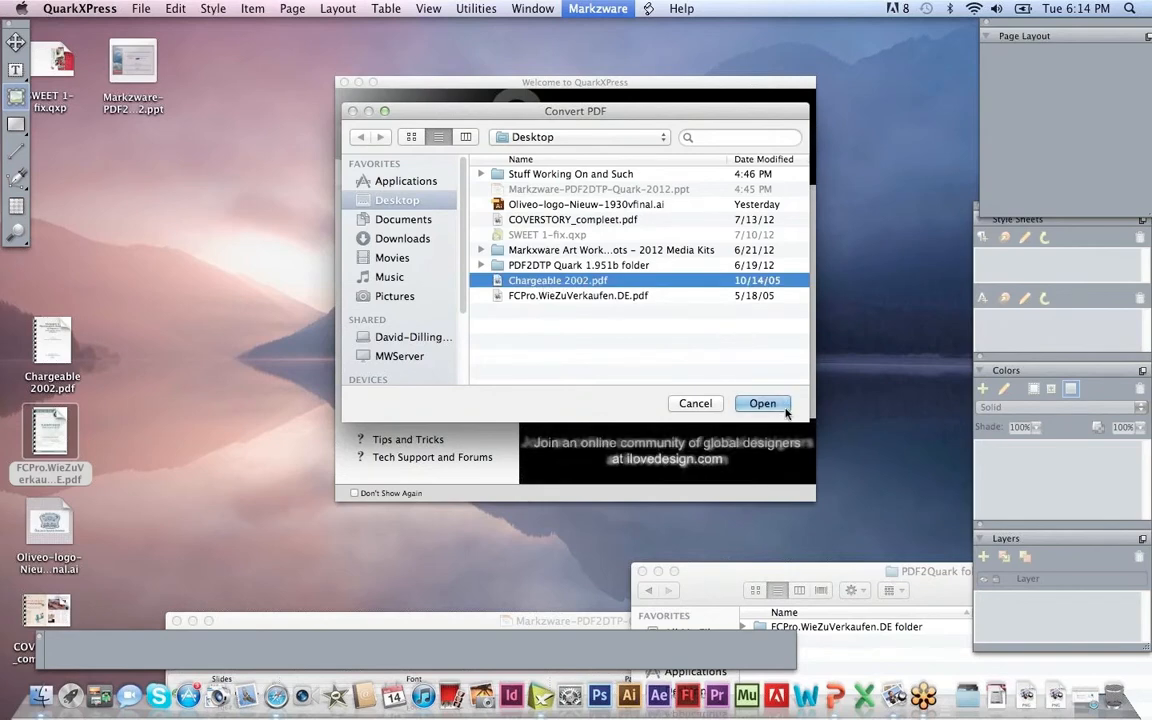
pyautogui.click(762, 404)
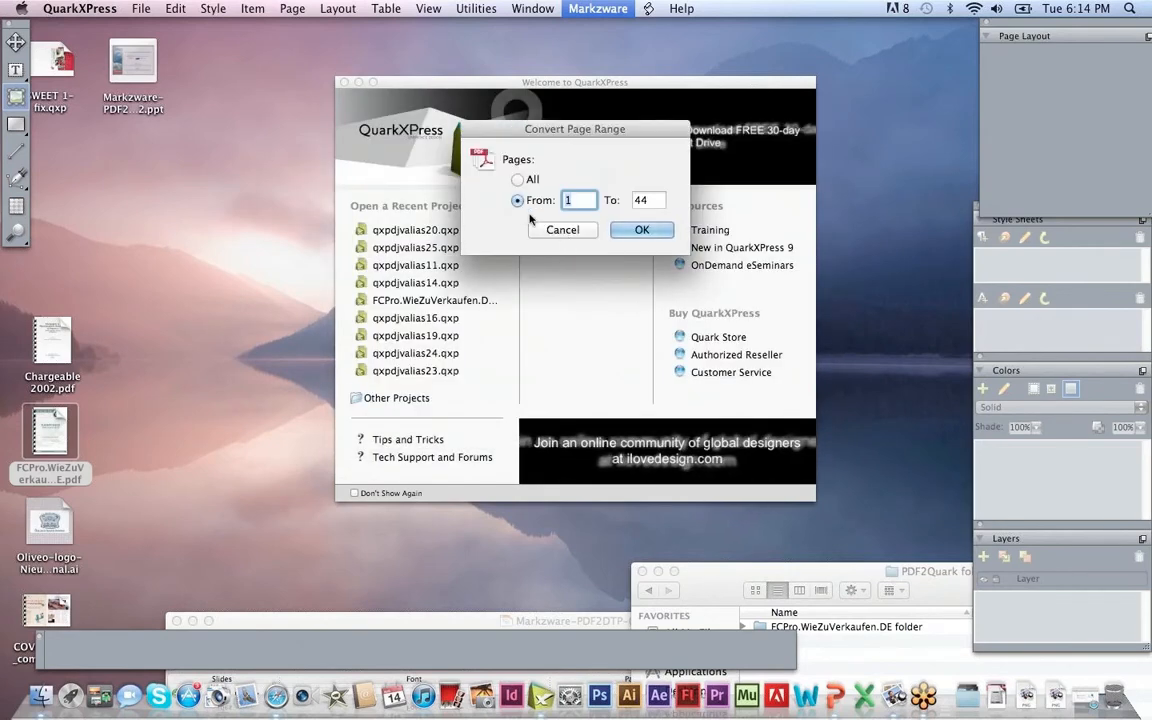
pyautogui.click(518, 180)
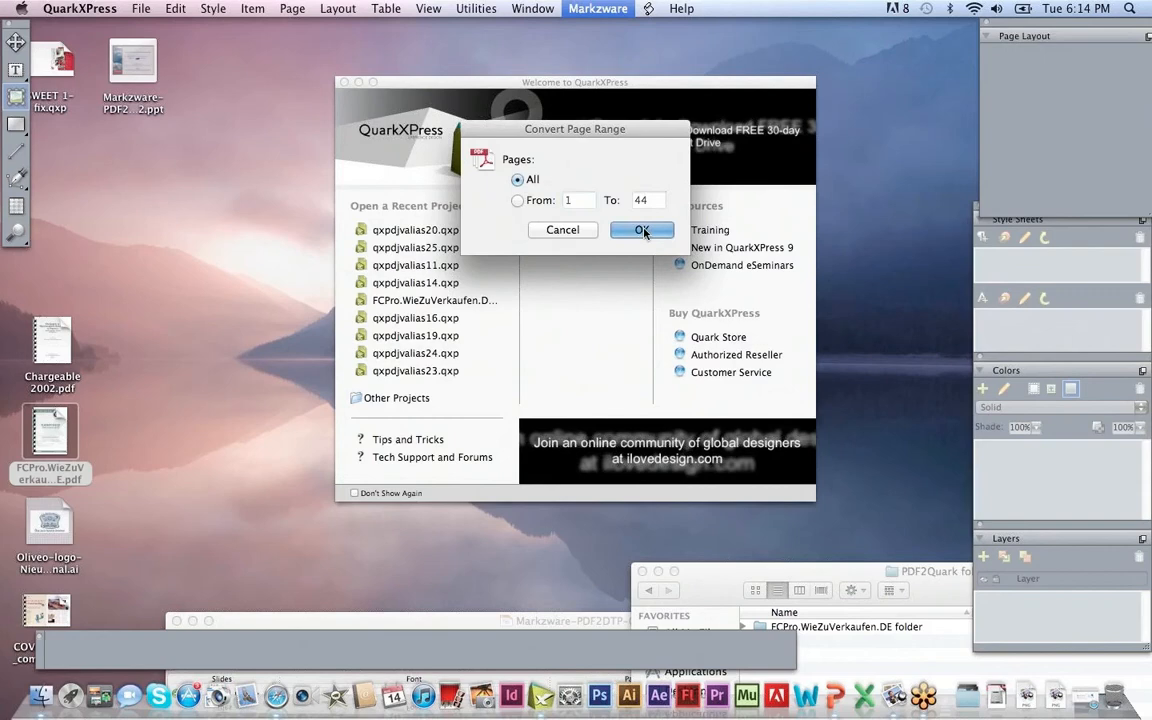
pyautogui.click(640, 230)
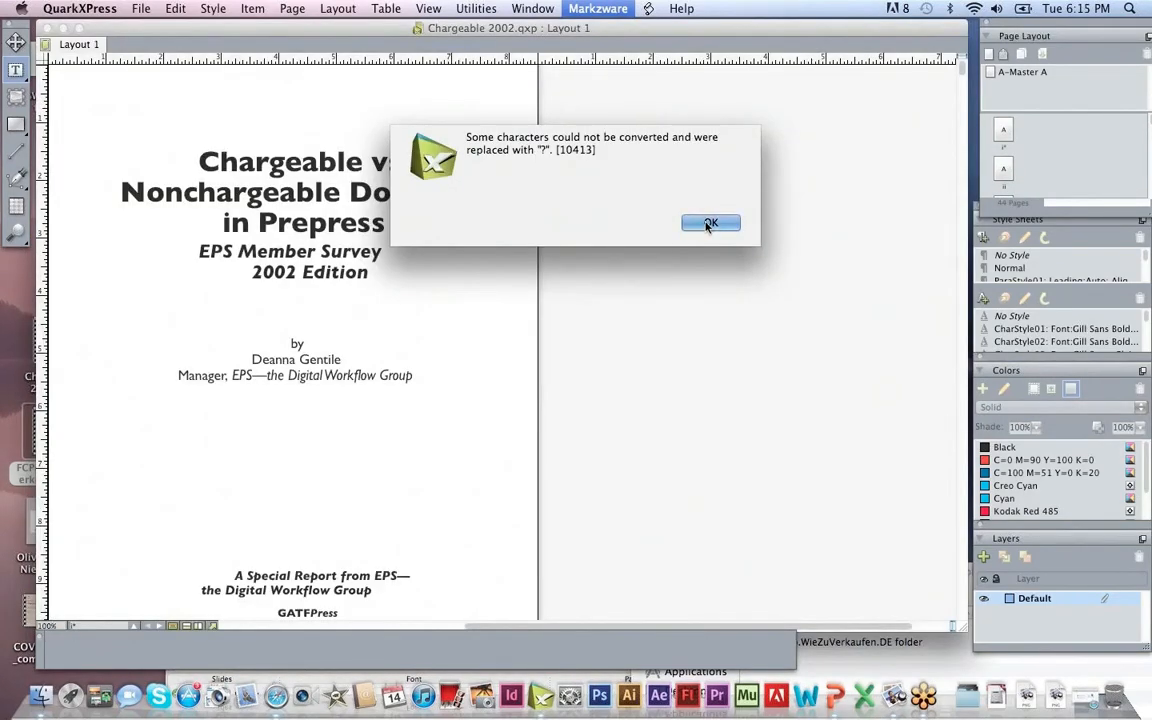
# Dismiss the replaced-characters warning and open the layout despite missing fonts
pyautogui.click(710, 222)
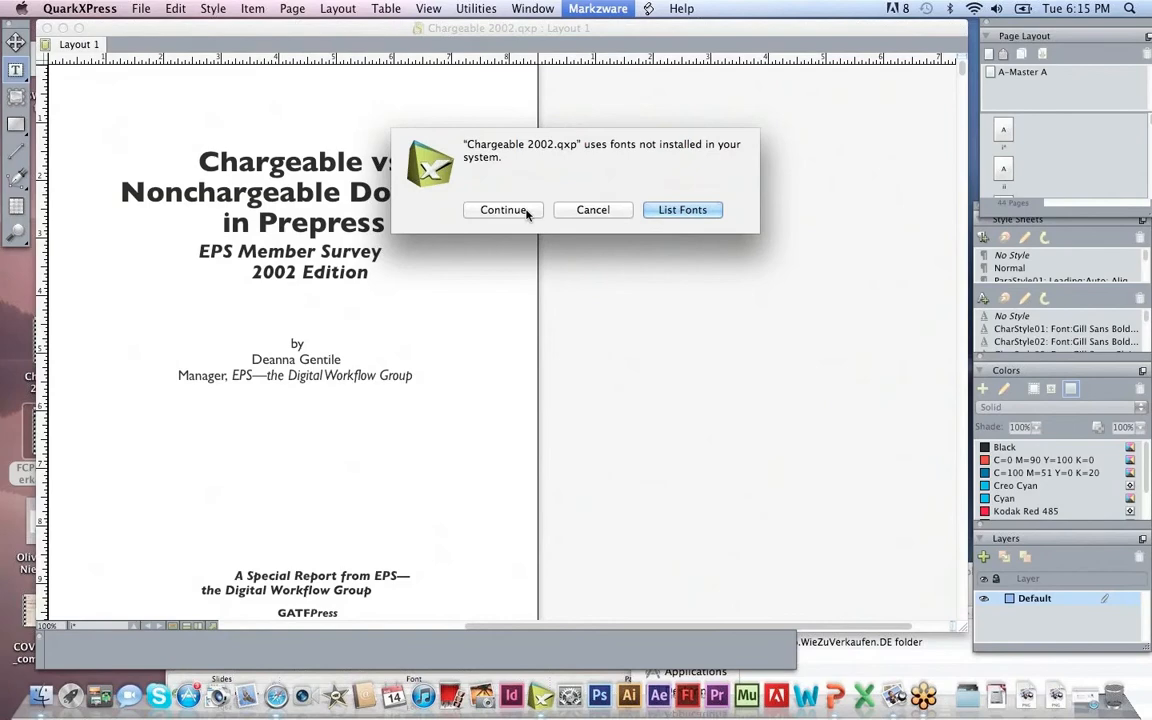
pyautogui.click(504, 210)
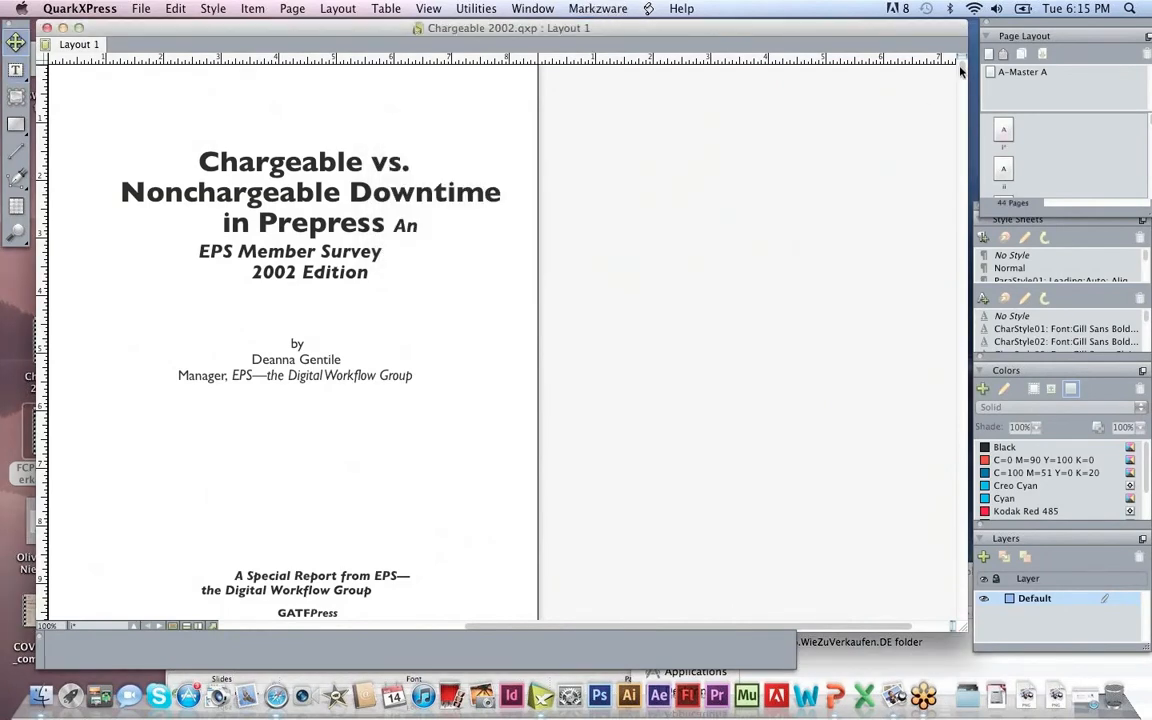
# Scroll through the pages of the converted Chargeable 2002 layout to review them
pyautogui.scroll(-3)
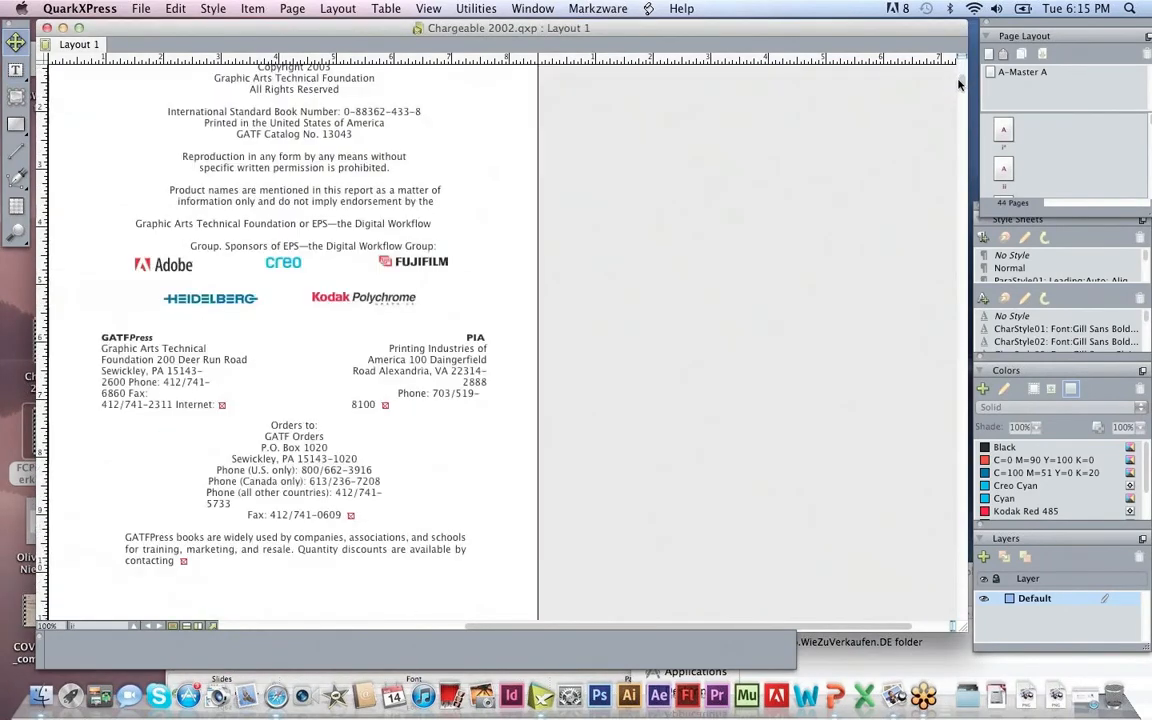
pyautogui.scroll(-3)
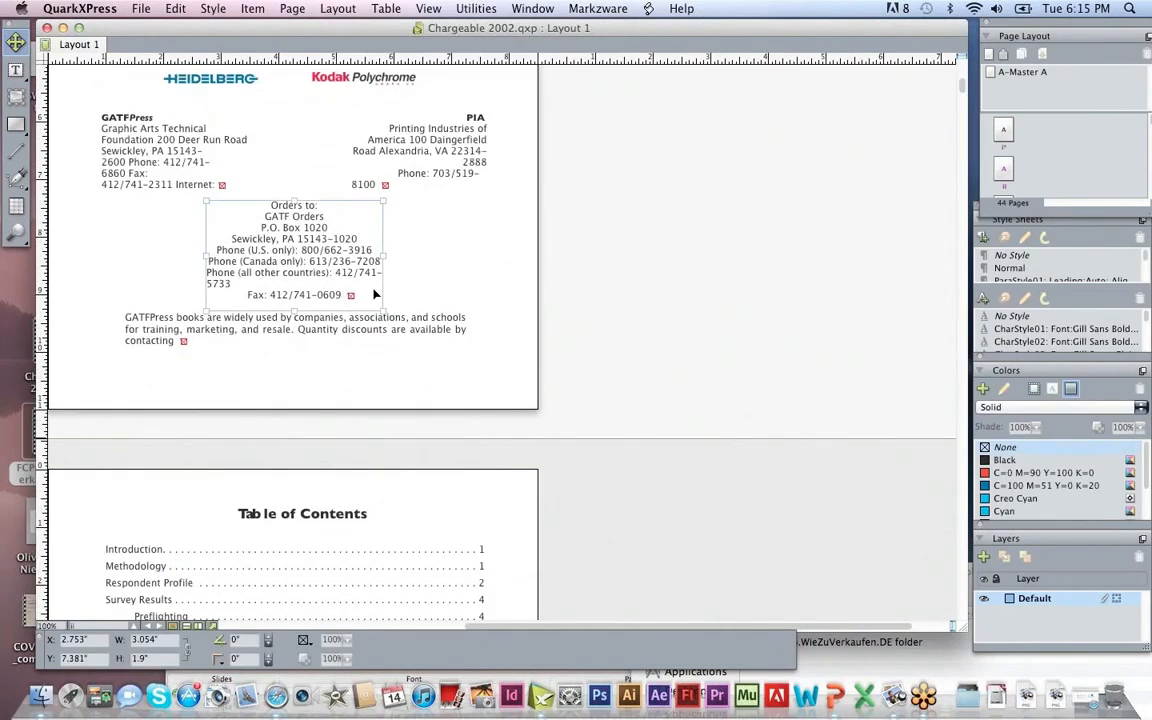
pyautogui.scroll(-3)
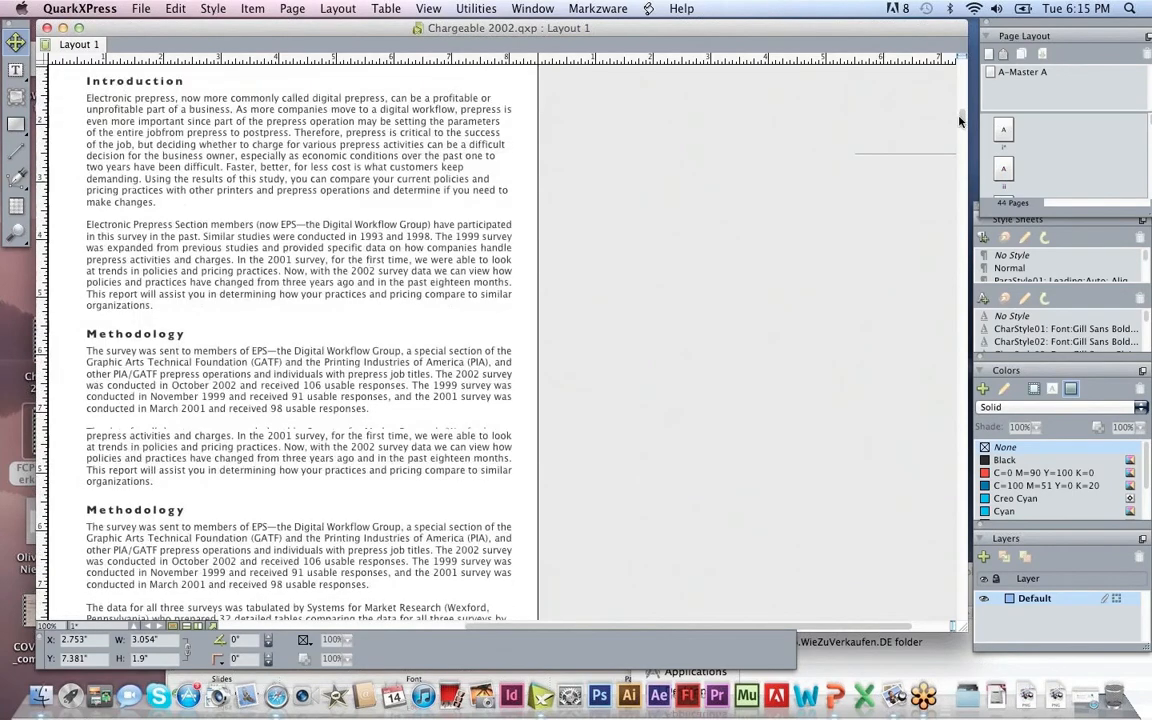
pyautogui.scroll(-3)
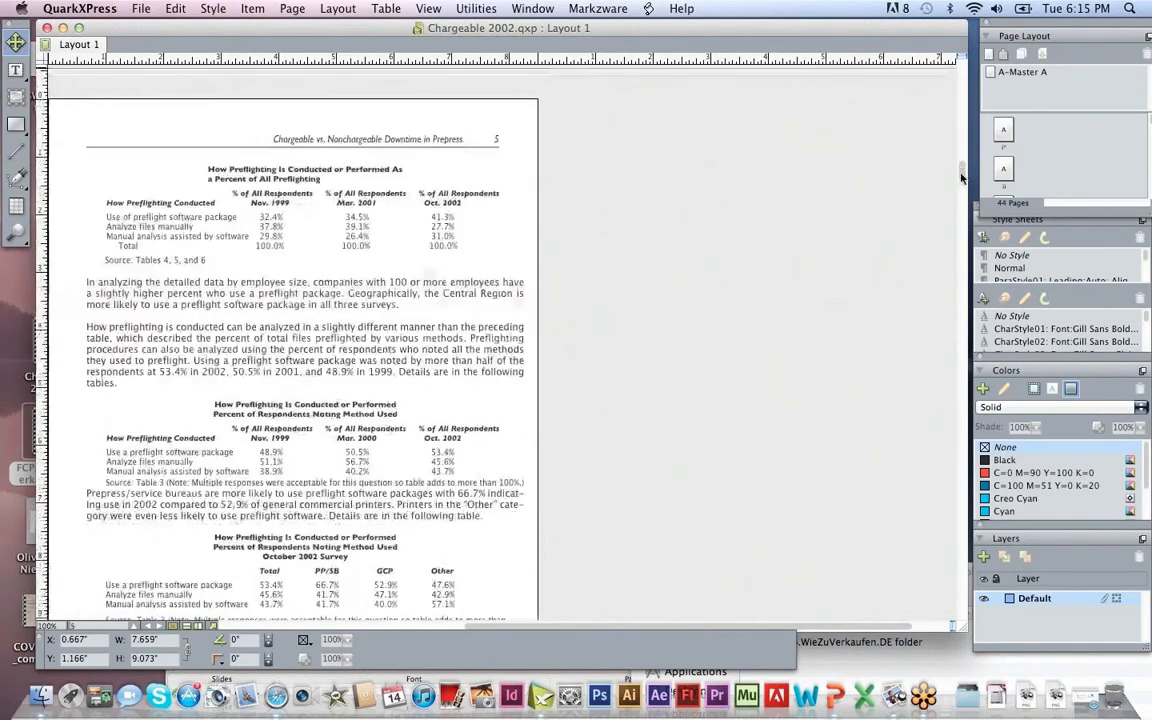
pyautogui.scroll(-3)
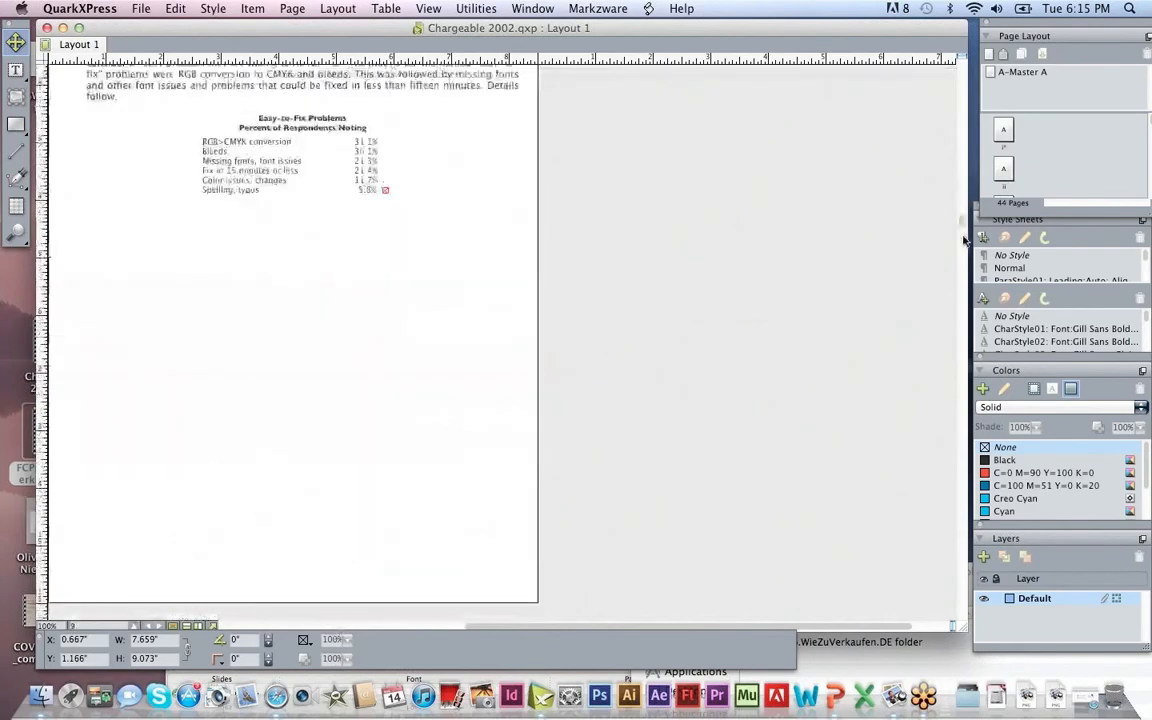
pyautogui.scroll(-3)
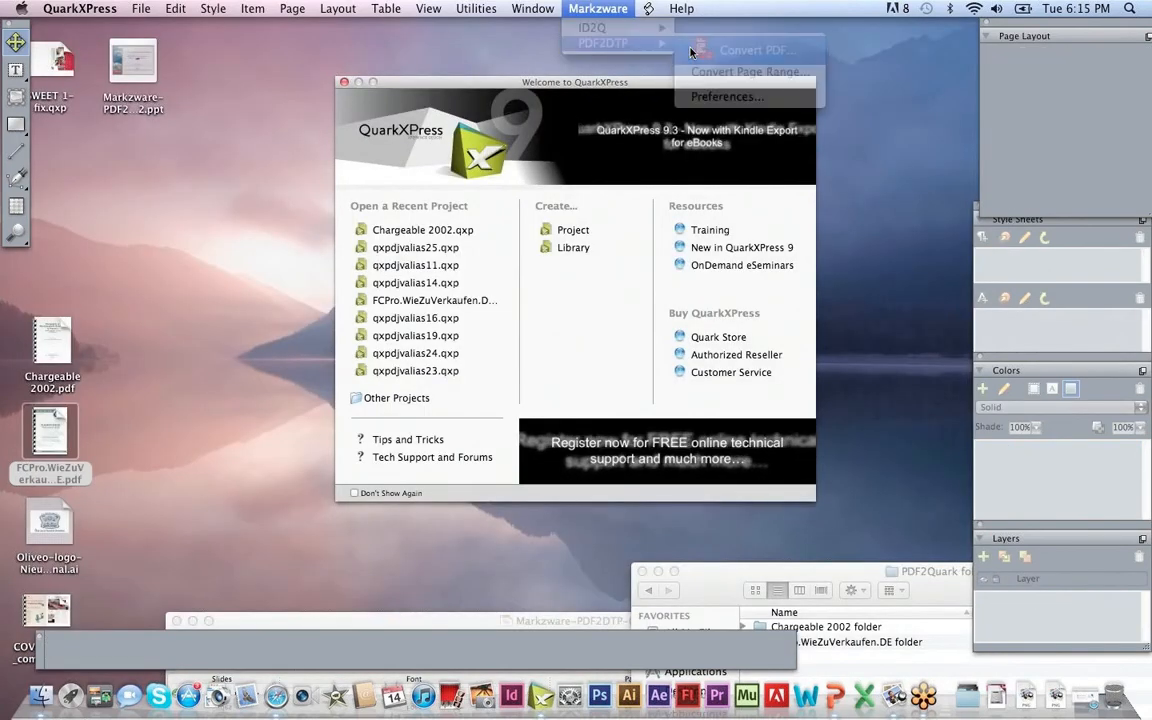
# Convert COVERSTORY_compleet.pdf via PDF2DTP, keeping pages 1 through 7
pyautogui.click(756, 48)
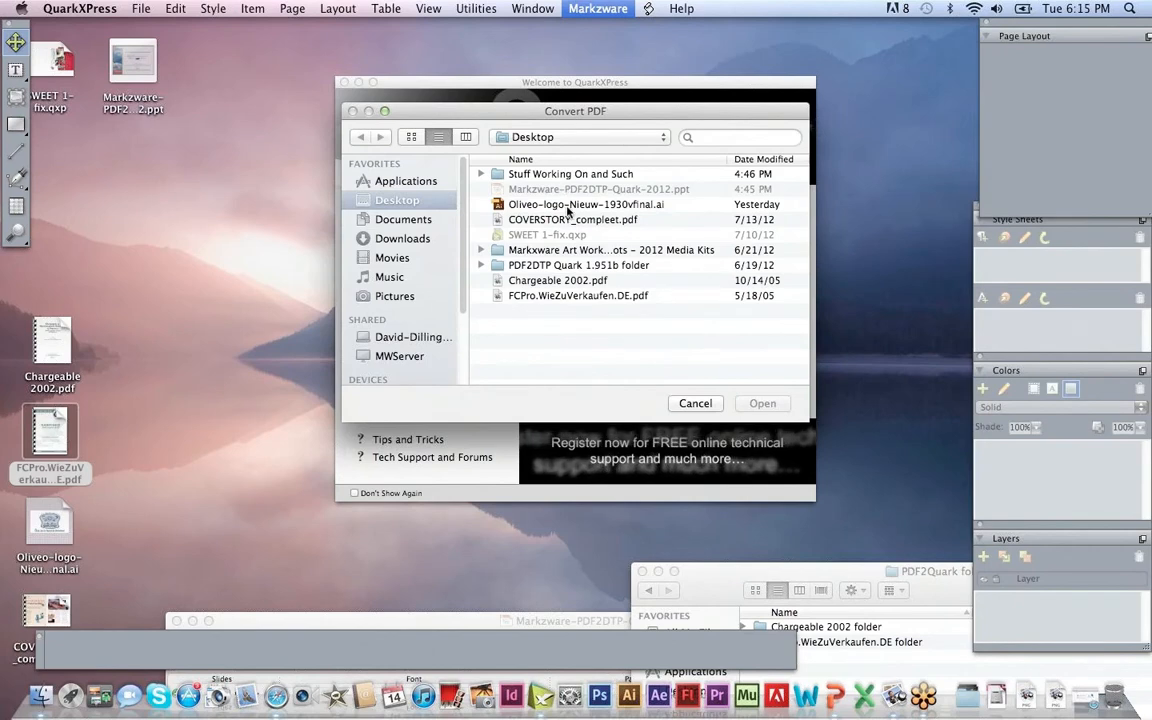
pyautogui.click(572, 218)
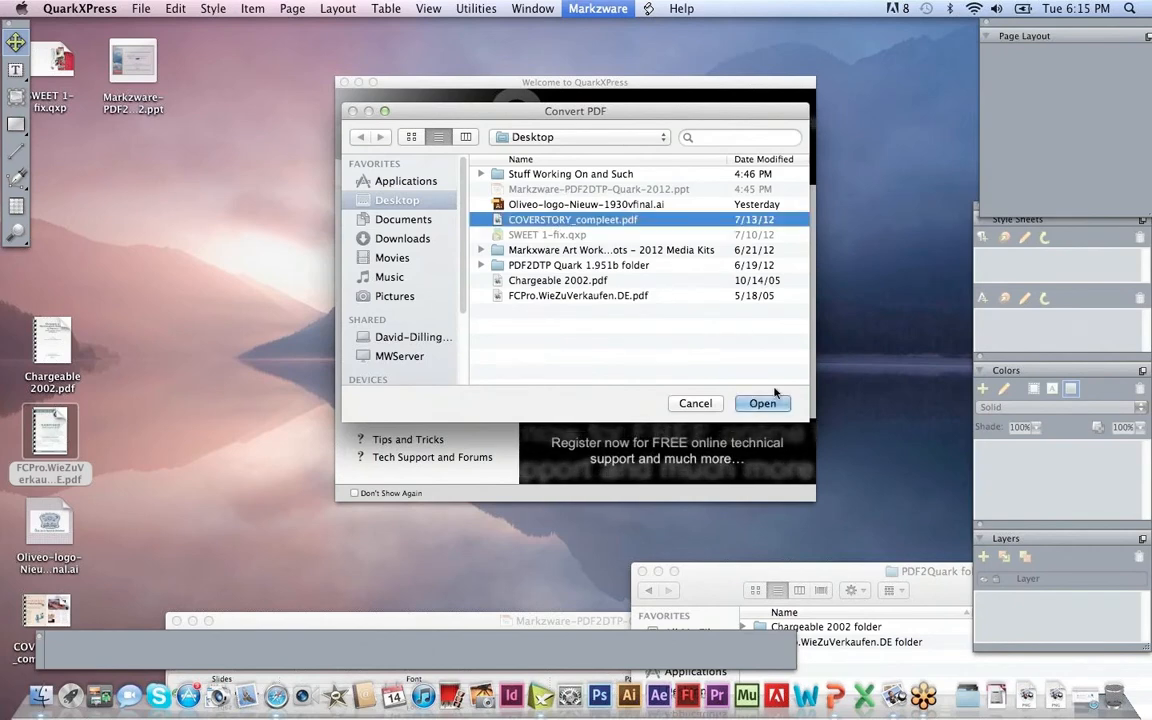
pyautogui.click(762, 404)
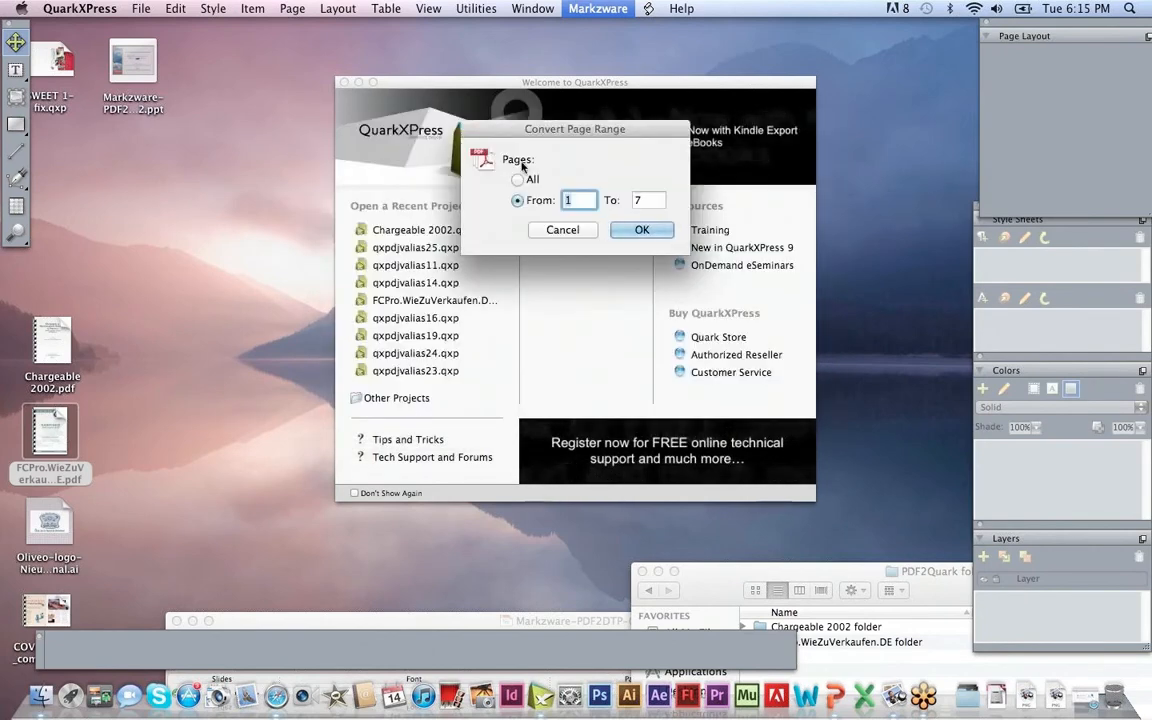
pyautogui.click(642, 228)
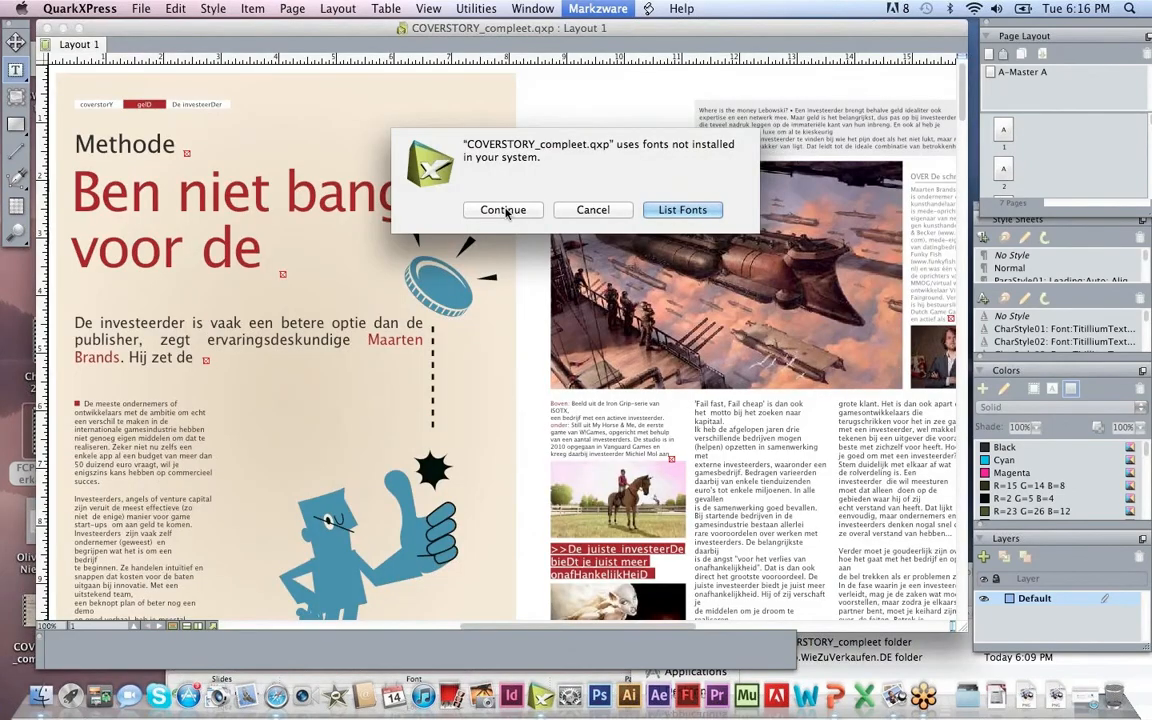
# Continue past the missing-fonts alert, check the intro text and ship picture, then bring up picture Usage
pyautogui.click(504, 210)
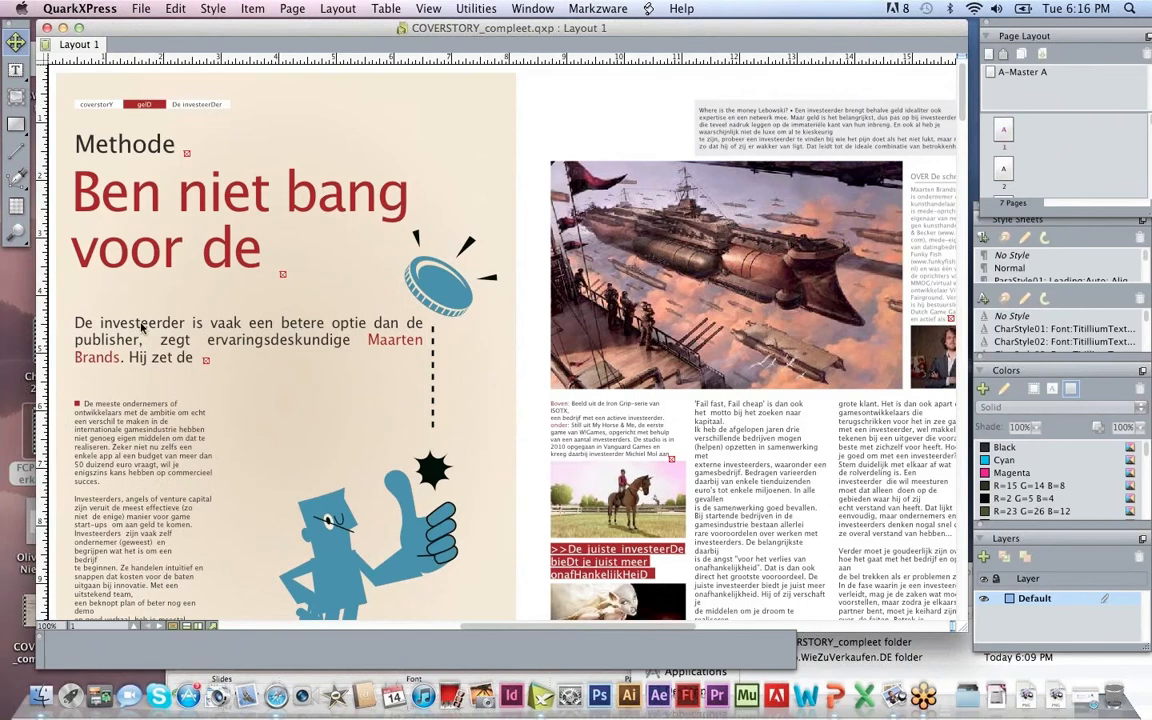
pyautogui.click(144, 344)
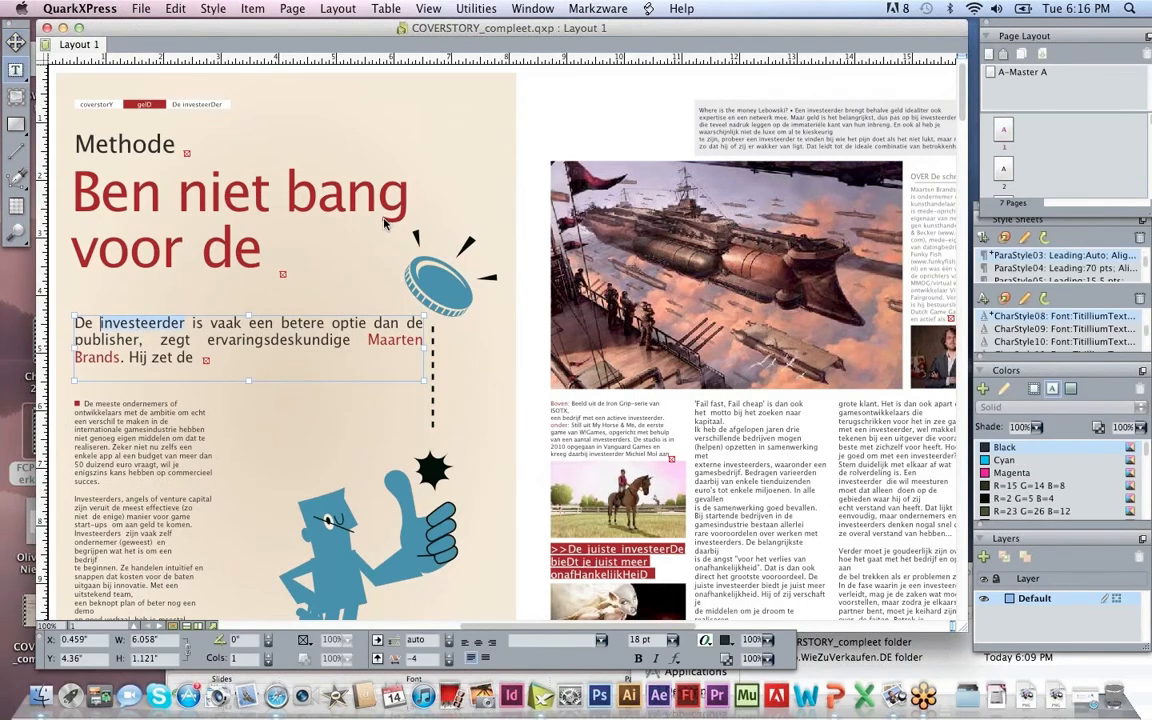
pyautogui.moveTo(796, 148)
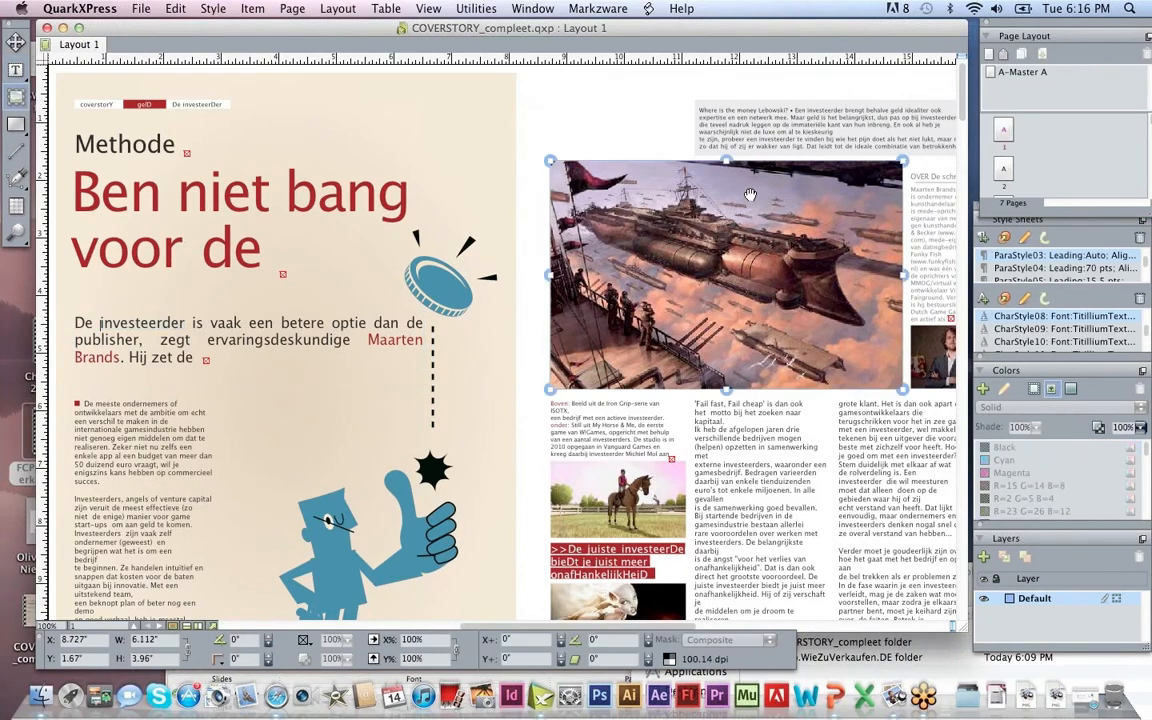
pyautogui.moveTo(750, 196); pyautogui.dragTo(736, 206)
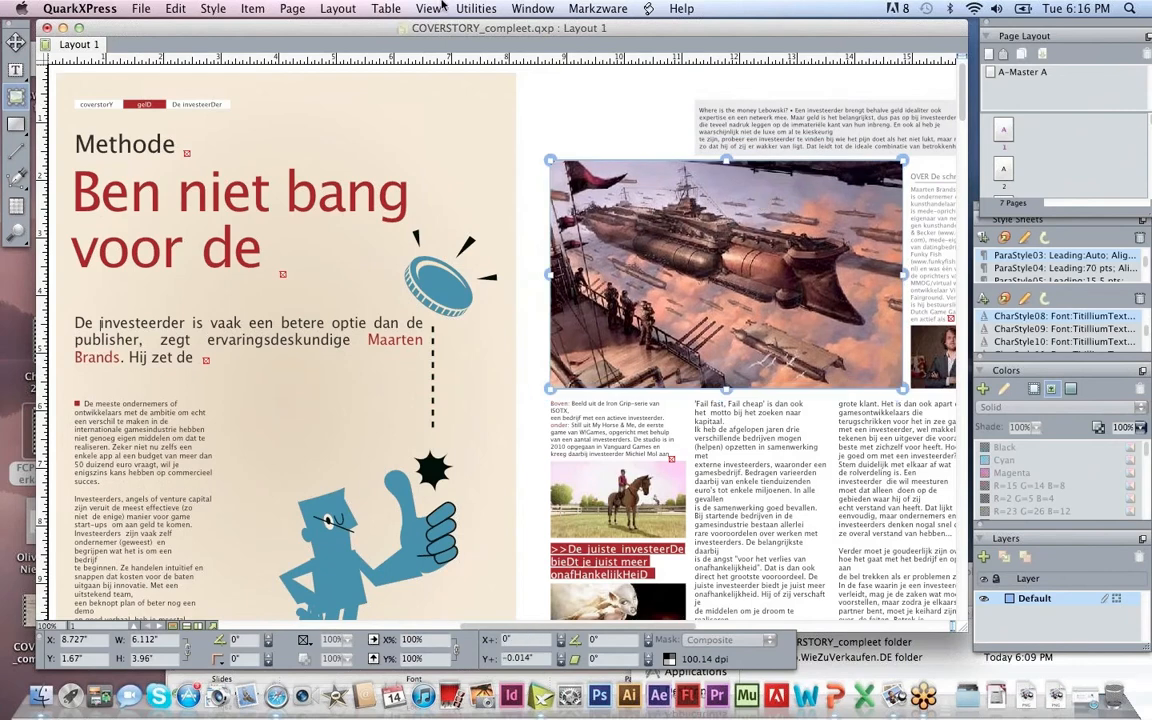
pyautogui.click(476, 8)
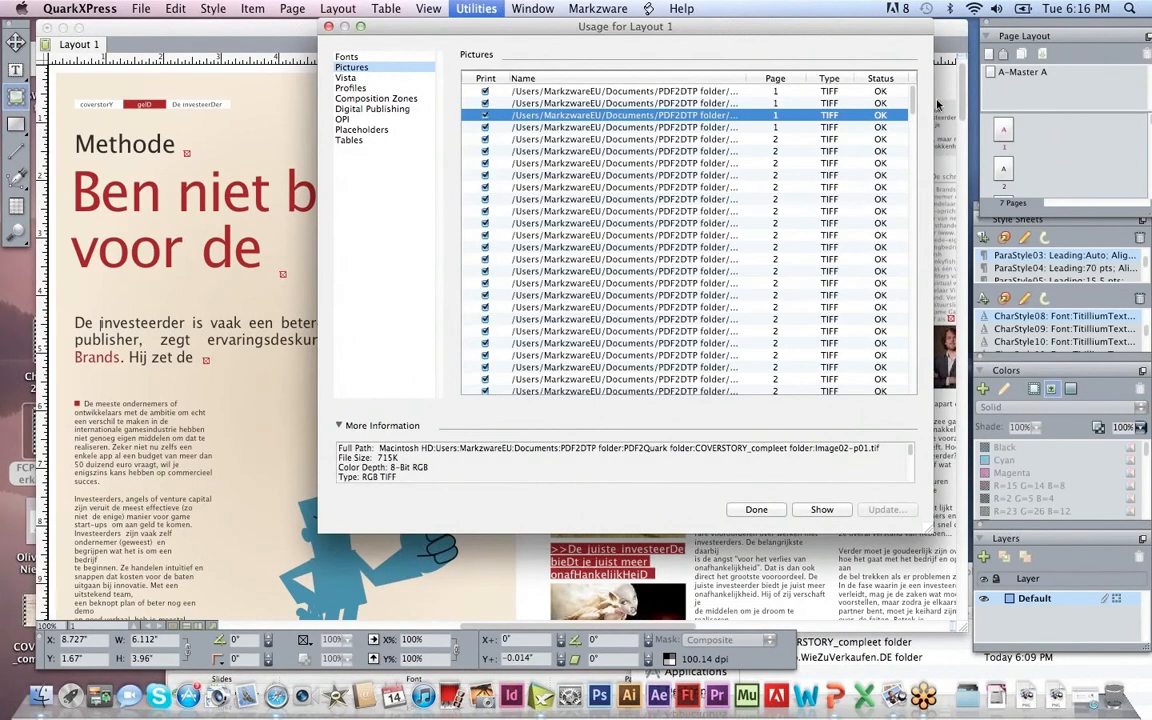
# Inspect More Information for one linked TIFF picture in the Usage report
pyautogui.click(624, 92)
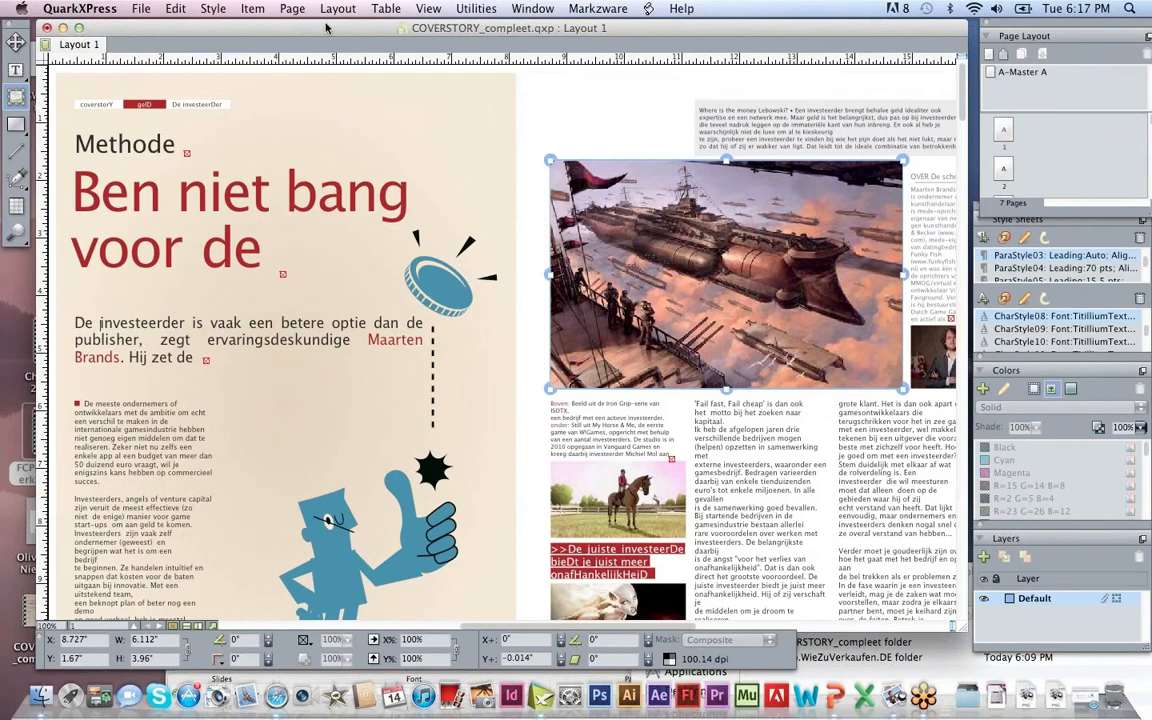
pyautogui.moveTo(568, 168)
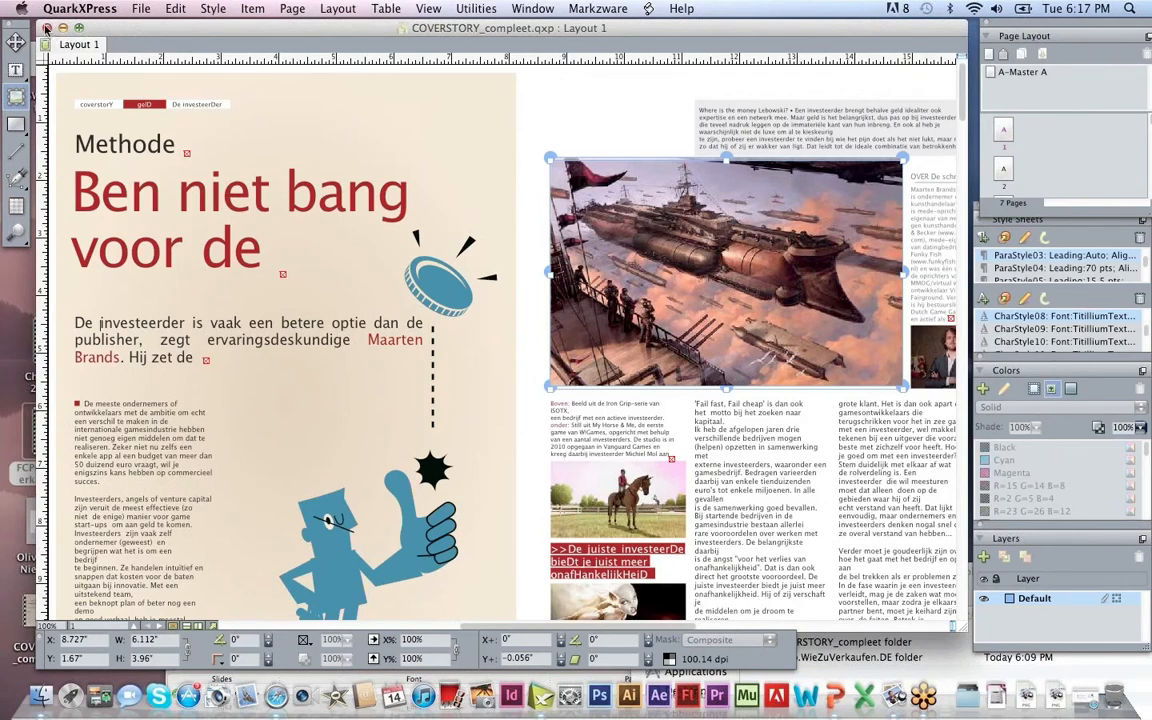
pyautogui.moveTo(500, 196)
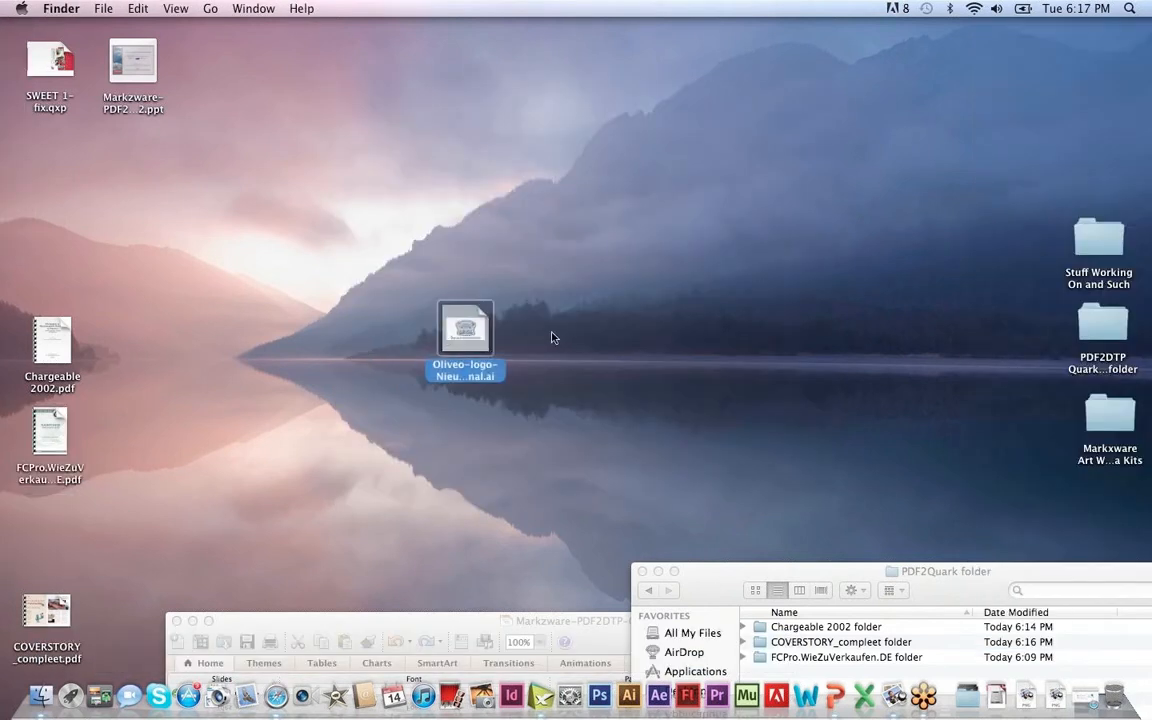
pyautogui.moveTo(544, 358)
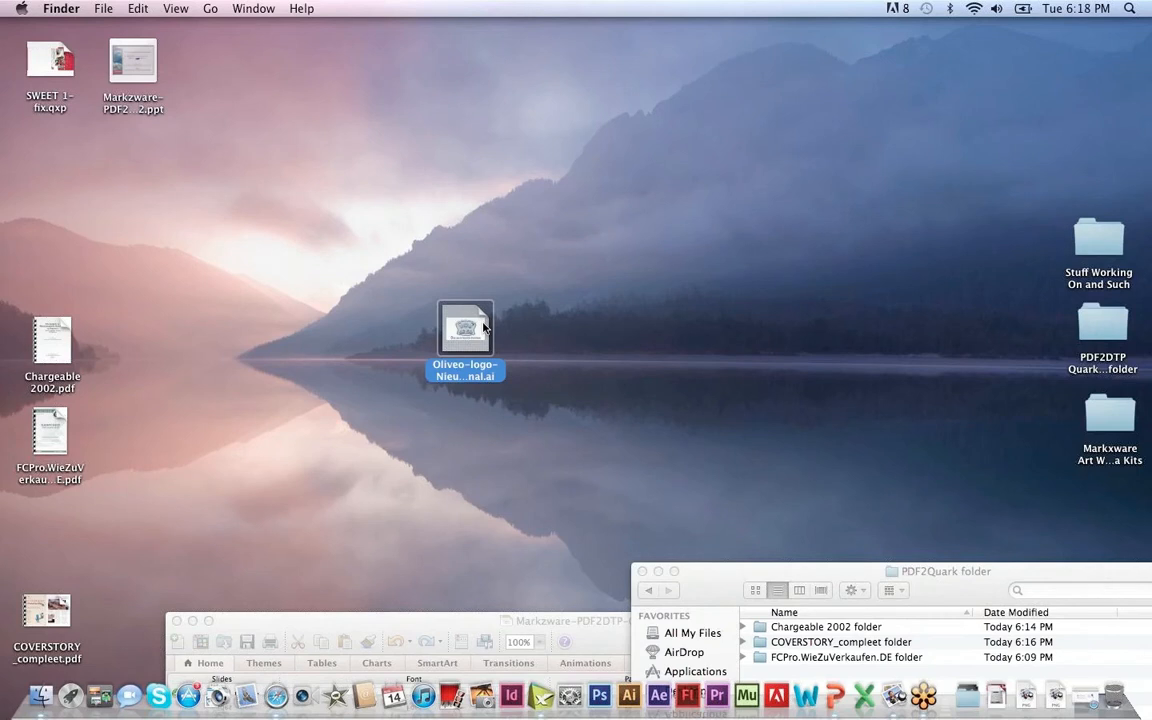
pyautogui.moveTo(484, 332)
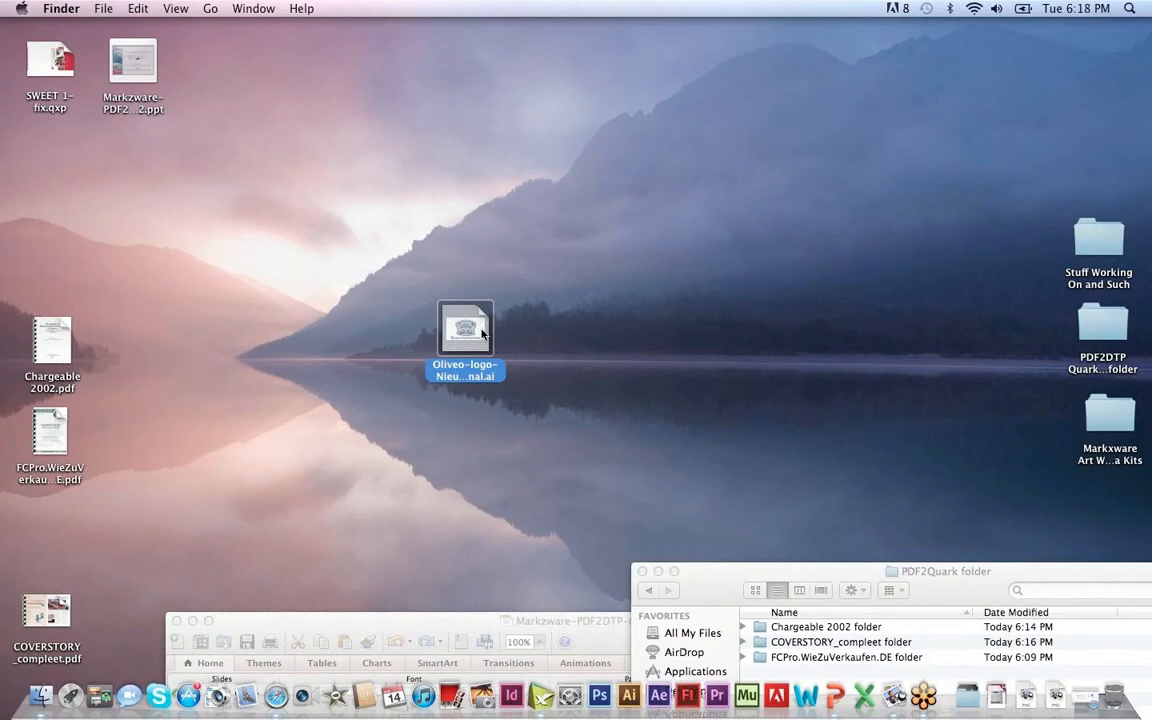
pyautogui.moveTo(544, 352)
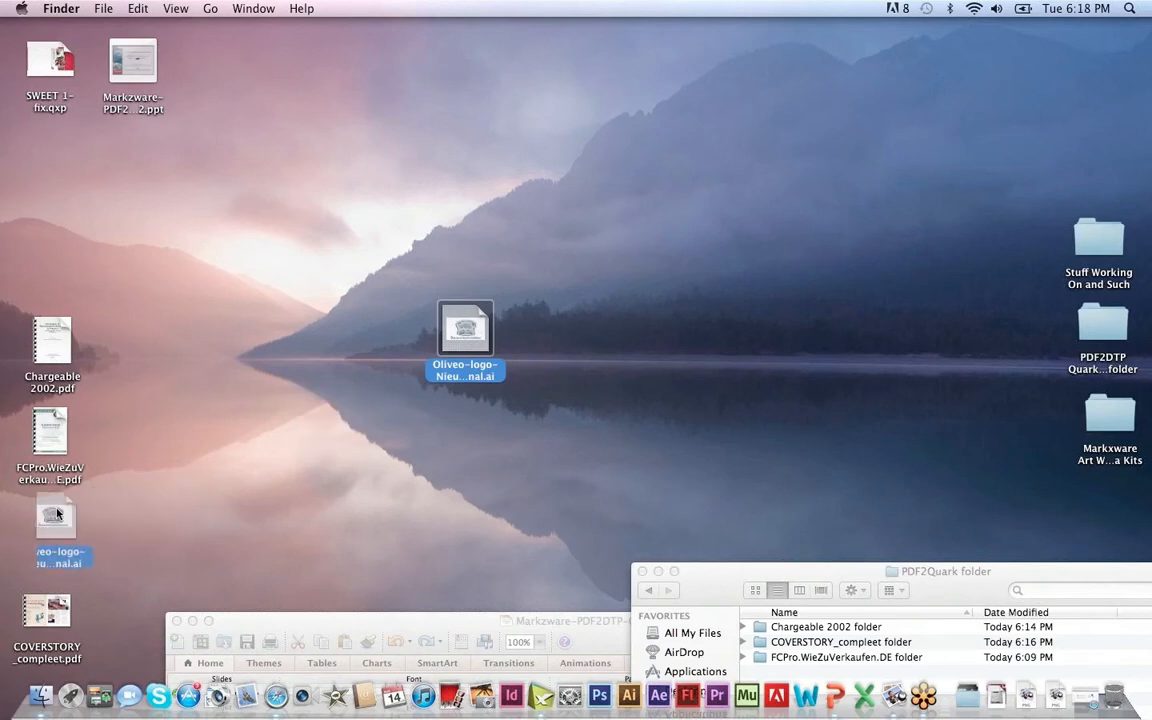
# Drag Oliveo-logo-Nieuw-1930vfinal.ai into the left column of desktop files
pyautogui.moveTo(464, 330); pyautogui.dragTo(50, 518)
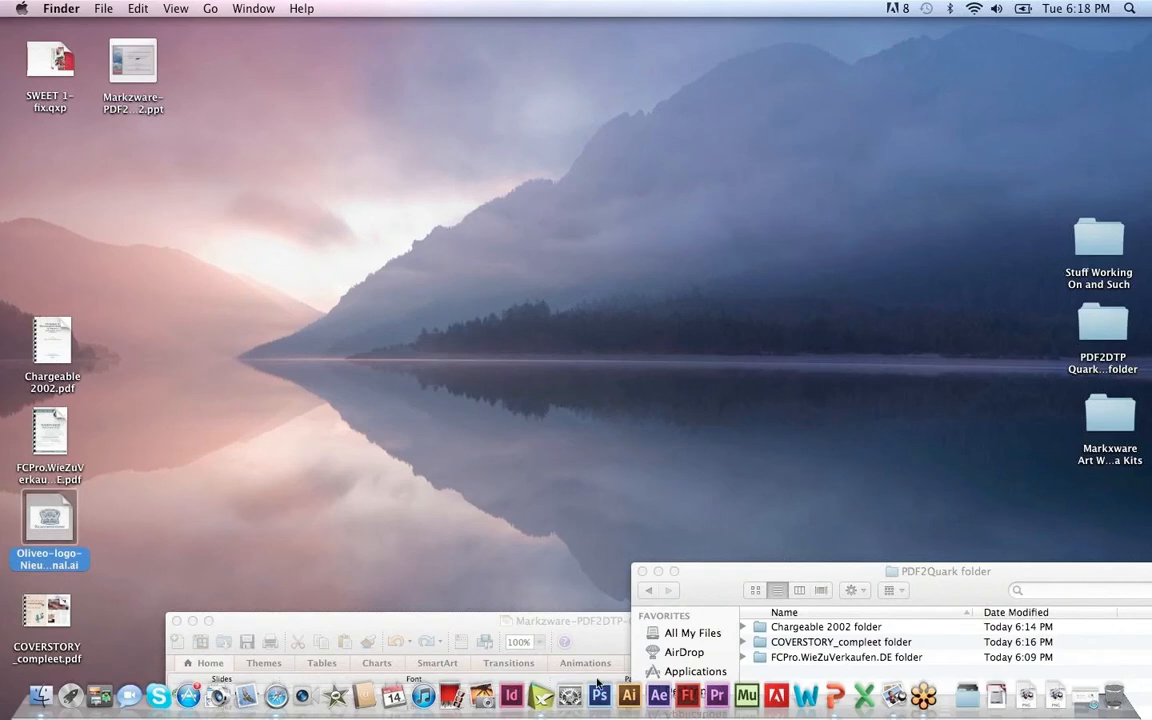
pyautogui.moveTo(600, 696)
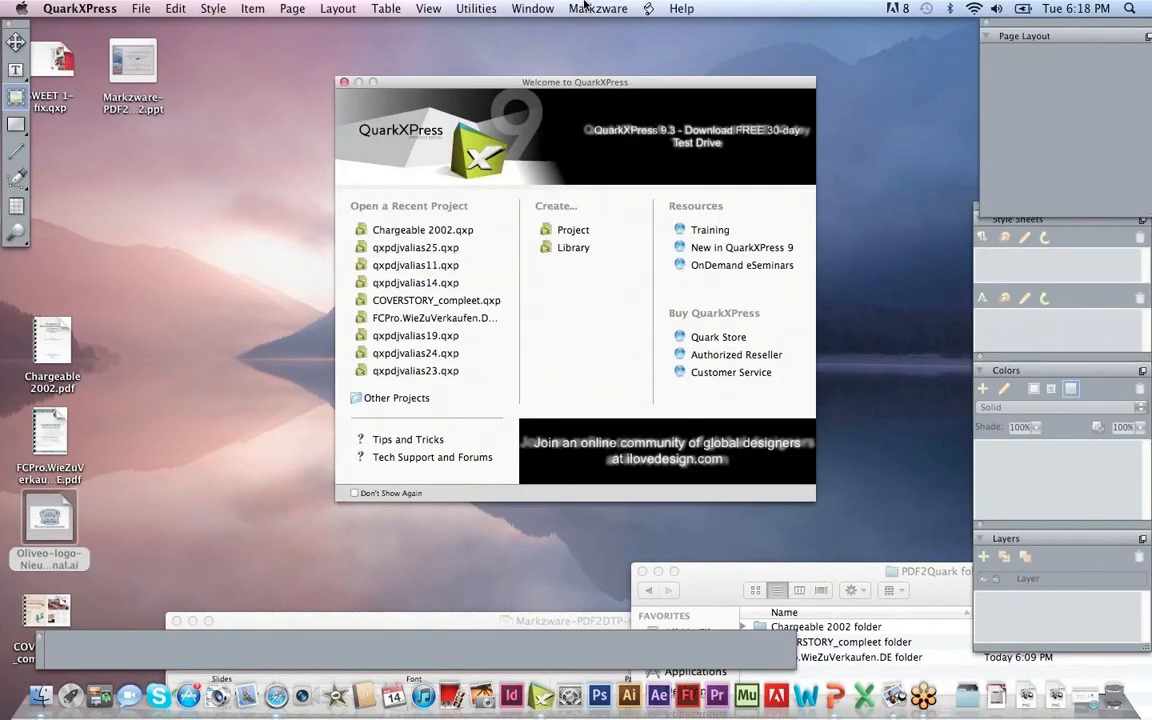
# Convert Oliveo-logo-Nieuw-1930vfinal.ai via PDF2DTP into a new layout
pyautogui.click(598, 8)
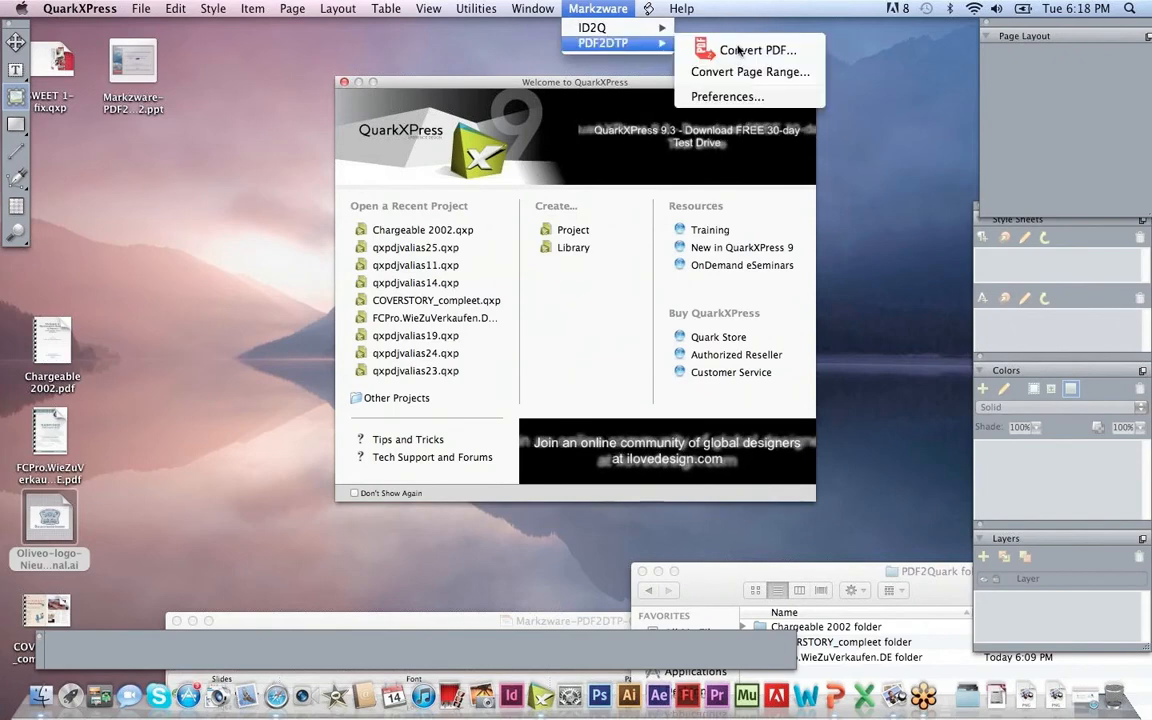
pyautogui.click(756, 50)
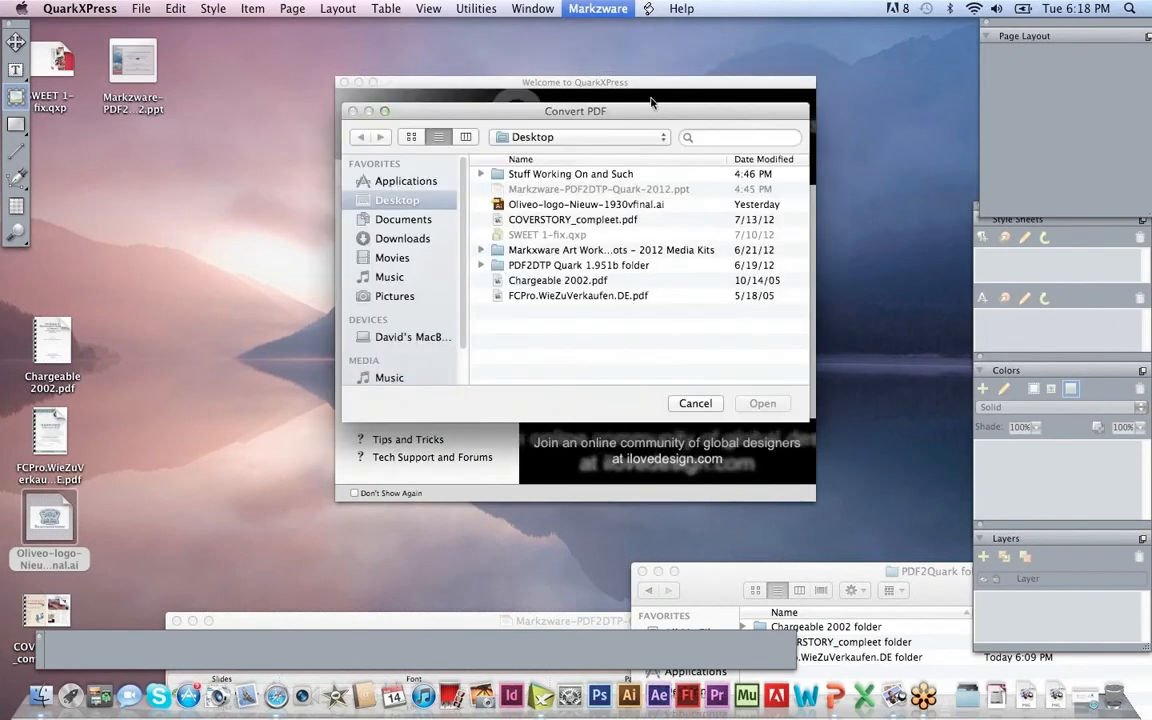
pyautogui.click(586, 204)
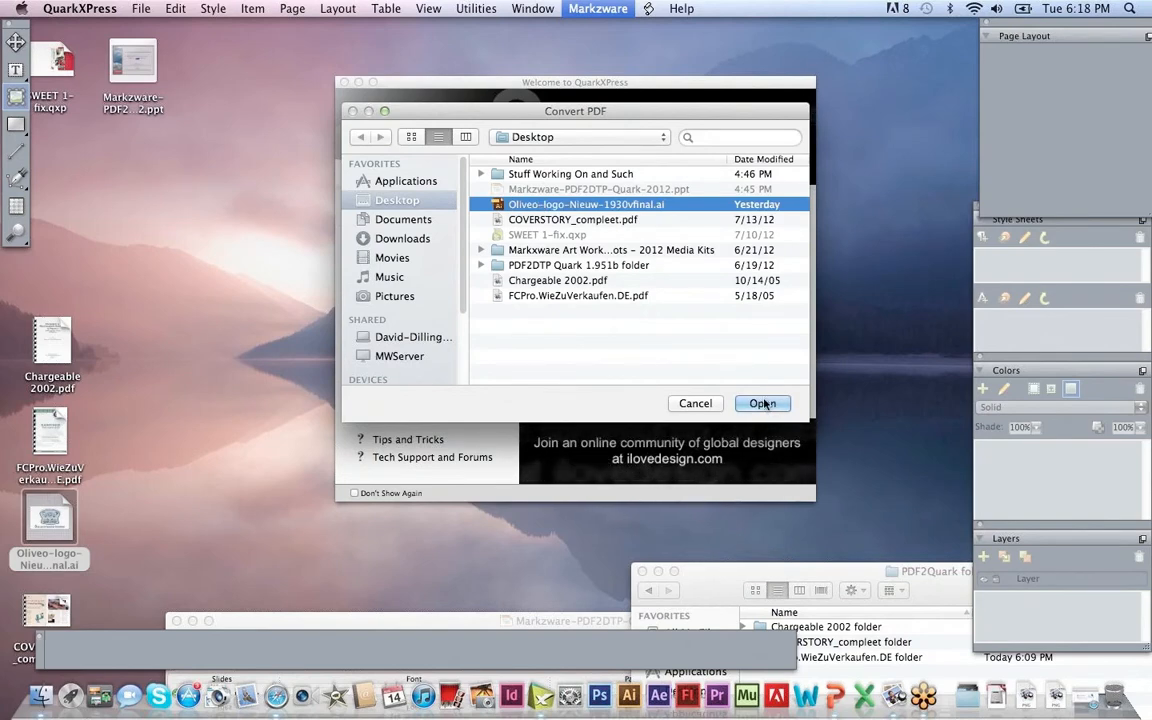
pyautogui.click(762, 404)
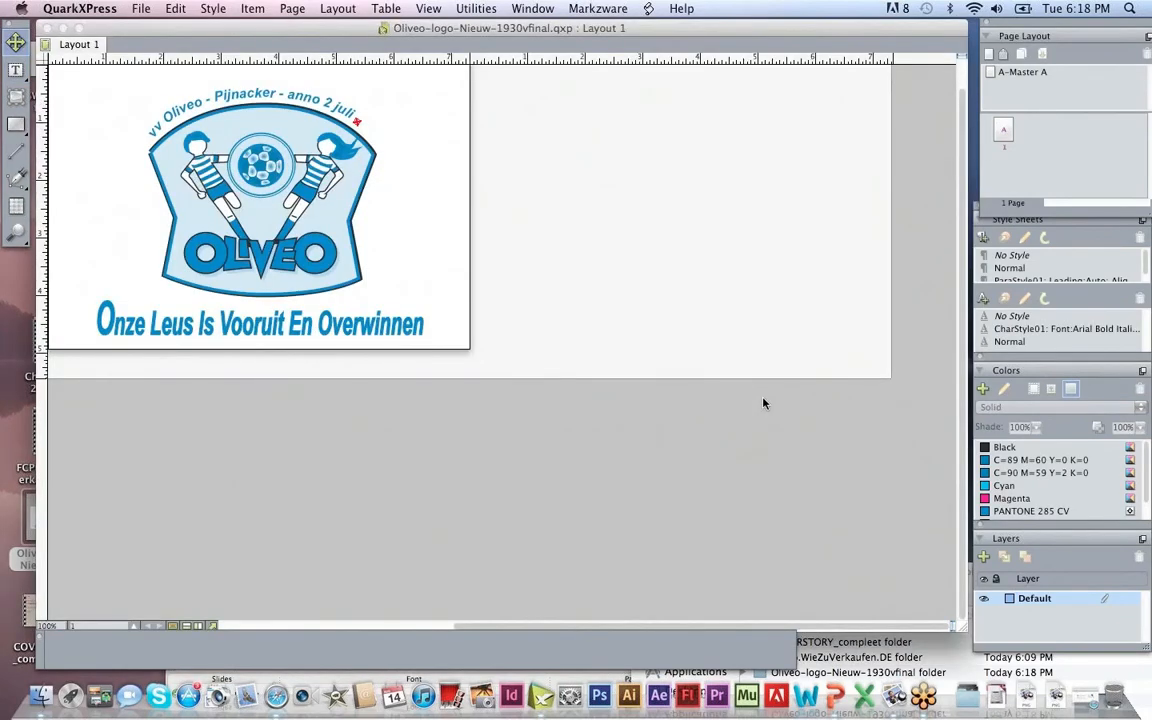
pyautogui.moveTo(230, 308)
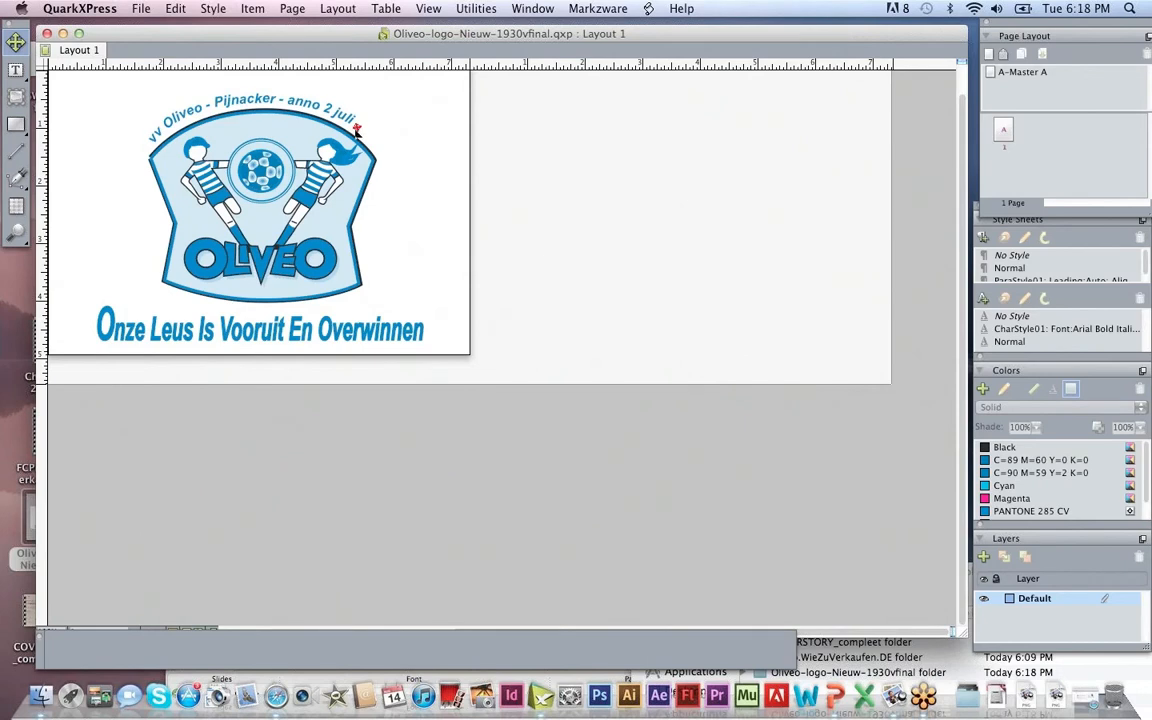
# Select the curved 'vv Oliveo – Pijnacker' text-on-path above the badge
pyautogui.click(256, 110)
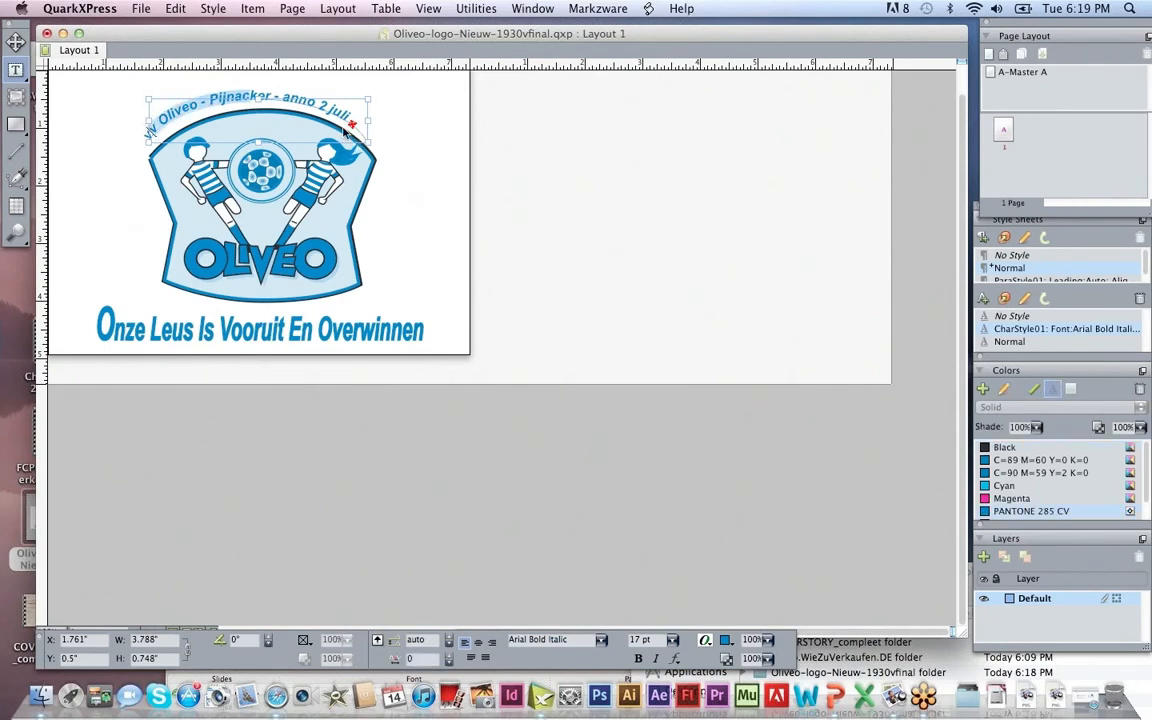
pyautogui.moveTo(184, 136)
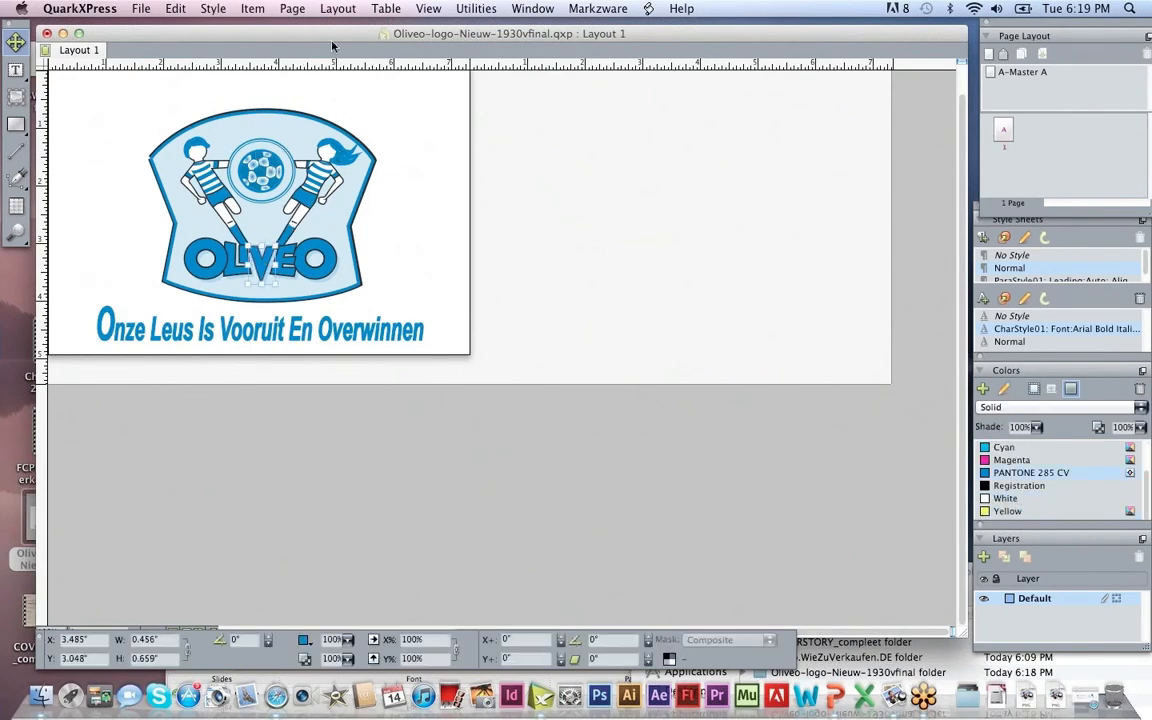
pyautogui.moveTo(472, 302)
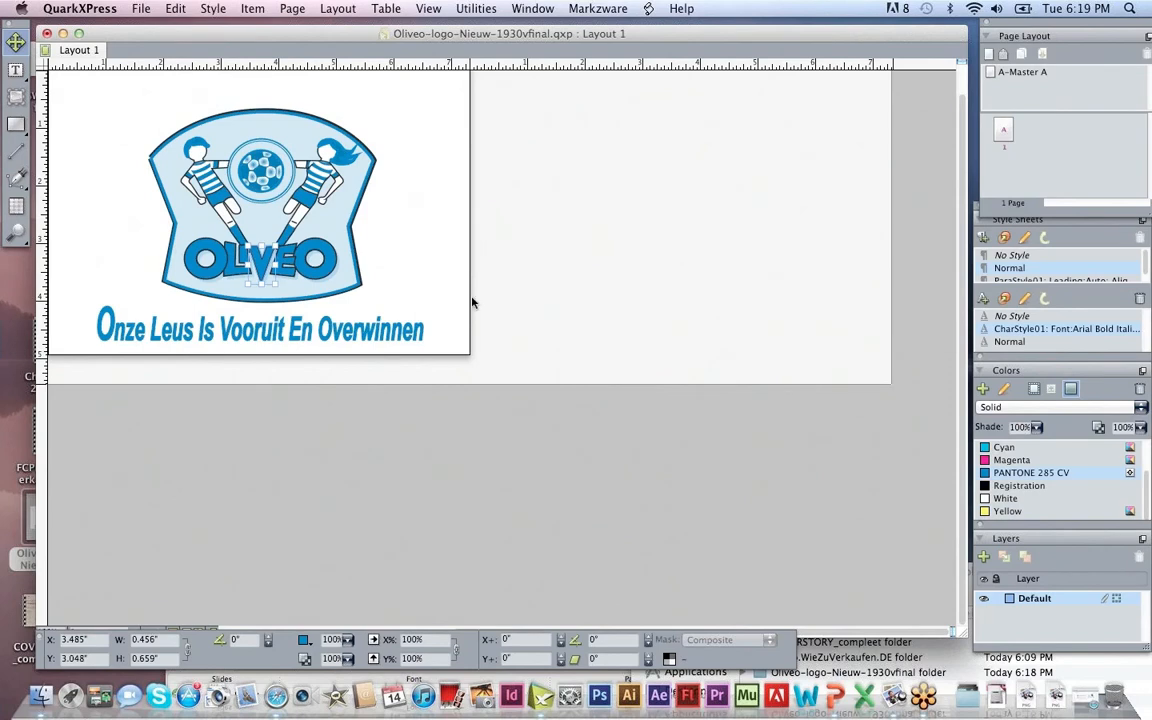
pyautogui.moveTo(500, 342)
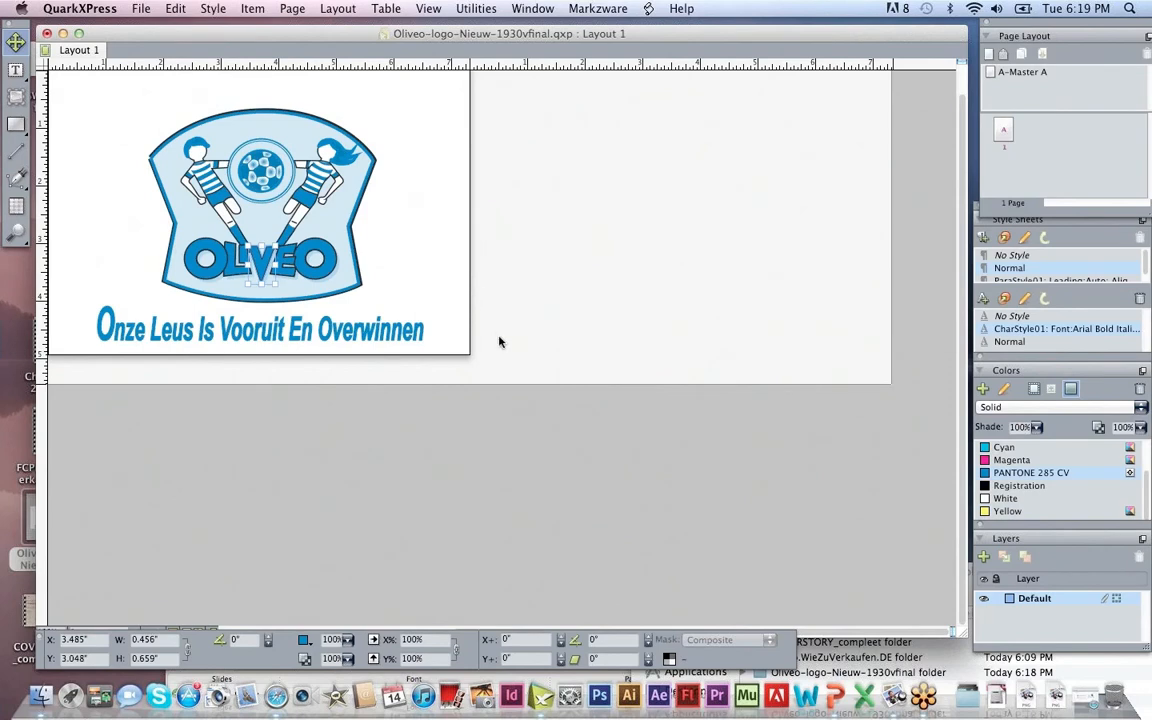